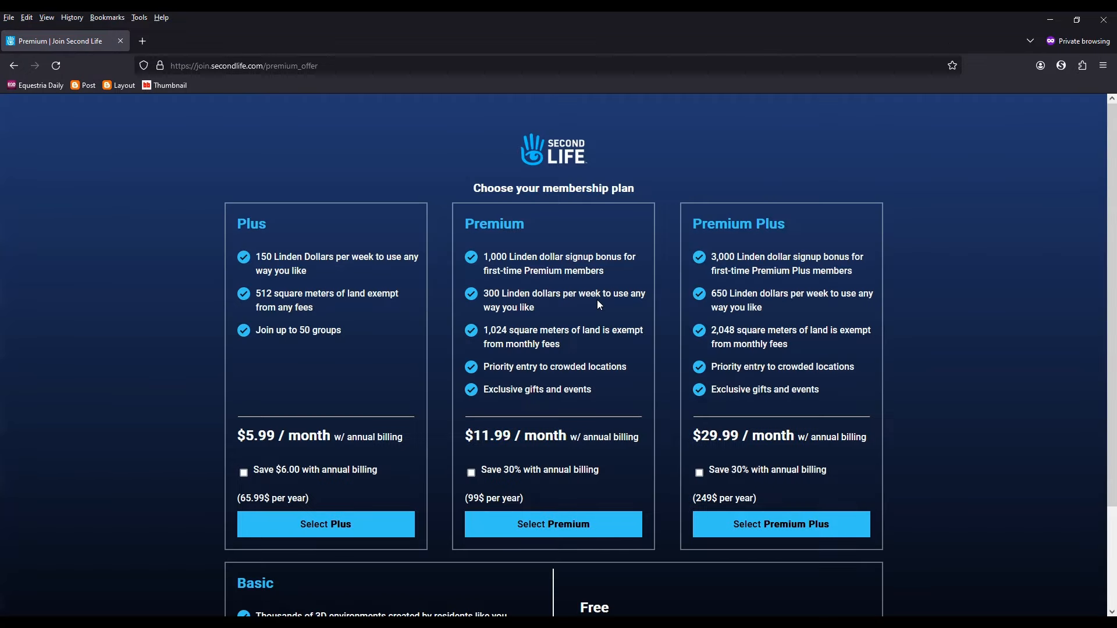
# - Choose the free Basic membership on the Second Life sign-up page
pyautogui.scroll(-3)
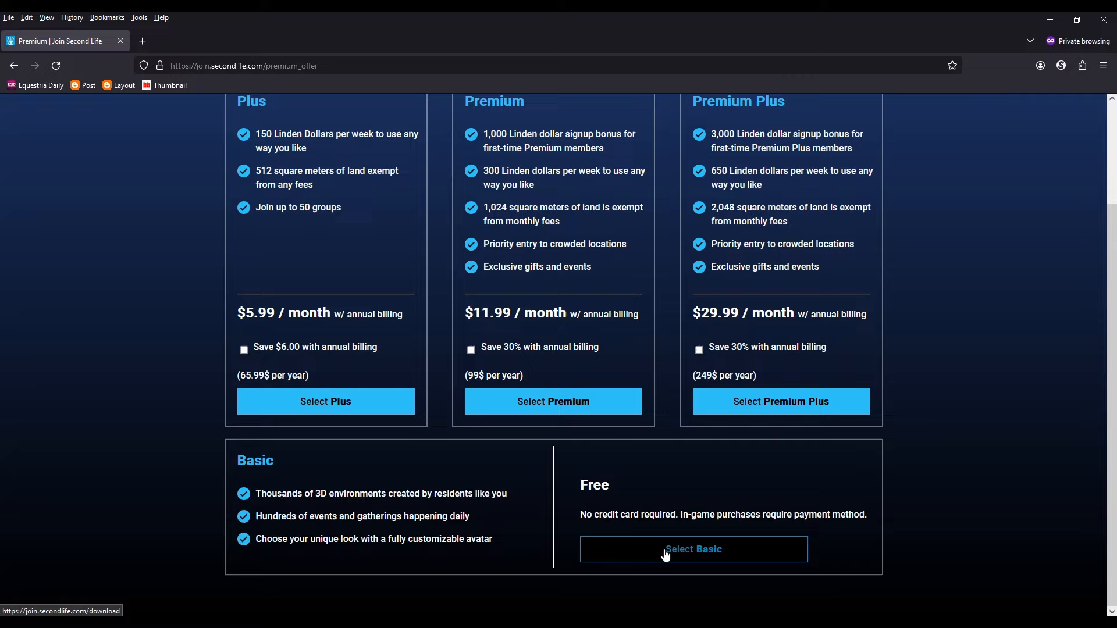
pyautogui.click(692, 549)
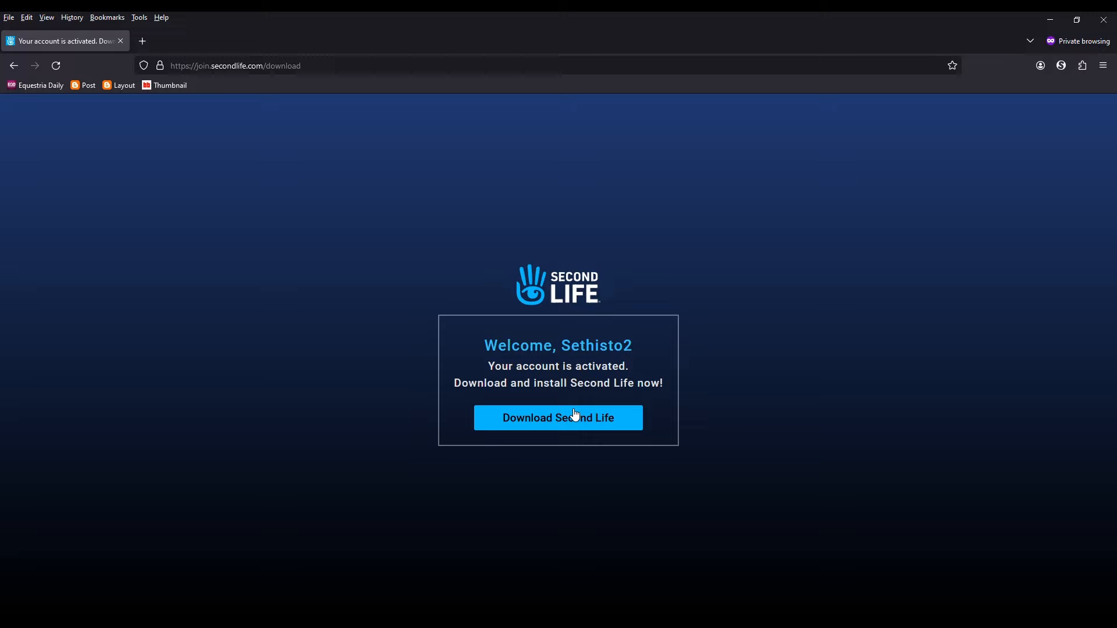
pyautogui.moveTo(626, 459)
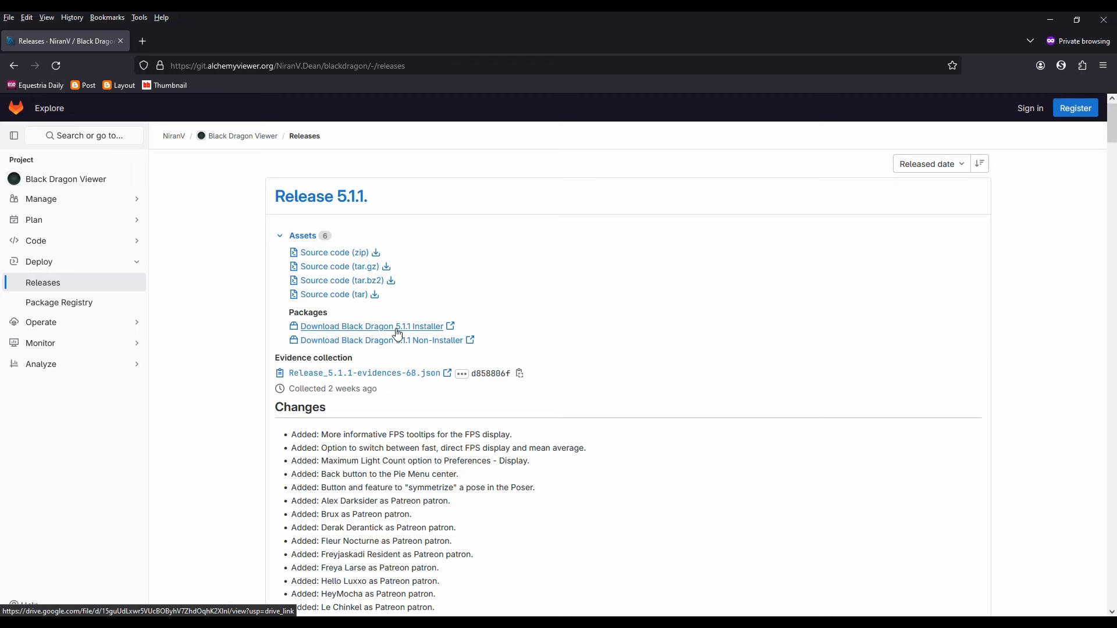
# - Download the Black Dragon 5.1.1 installer, accepting Google Drive's can't-scan warning
pyautogui.click(365, 326)
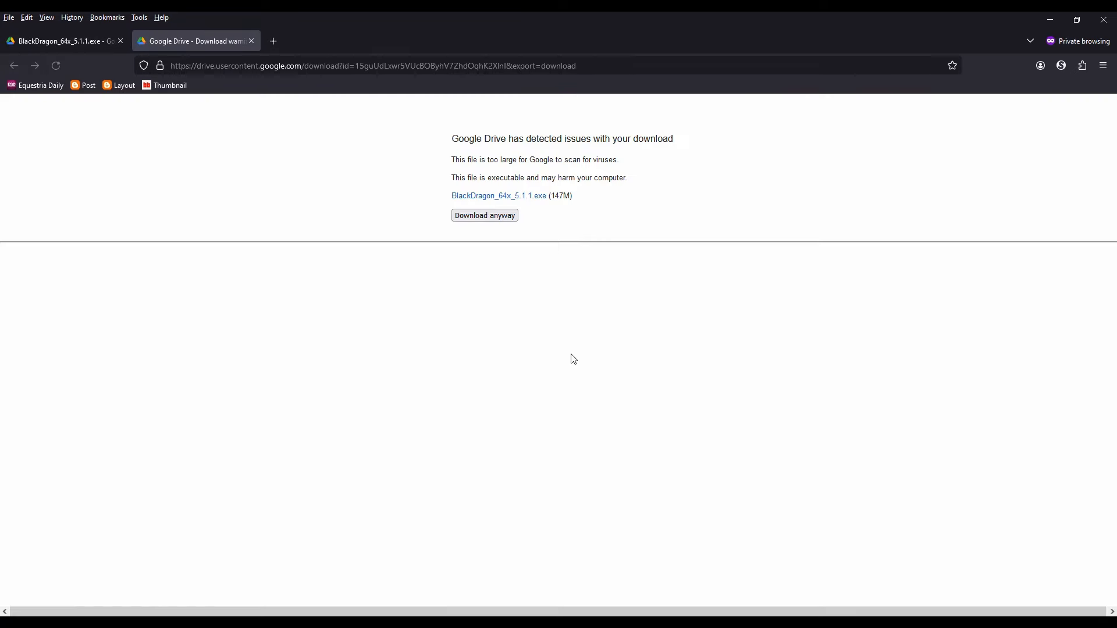
pyautogui.click(484, 215)
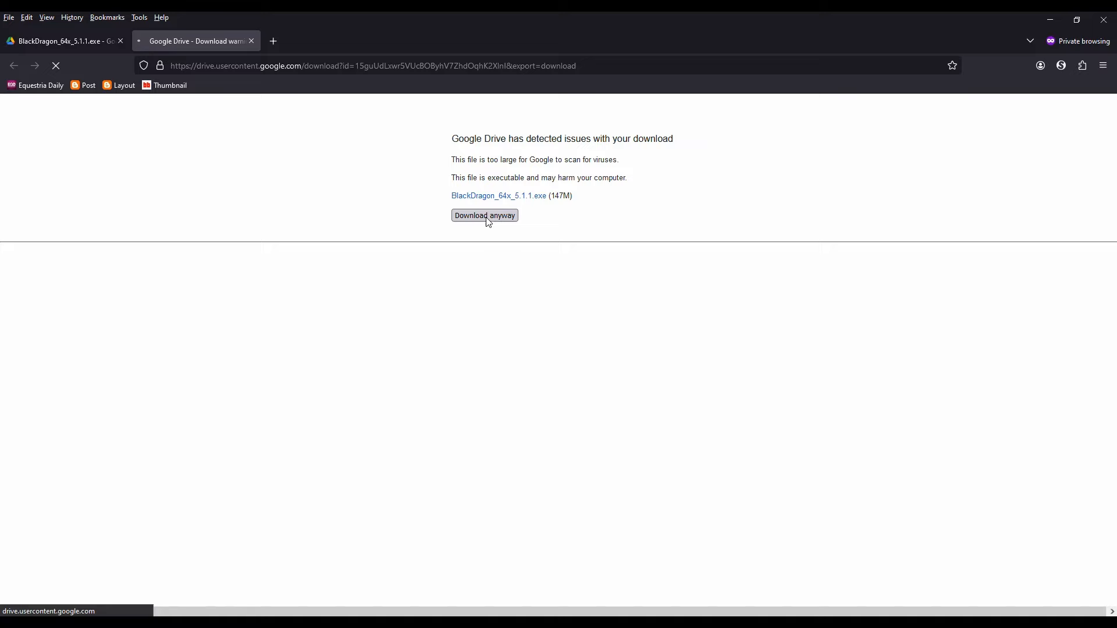
pyautogui.click(484, 216)
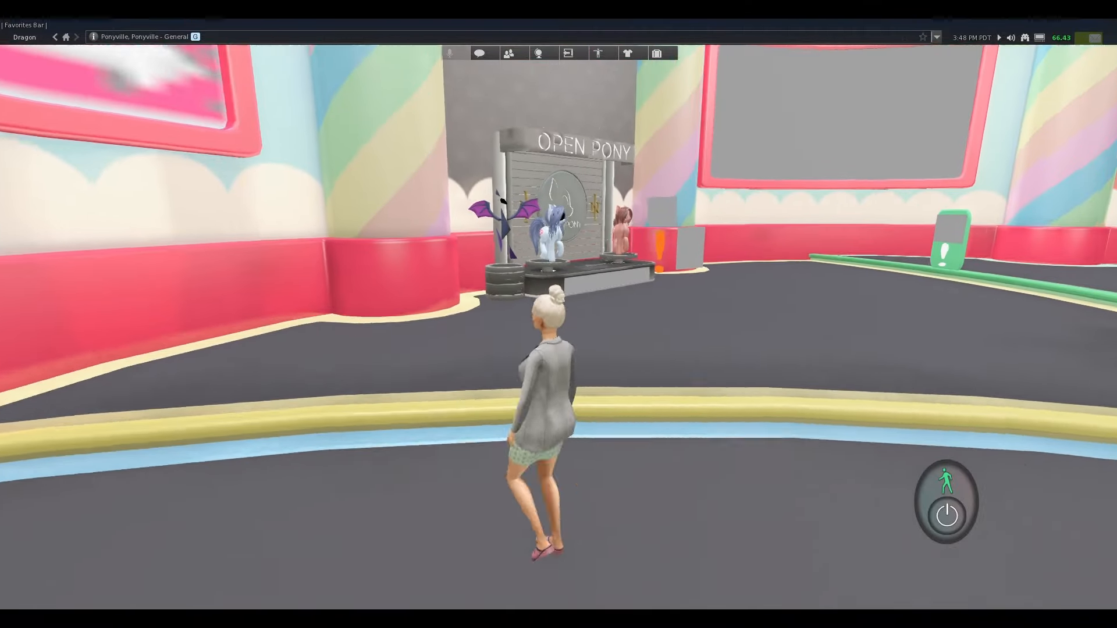
# - Walk to the Open Pony booth, keep the offered OpenPony Packaging and locate it under Objects in inventory
pyautogui.press('W')
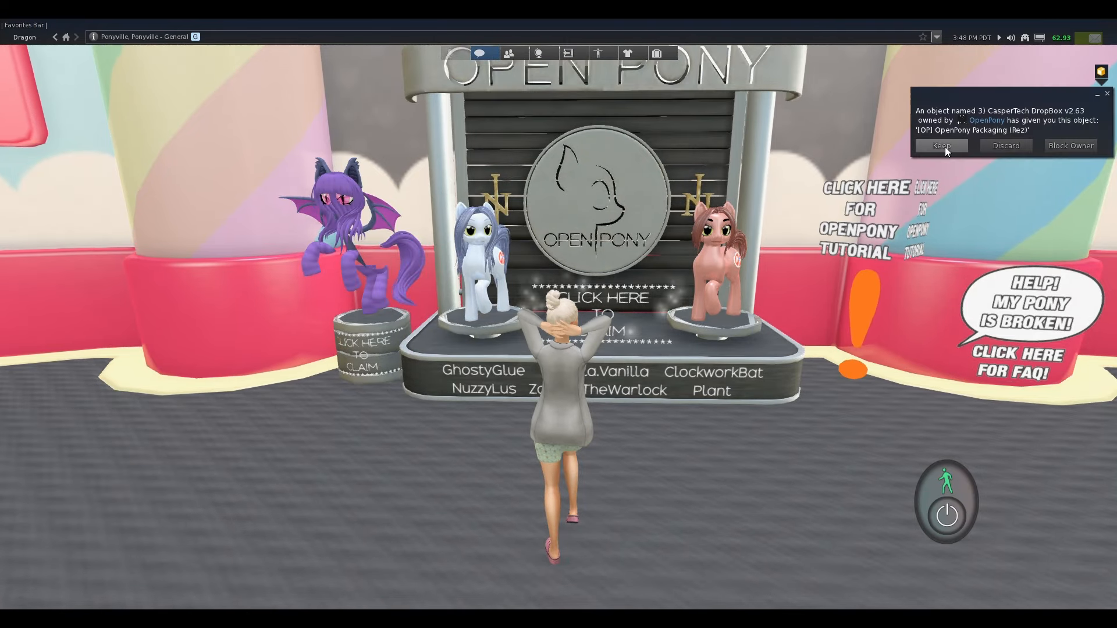
pyautogui.click(941, 146)
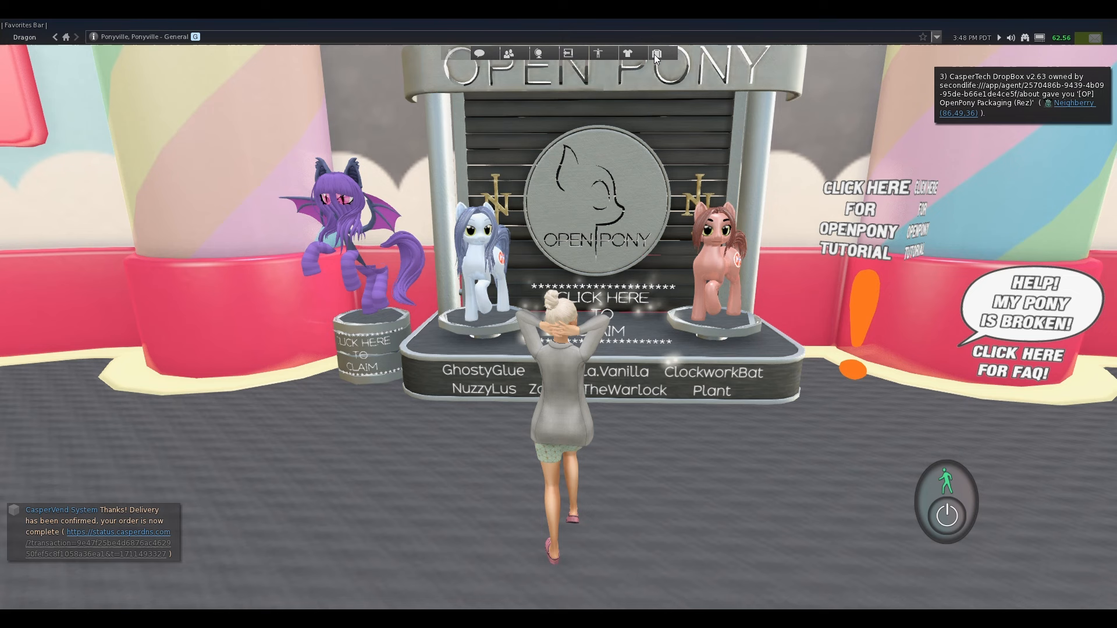
pyautogui.click(654, 53)
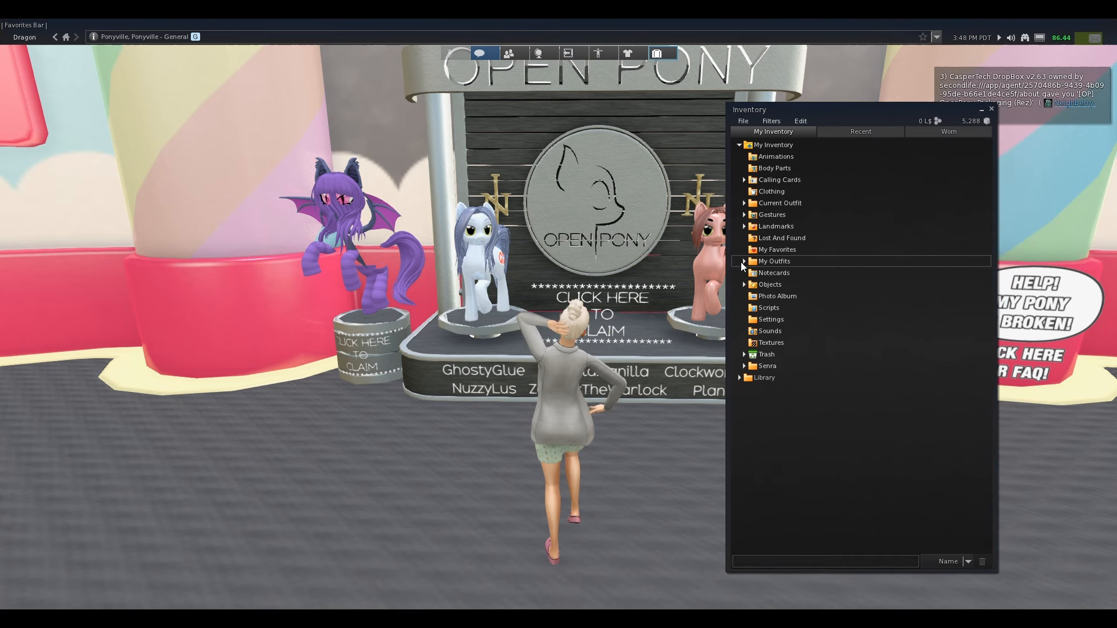
pyautogui.click(744, 284)
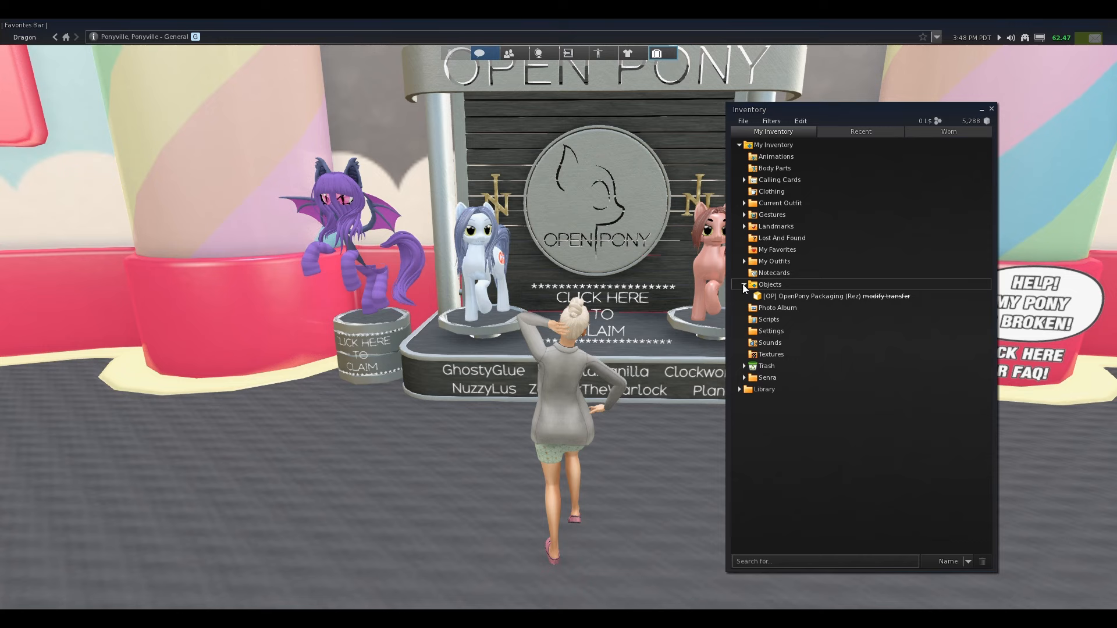
pyautogui.click(745, 389)
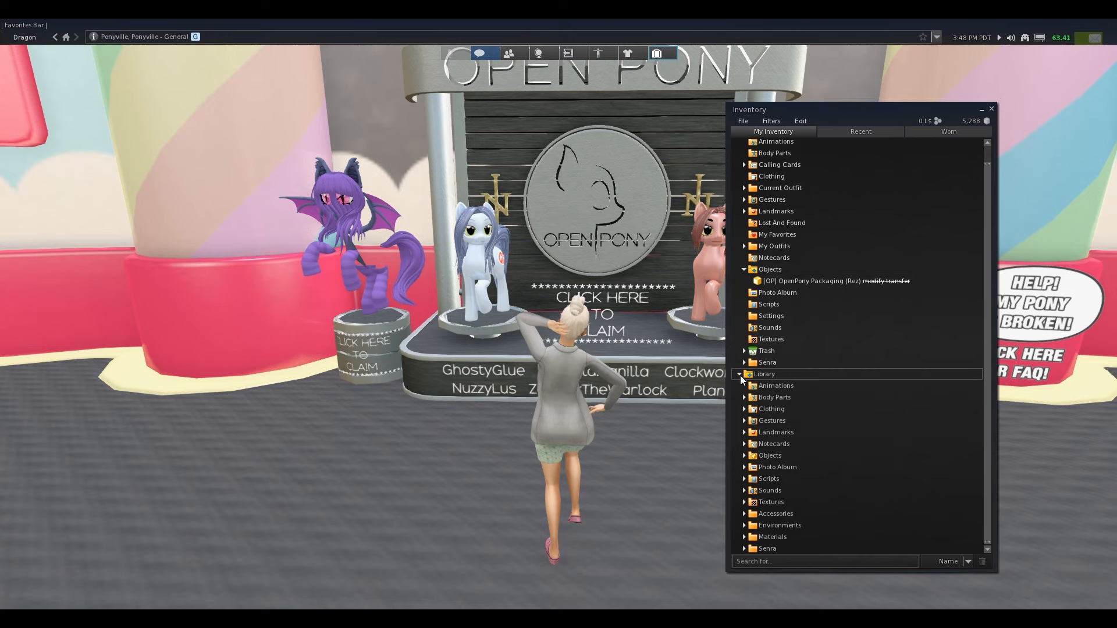
pyautogui.click(744, 374)
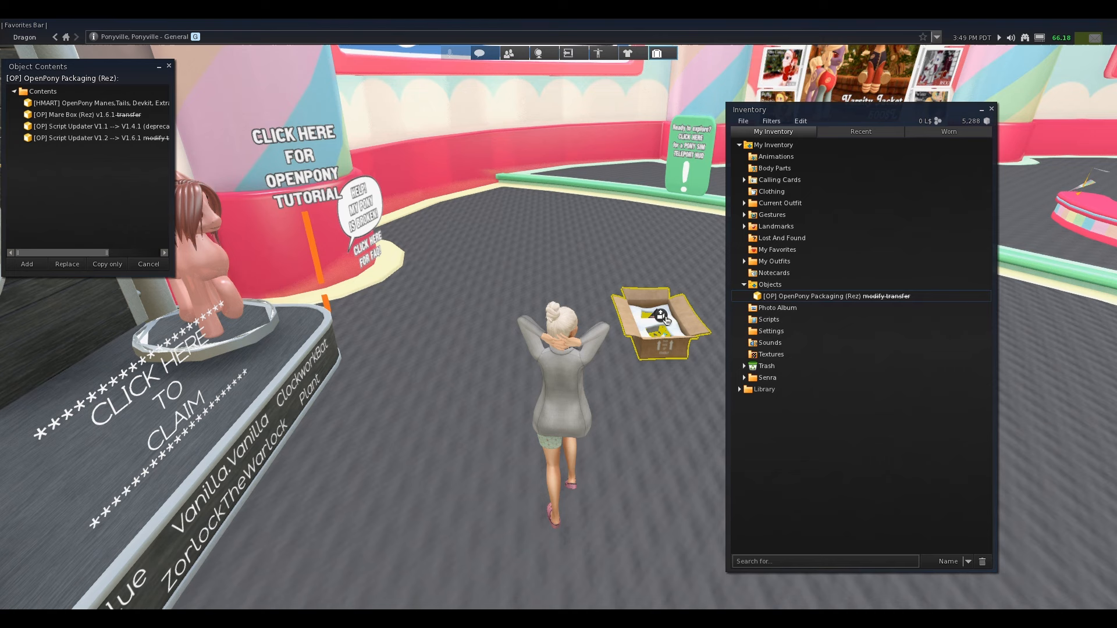
# - Copy the packaging box contents into inventory and create the 'A - Luna' folder
pyautogui.click(27, 265)
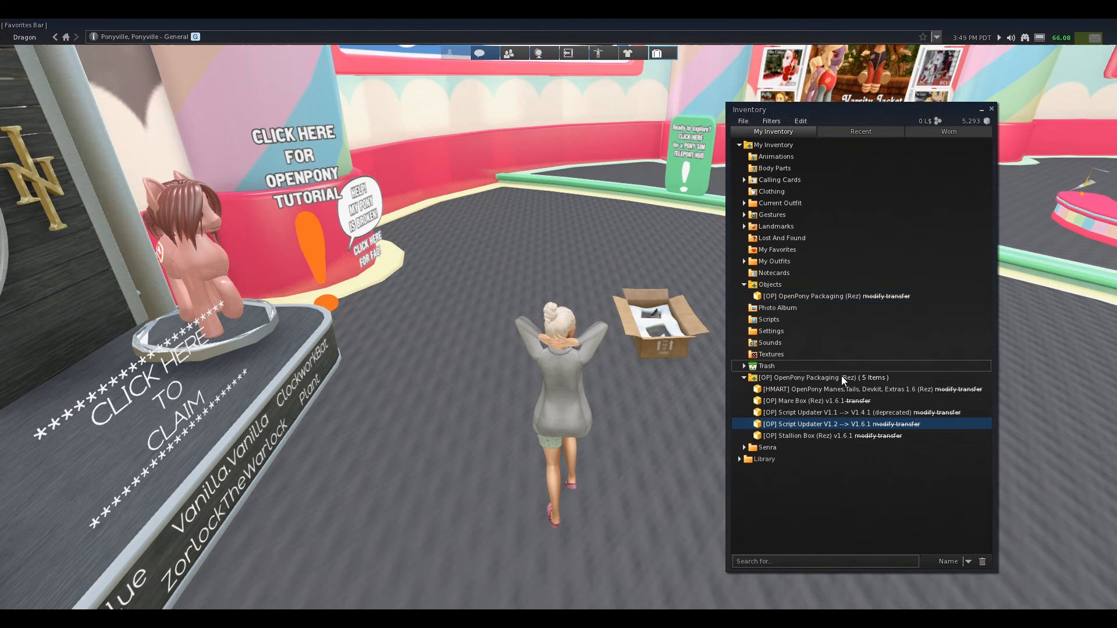
pyautogui.moveTo(828, 435)
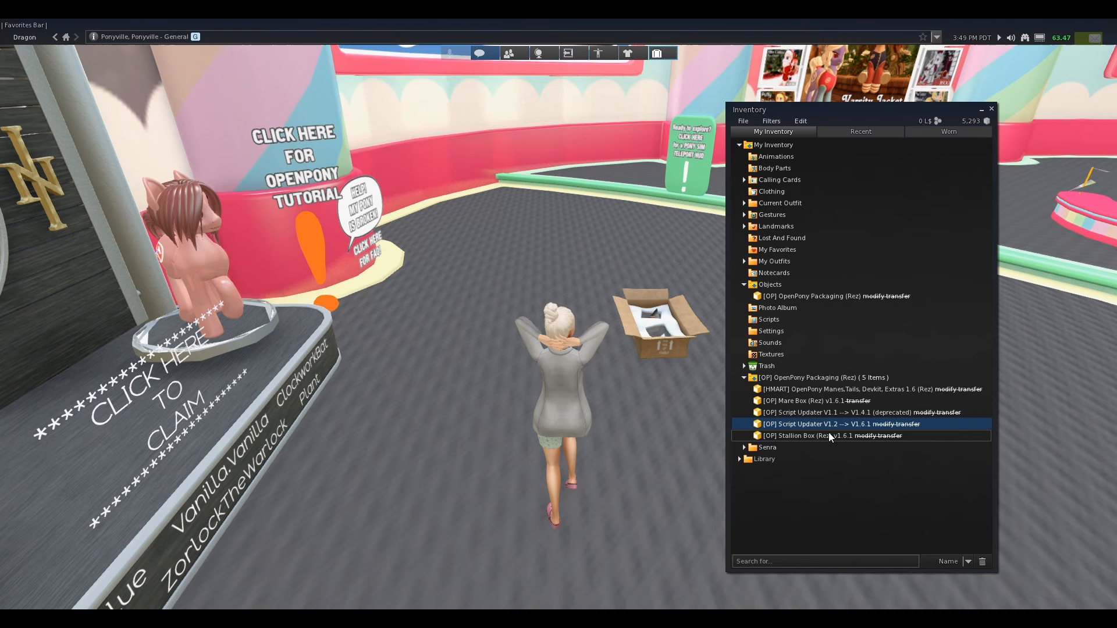
pyautogui.click(743, 121)
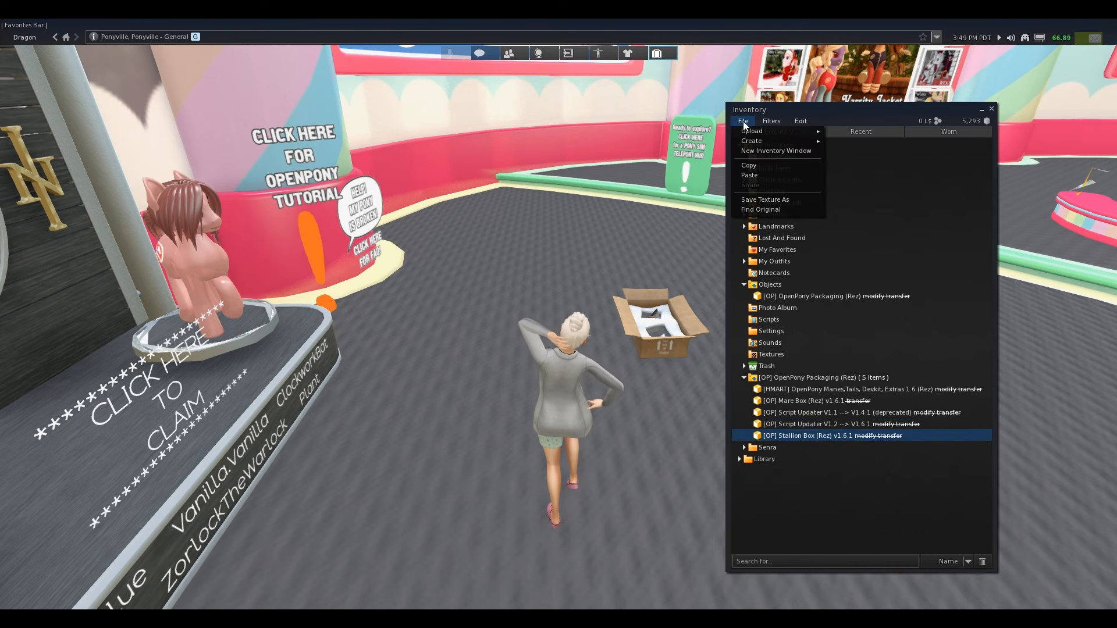
pyautogui.click(750, 140)
pyautogui.write('A - Luna')
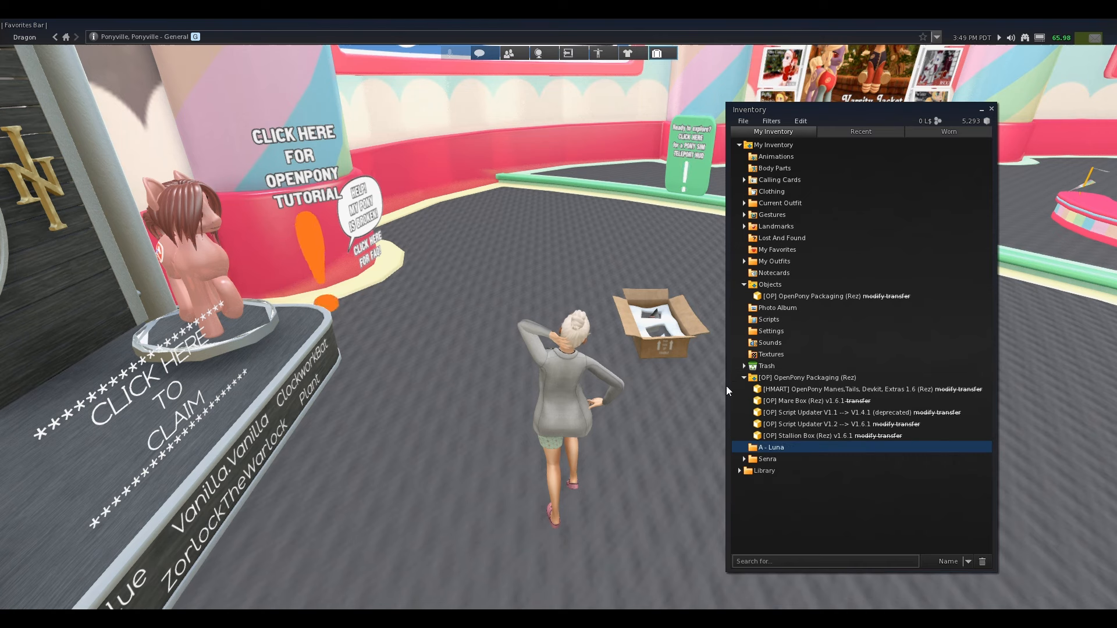
# - Create two more inventory folders named 'Z - Junk' and 'A - OpenPony Parts'
pyautogui.click(742, 120)
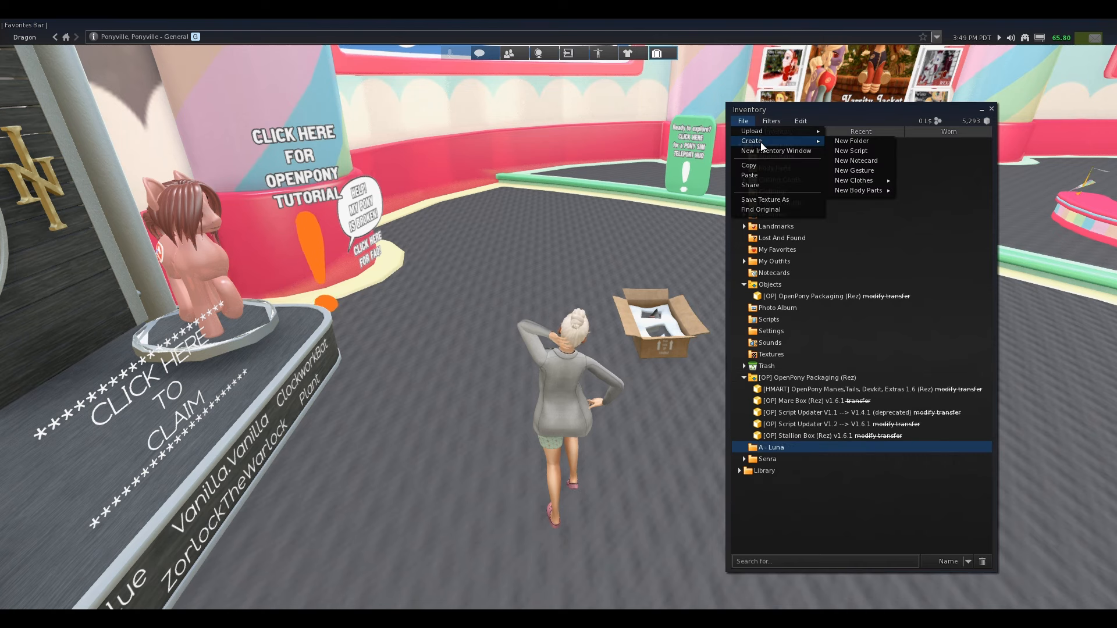
pyautogui.click(852, 141)
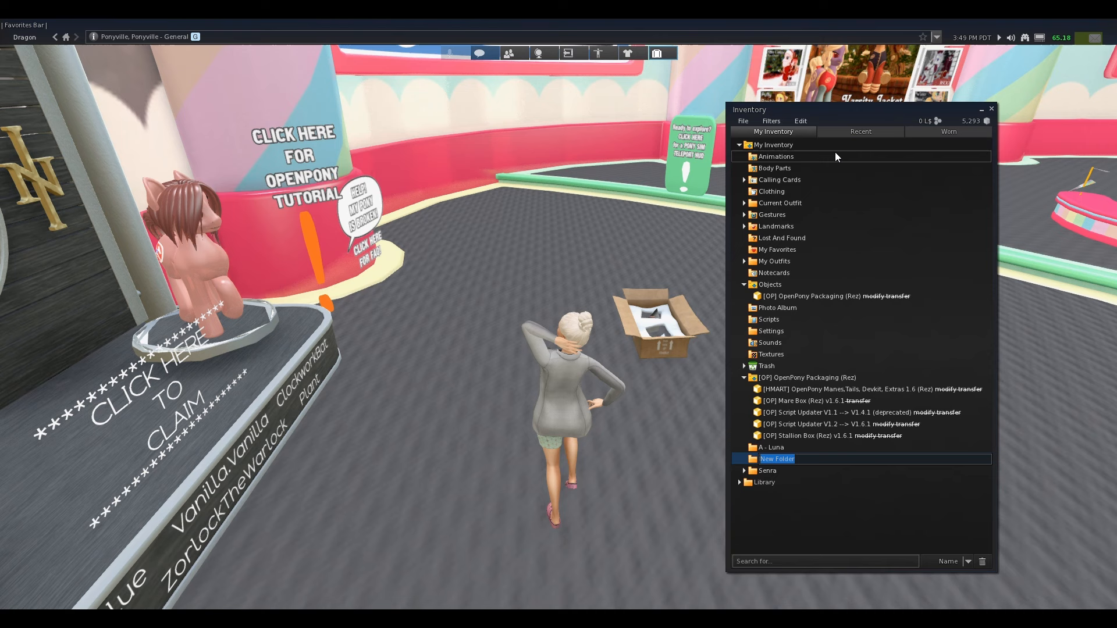
pyautogui.write('Z - Junk')
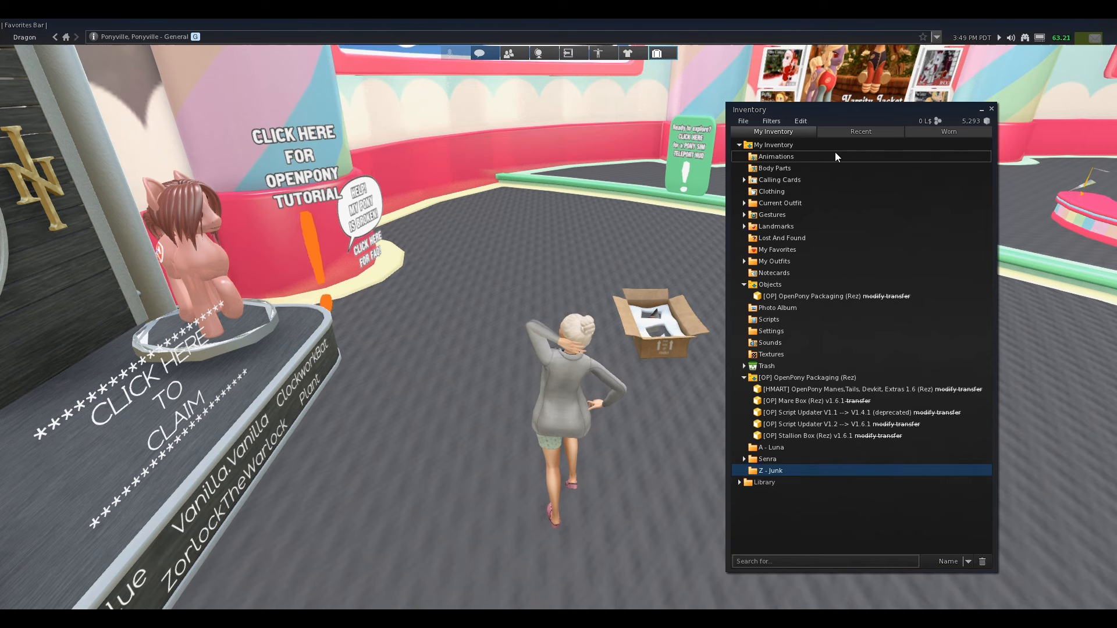
pyautogui.click(742, 119)
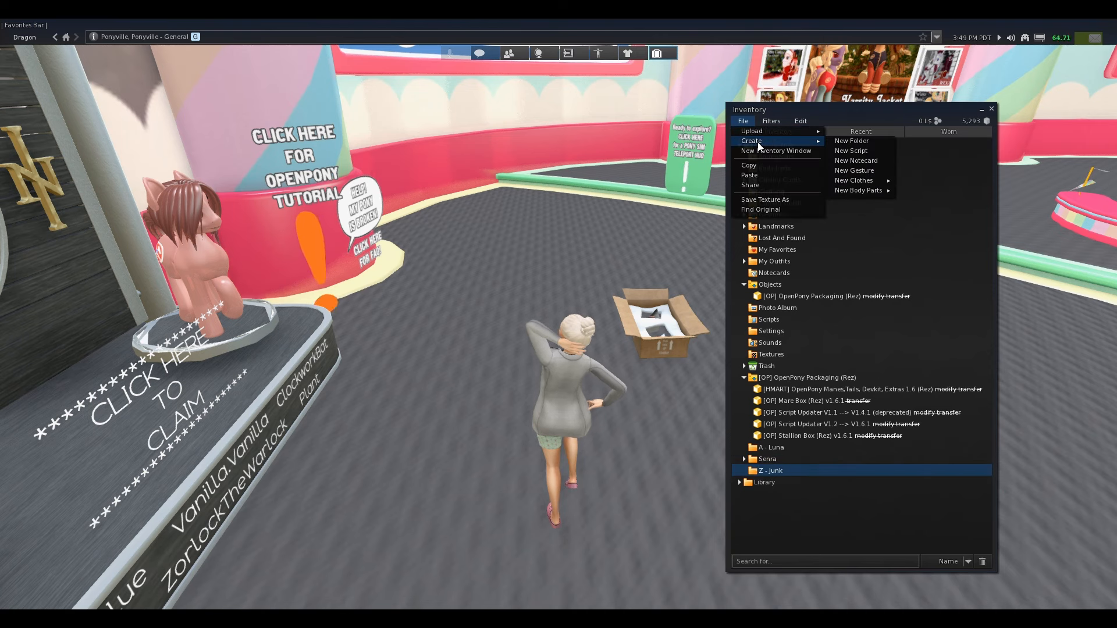
pyautogui.click(851, 141)
pyautogui.write('A - OpenPonyt Pa')
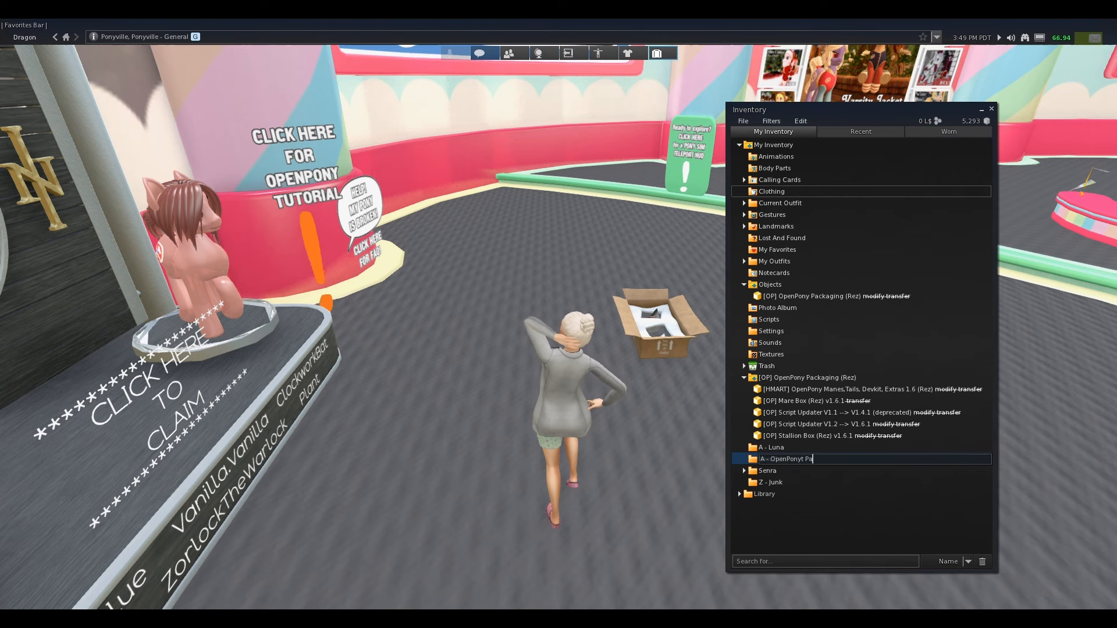
pyautogui.press('Return')
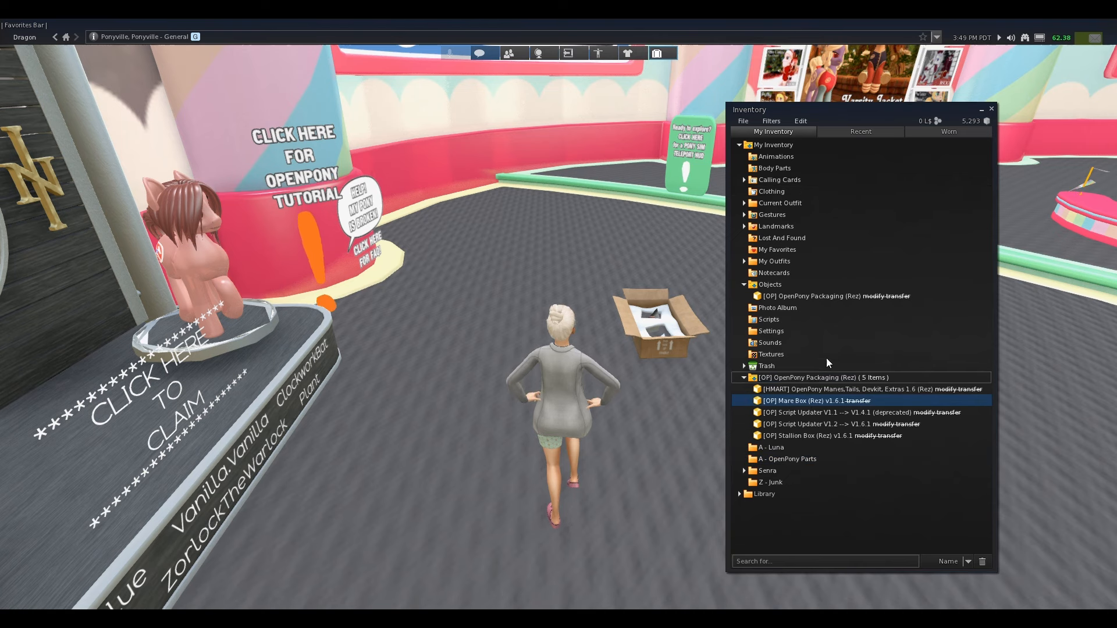
# - Rez the Mare Box, keep the HMART Main Store landmark and take the empty packaging box back
pyautogui.click(834, 295)
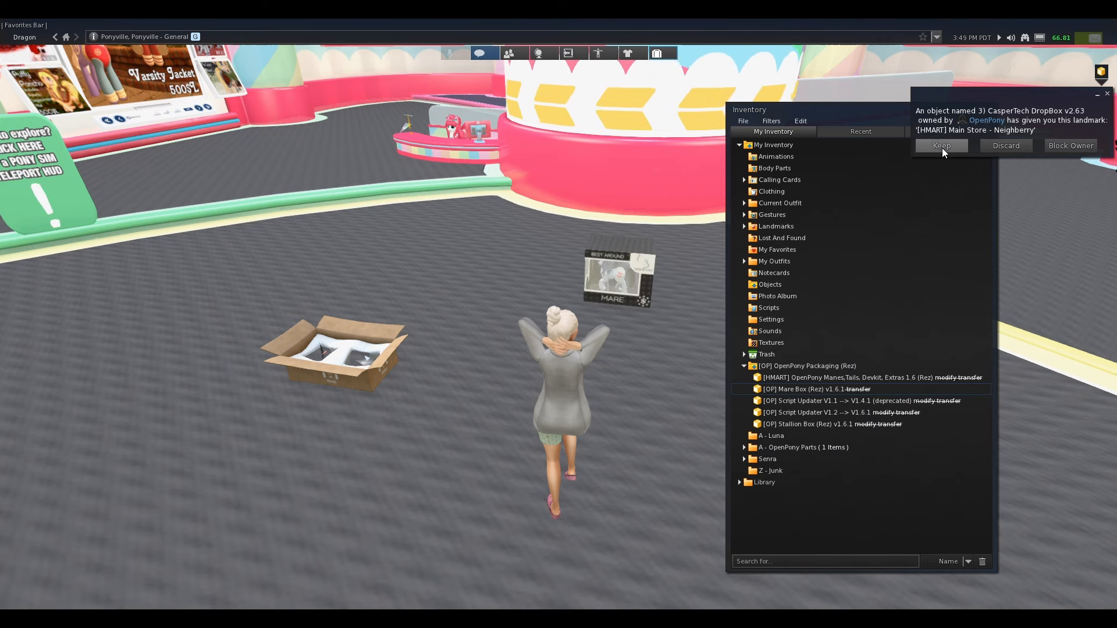
pyautogui.click(940, 146)
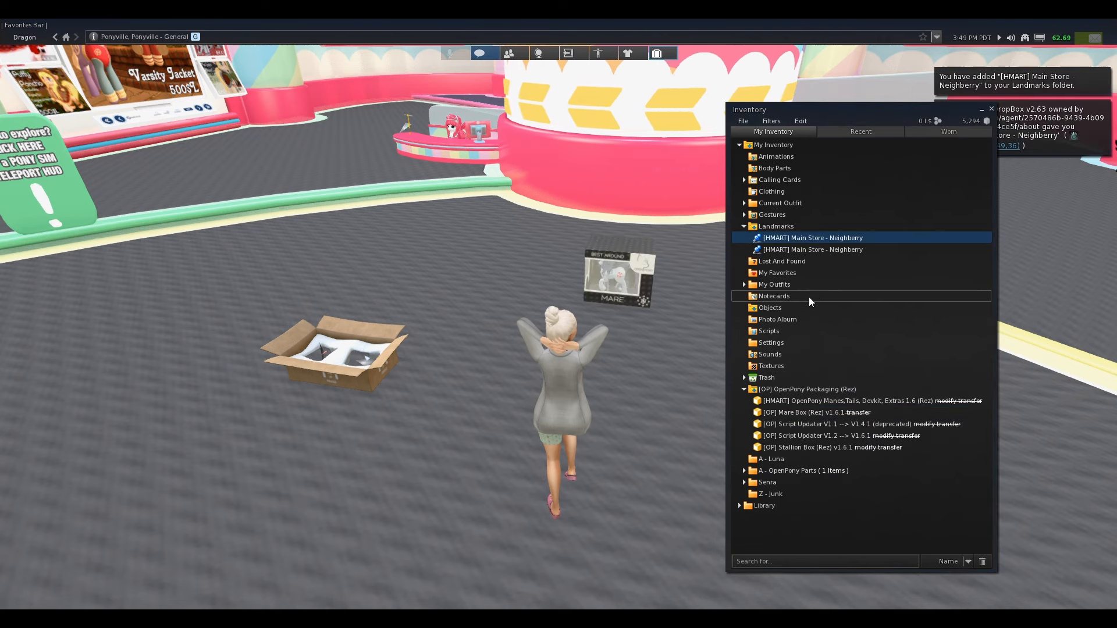
pyautogui.click(811, 249)
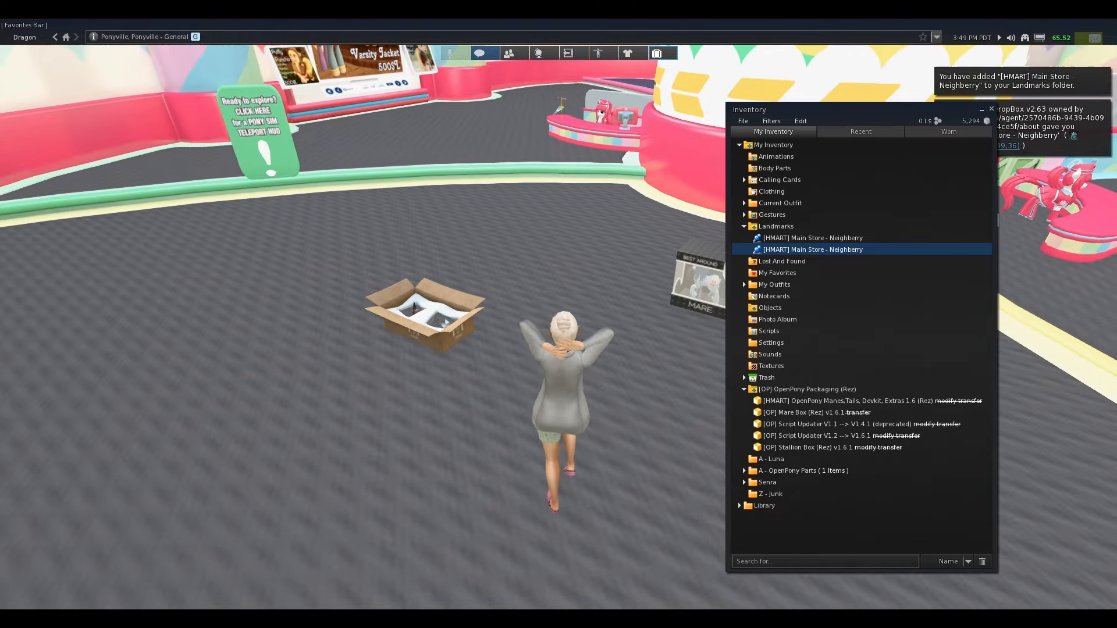
pyautogui.rightClick(423, 309)
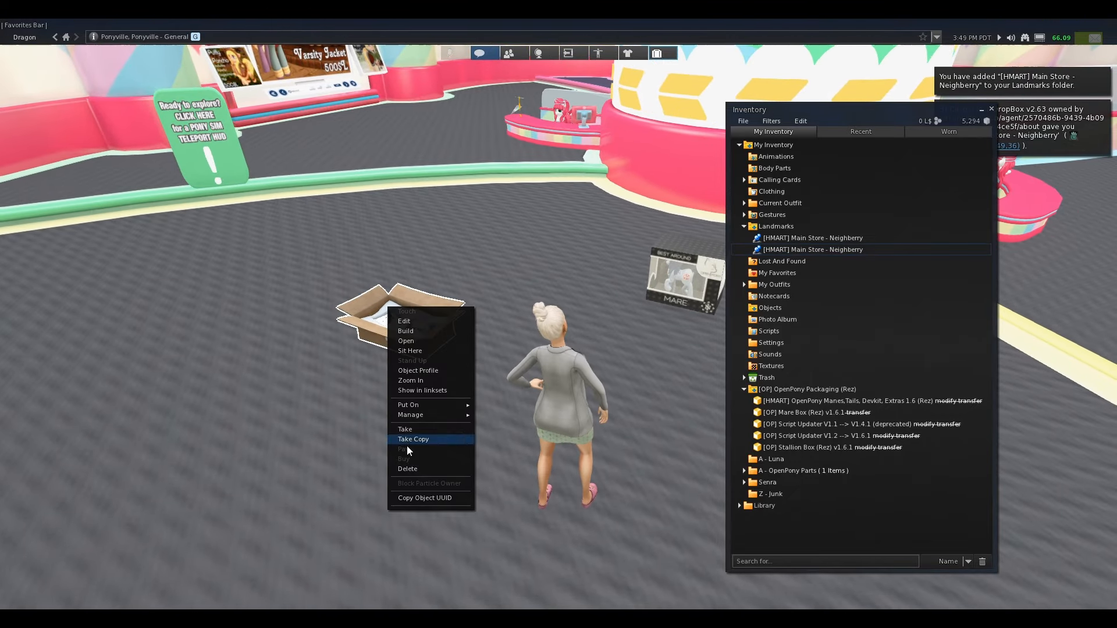
pyautogui.click(413, 438)
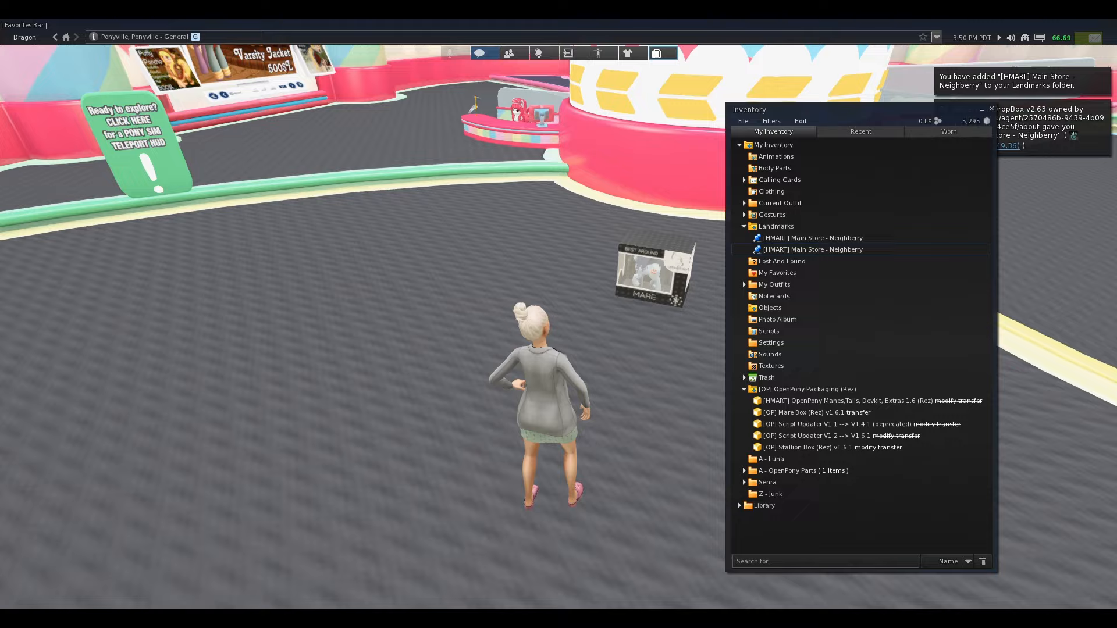
# - Unpack the Mare Box contents and bring up actions for the [OP] Mare Box folder
pyautogui.doubleClick(579, 252)
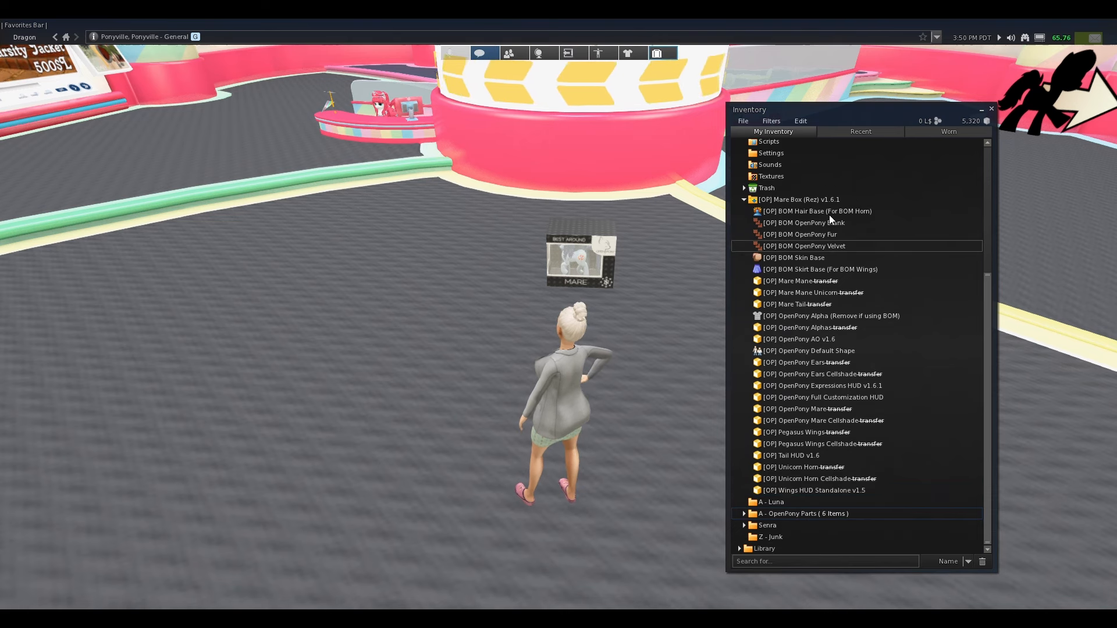
pyautogui.rightClick(798, 199)
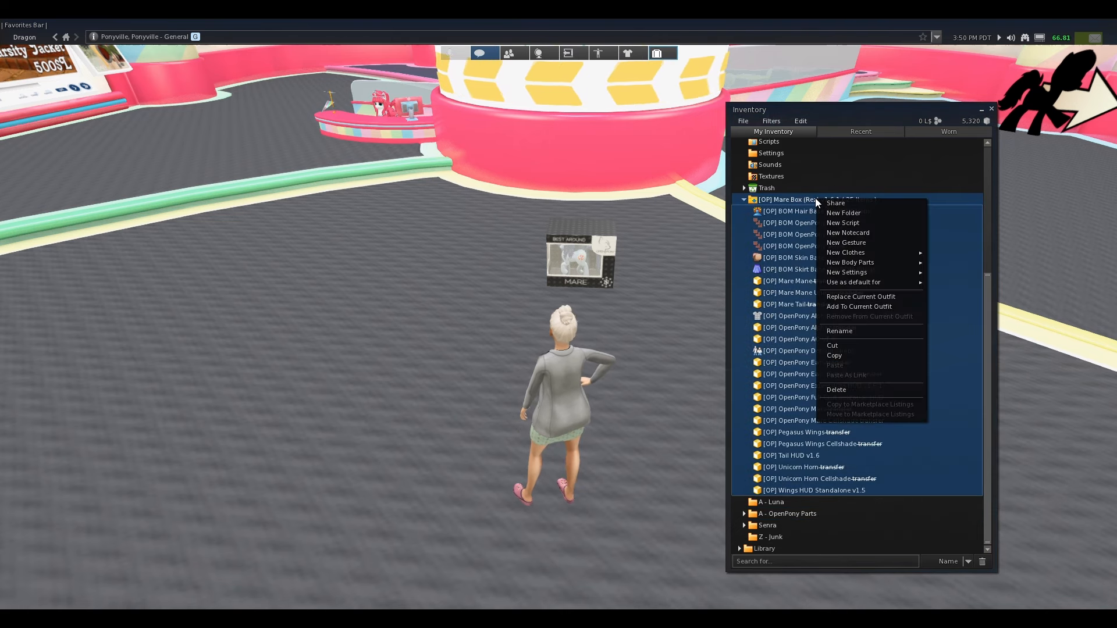
pyautogui.moveTo(845, 242)
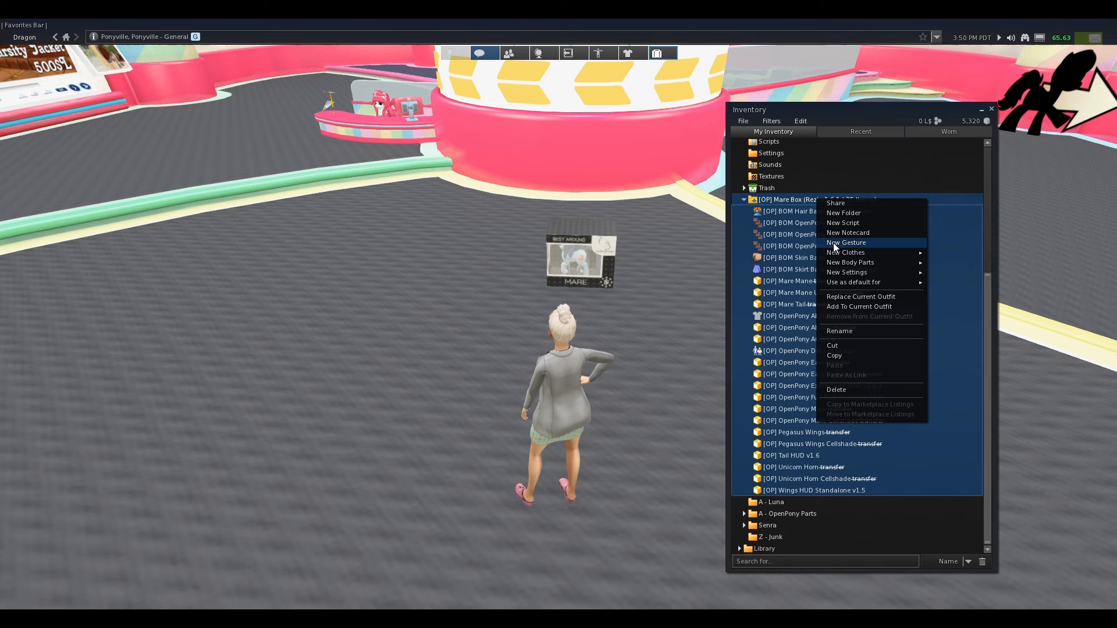
pyautogui.moveTo(859, 296)
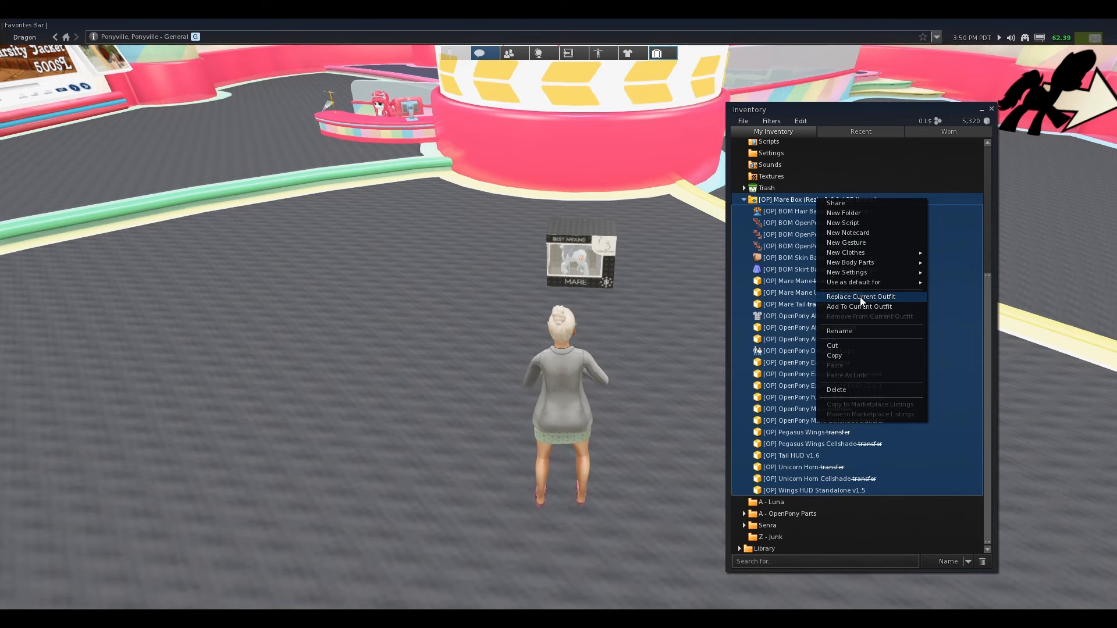
# - Replace the current outfit with the Mare Box pony, enable reactive gestures and take off the redundant skin layers and tail
pyautogui.click(860, 297)
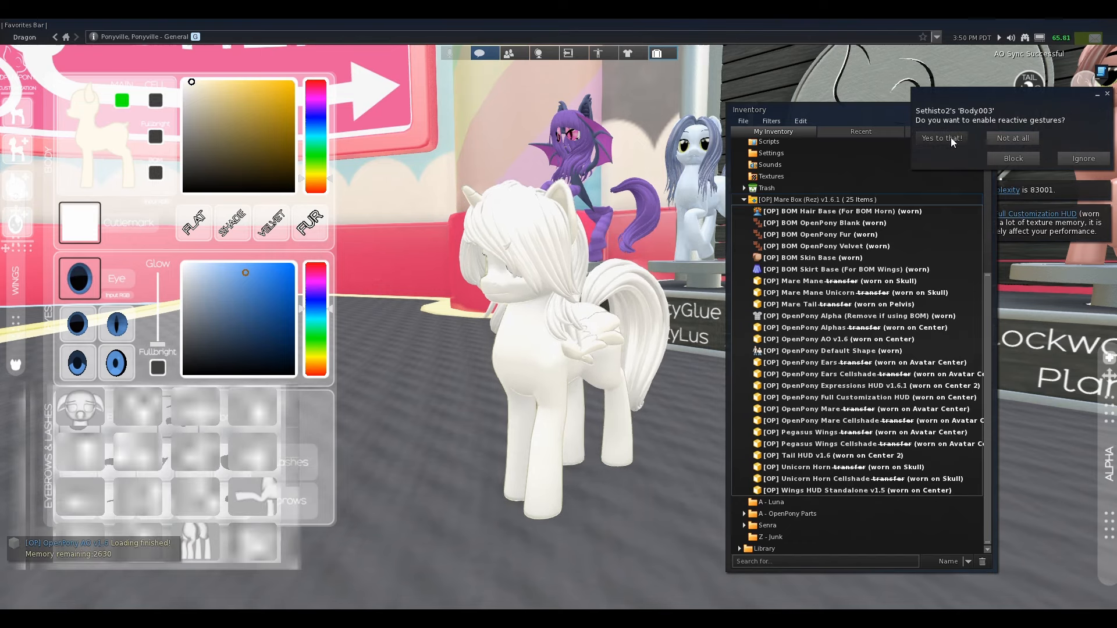
pyautogui.click(940, 139)
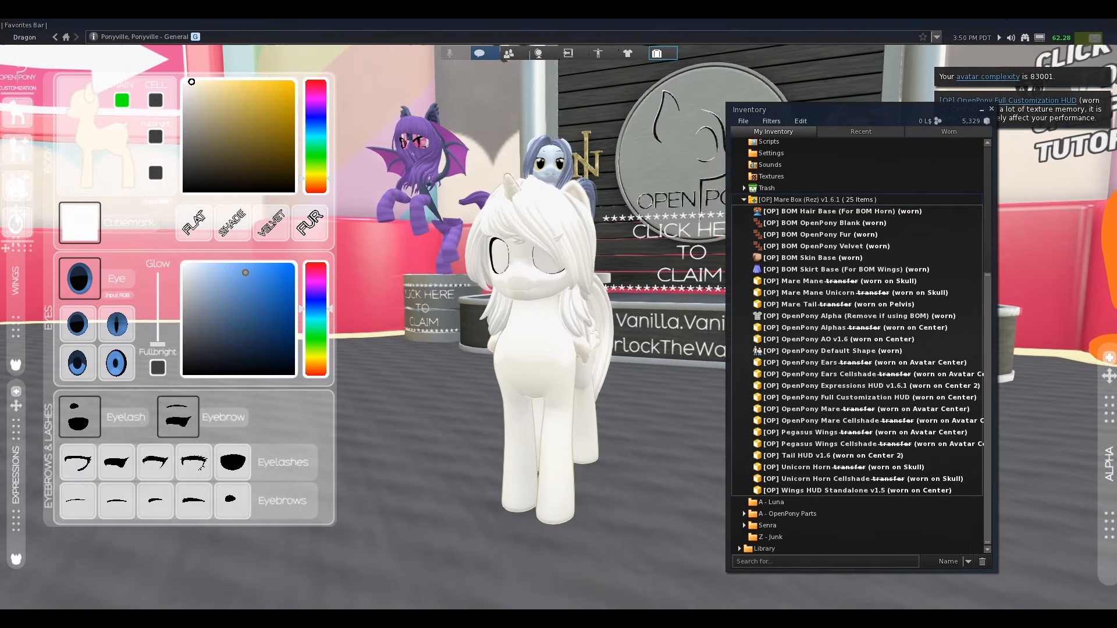
pyautogui.click(840, 210)
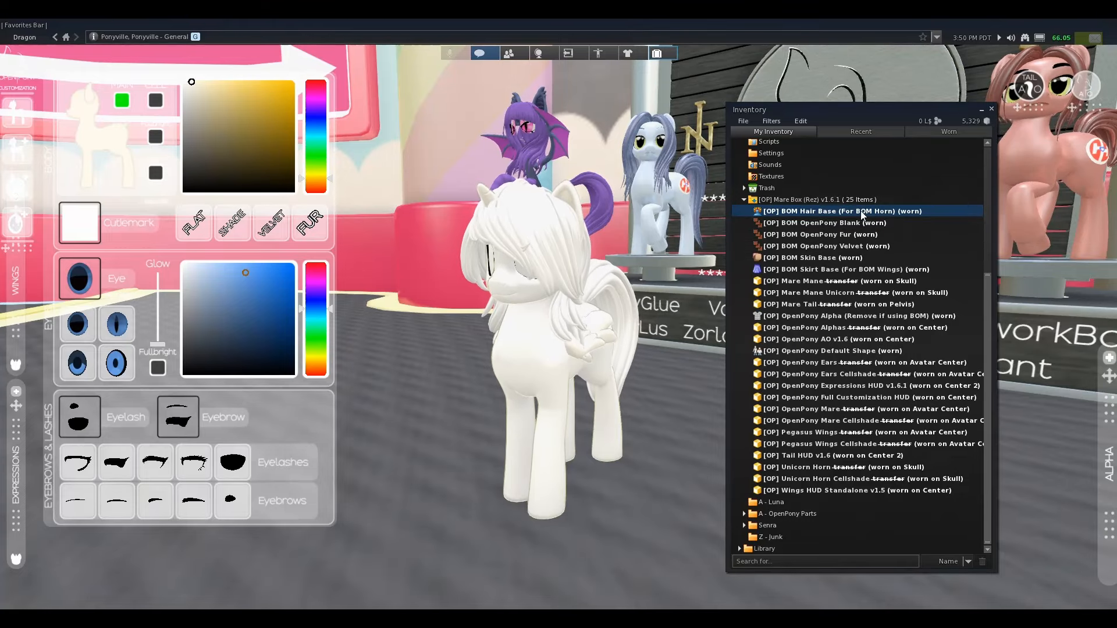
pyautogui.moveTo(832, 211)
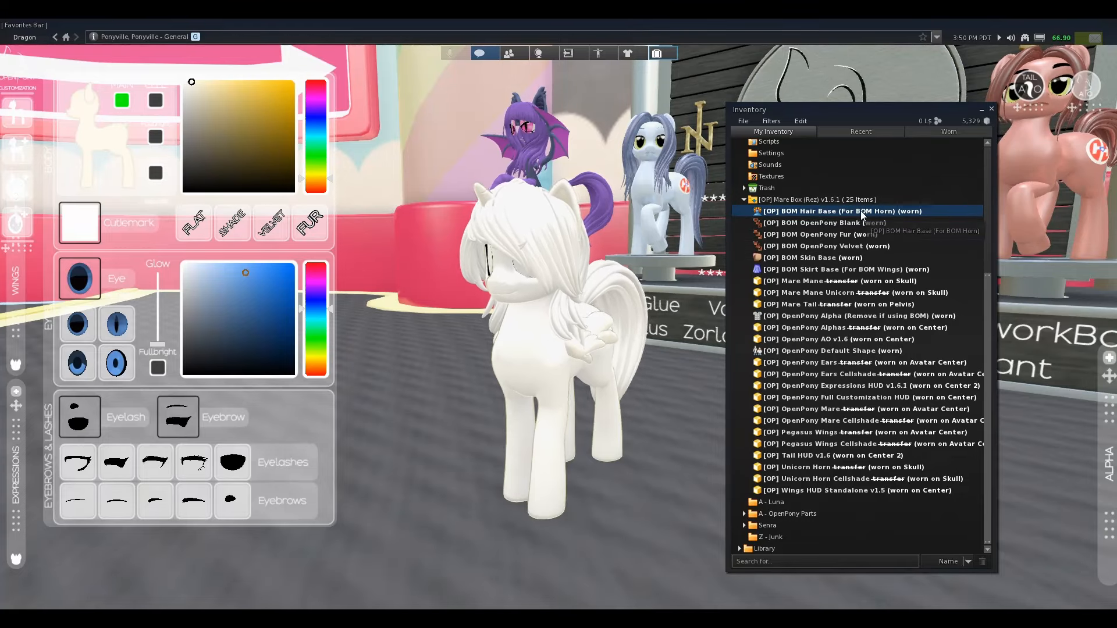
pyautogui.click(804, 222)
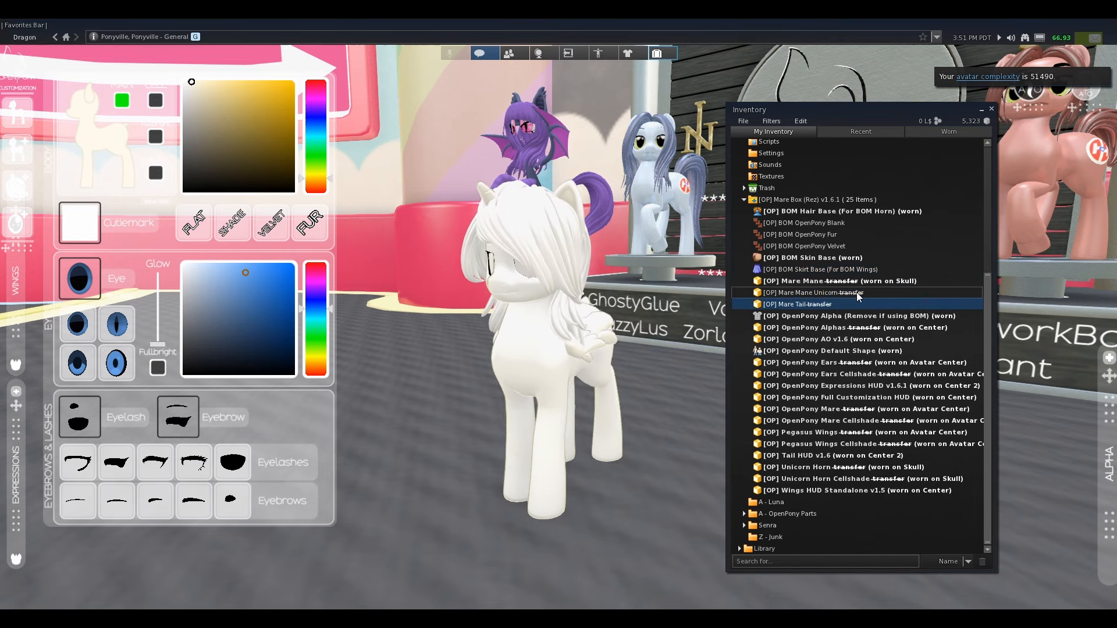
# - Detach the Mare Mane and Cellshade ears and body, then clear all unworn items from the Mare Box folder
pyautogui.doubleClick(819, 281)
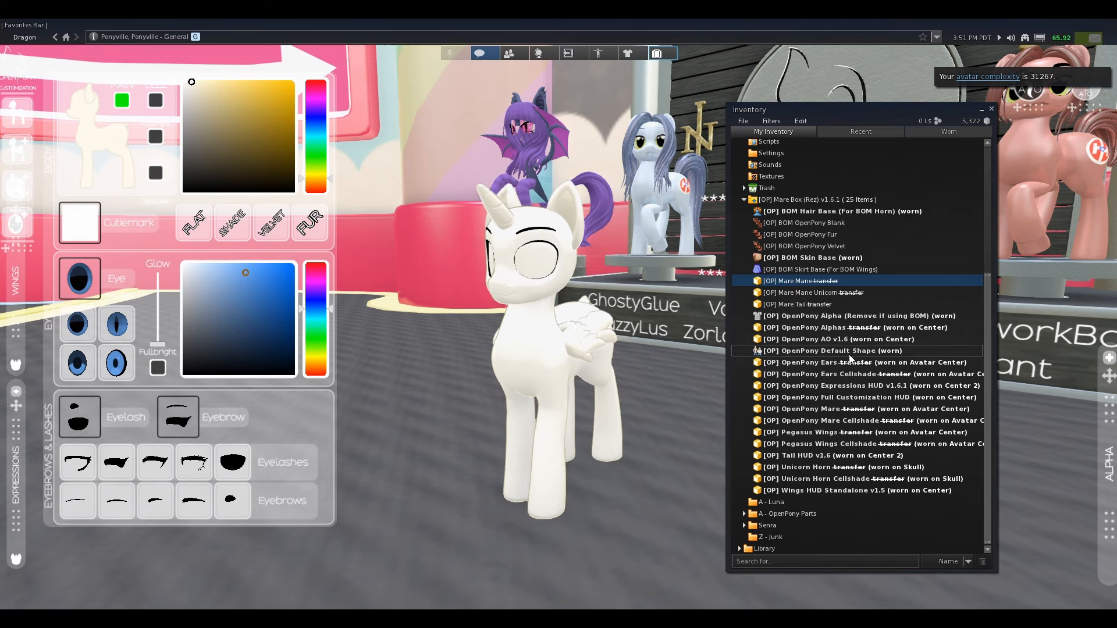
pyautogui.click(823, 374)
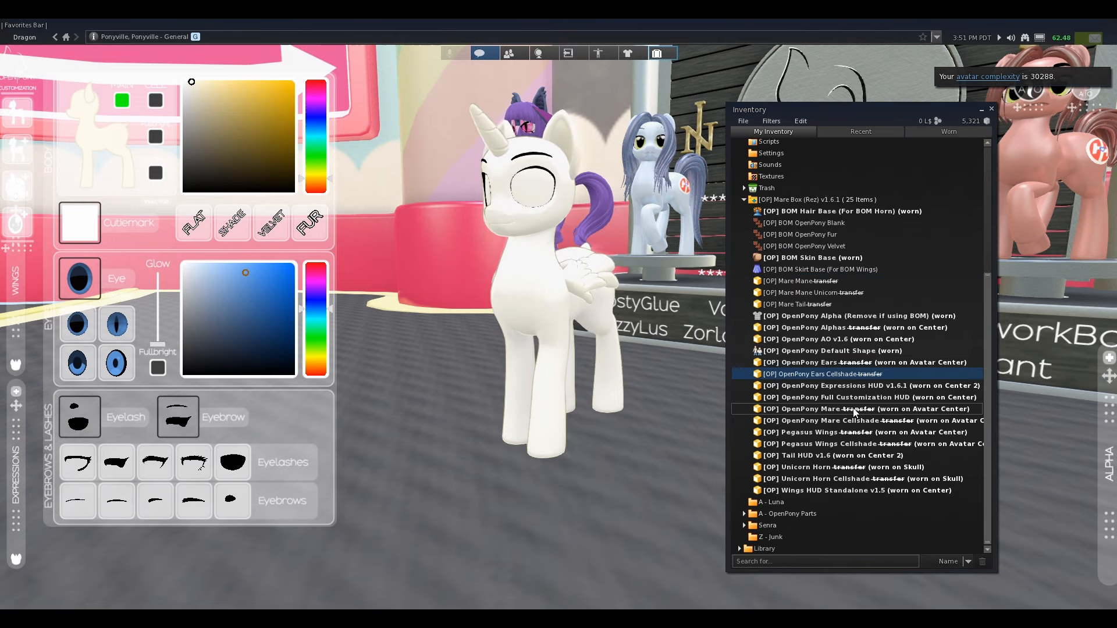
pyautogui.click(823, 420)
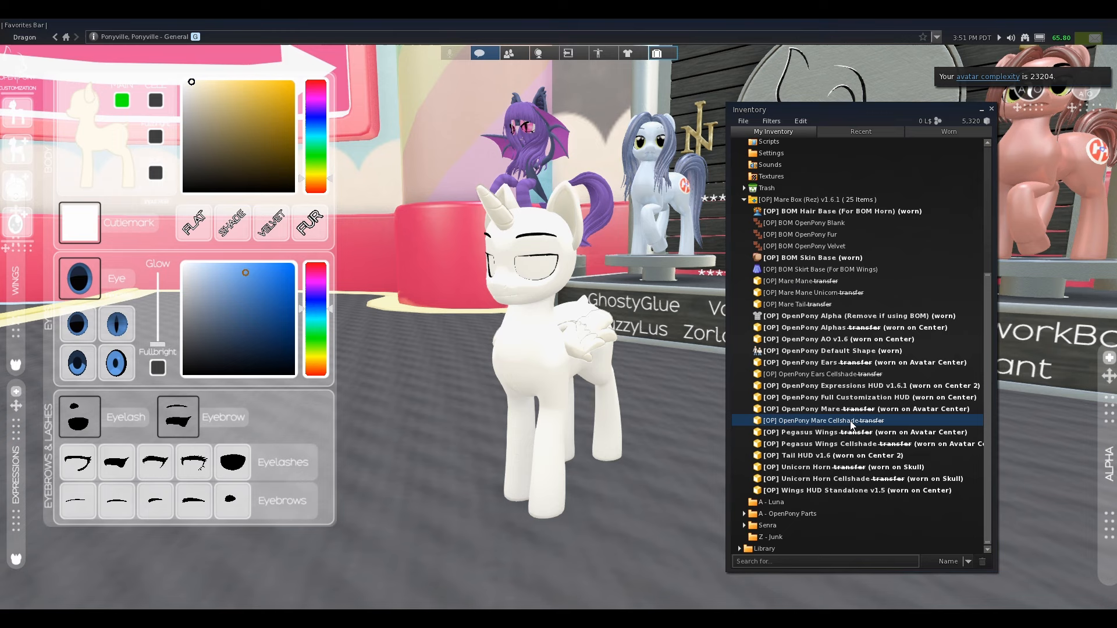
pyautogui.click(823, 443)
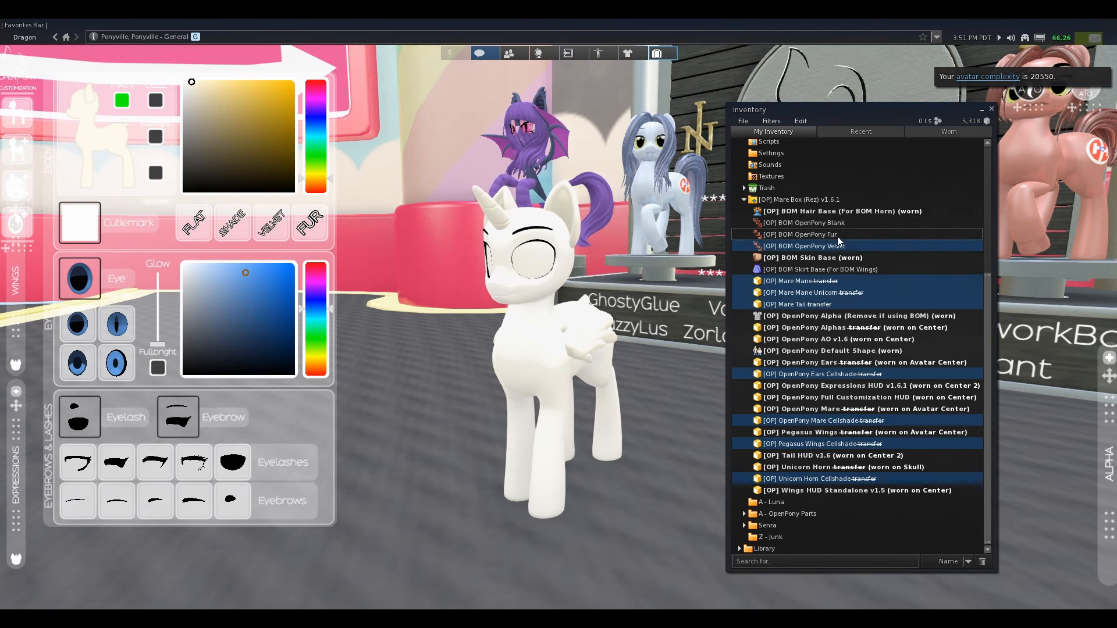
pyautogui.click(803, 223)
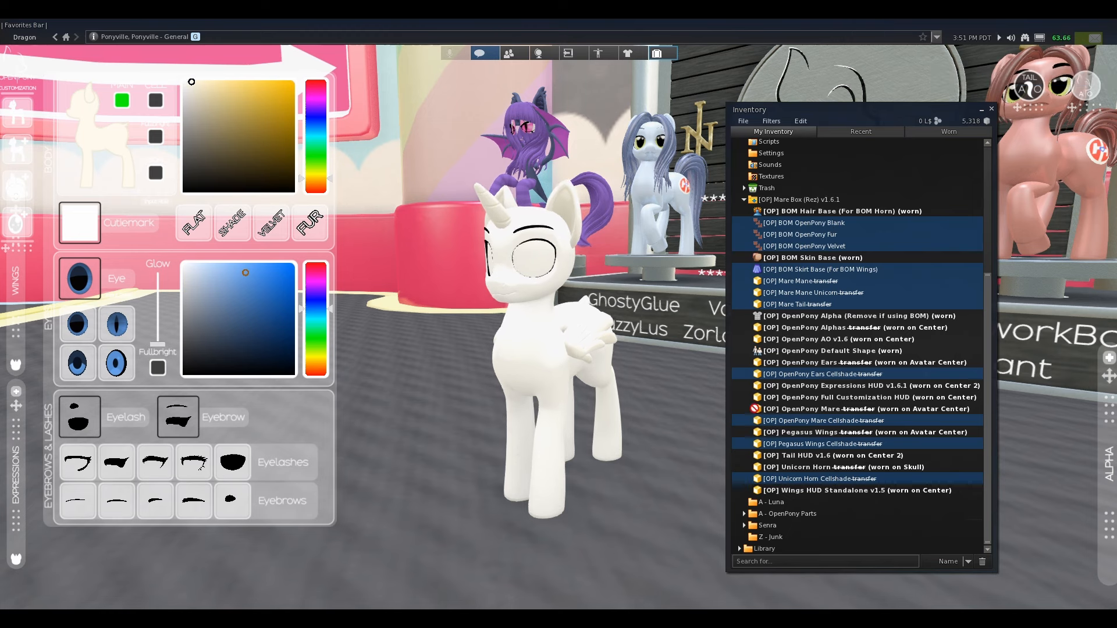
pyautogui.click(744, 513)
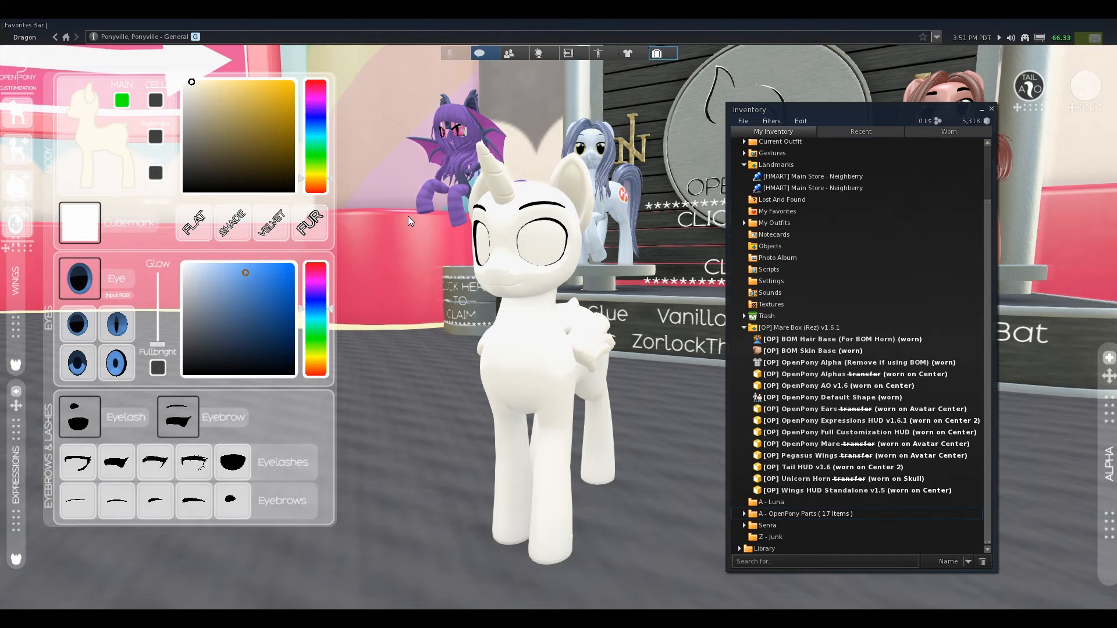
pyautogui.moveTo(399, 244)
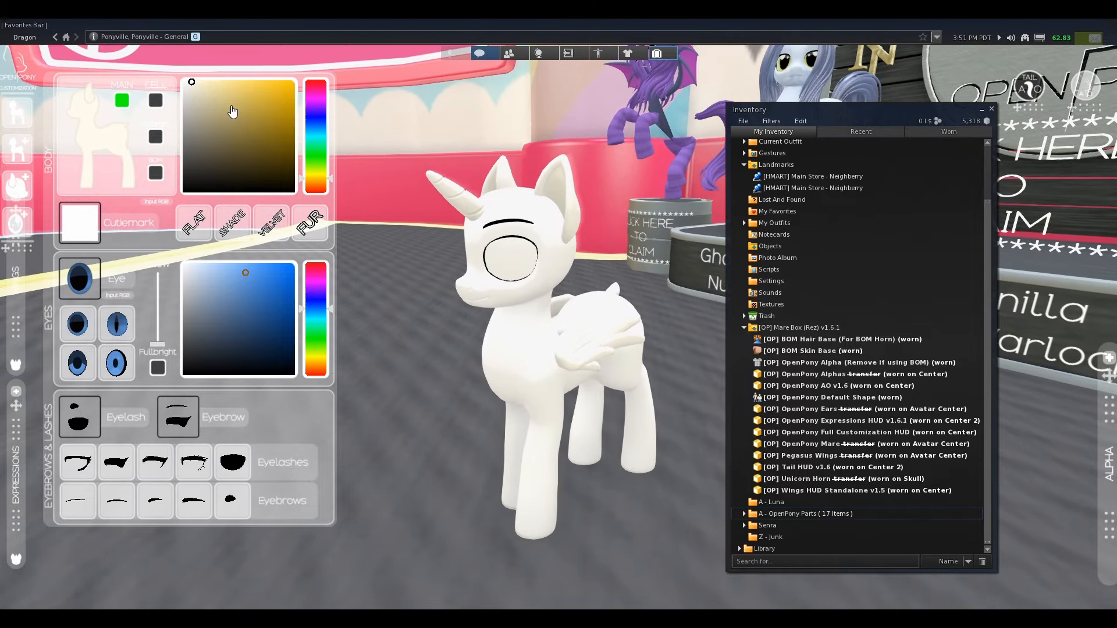
# - Try shades on the HUD body picker, then apply an exact dark Luna-blue hex code via Input RGB
pyautogui.click(224, 151)
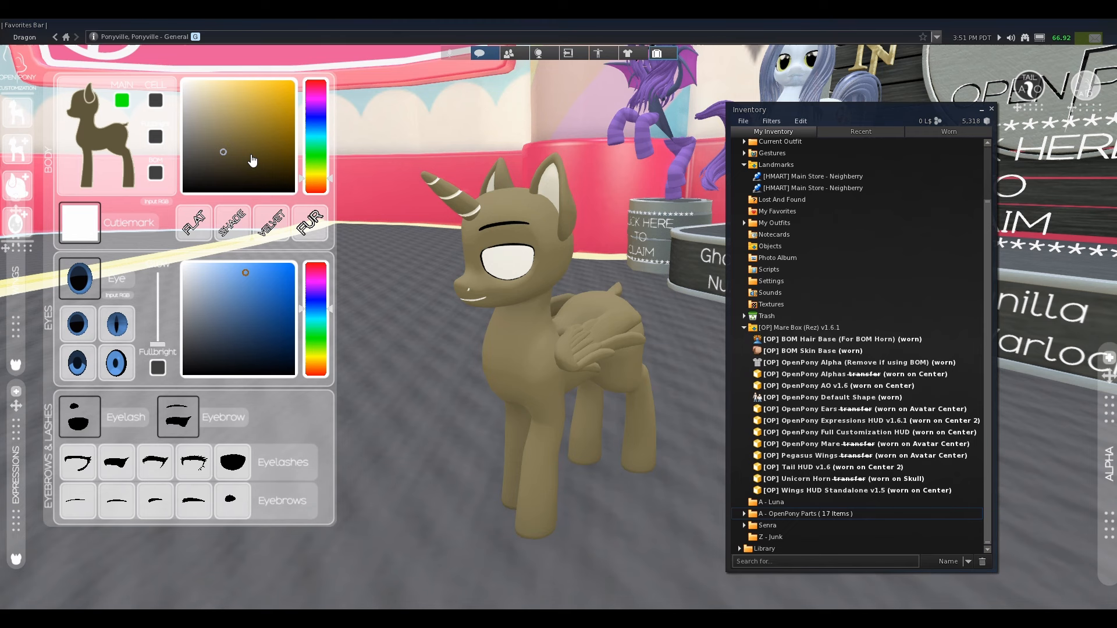
pyautogui.click(122, 101)
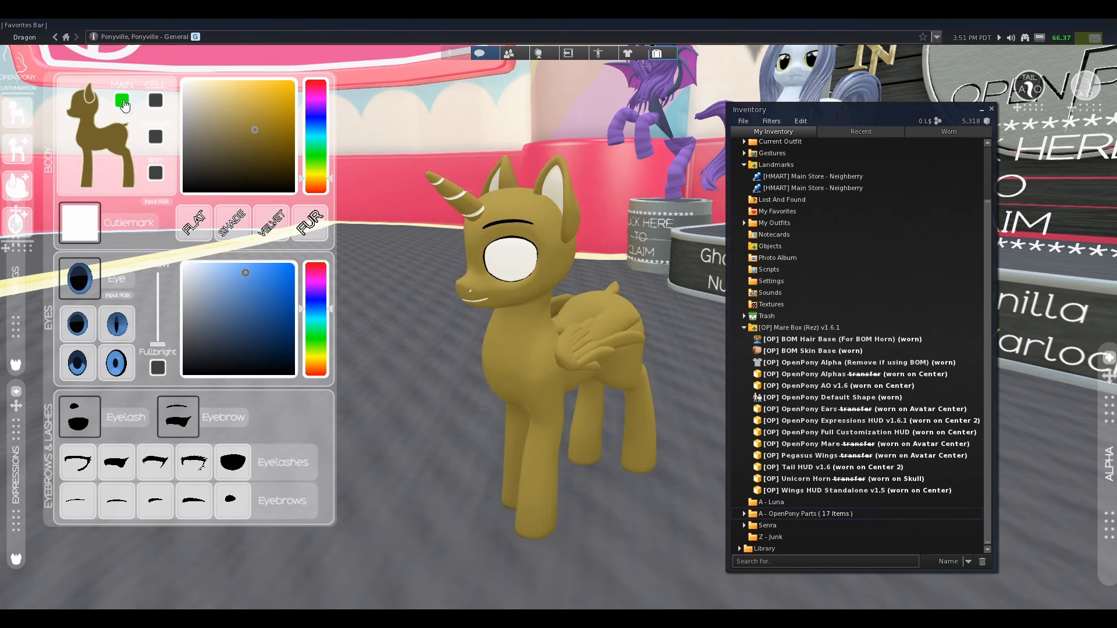
pyautogui.click(123, 101)
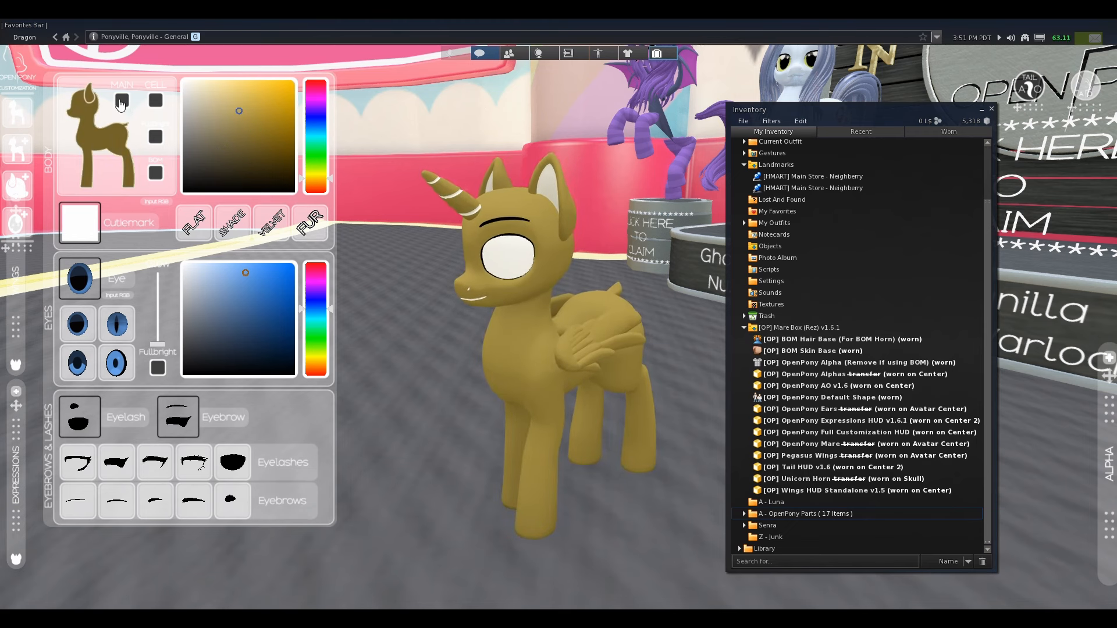
pyautogui.click(239, 111)
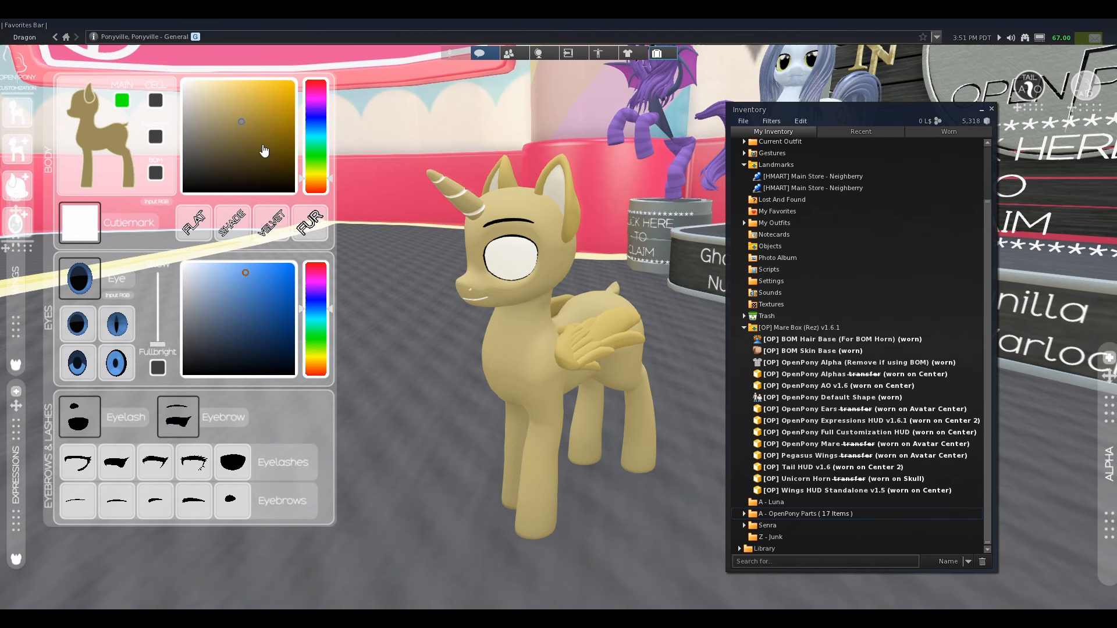
pyautogui.click(253, 147)
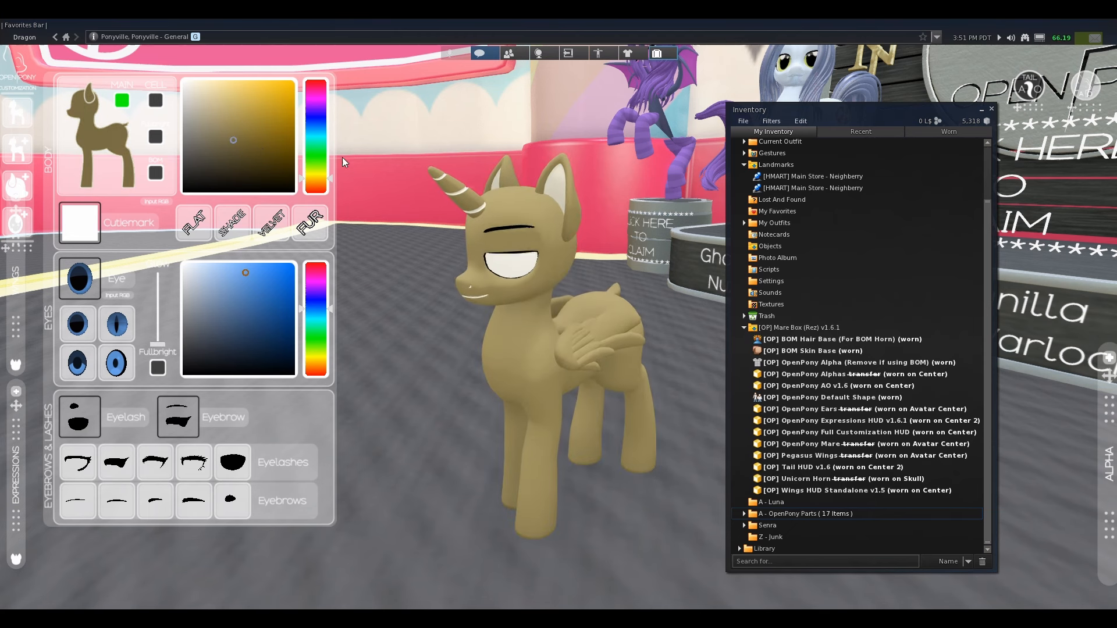
pyautogui.click(239, 134)
pyautogui.write('#363E7A')
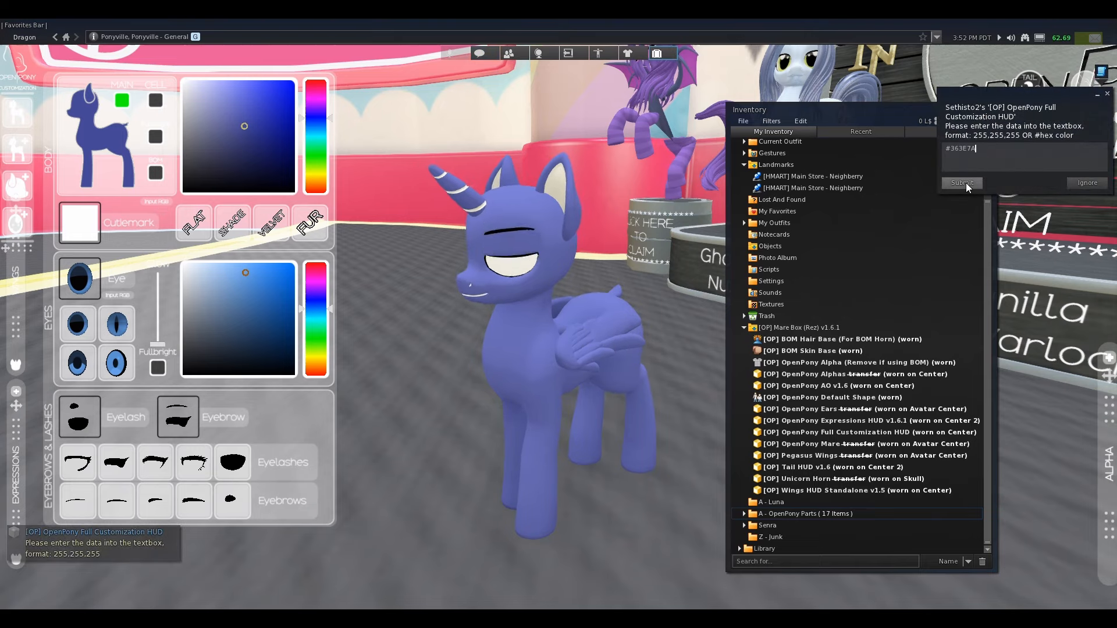
pyautogui.click(962, 182)
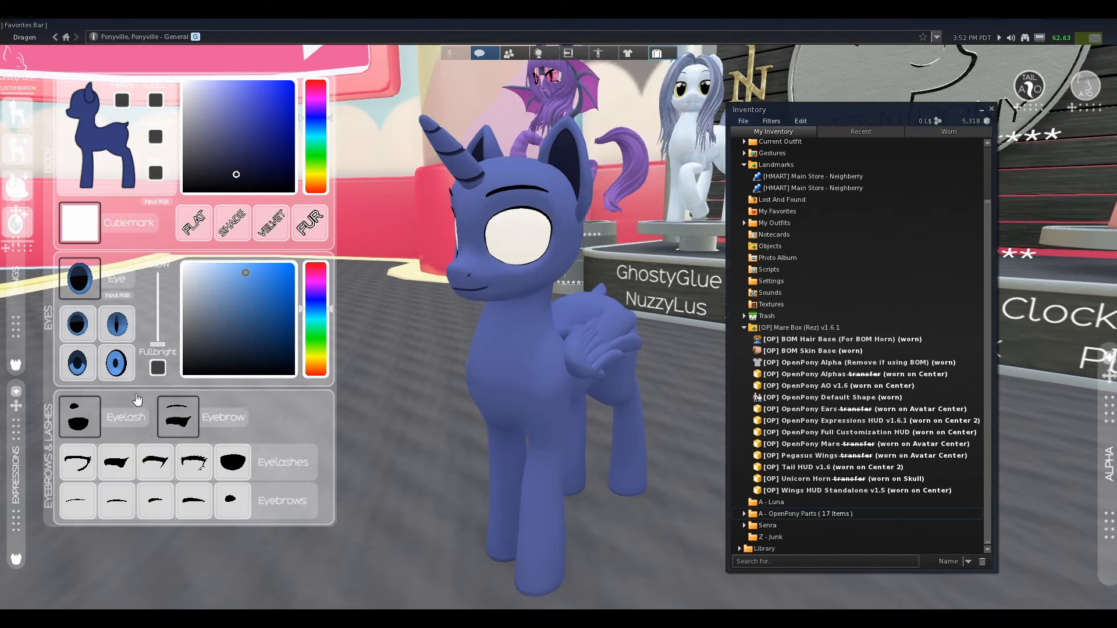
# - Pick an eye style, shade the eyes teal at full brightness and change the eyelash style
pyautogui.click(79, 276)
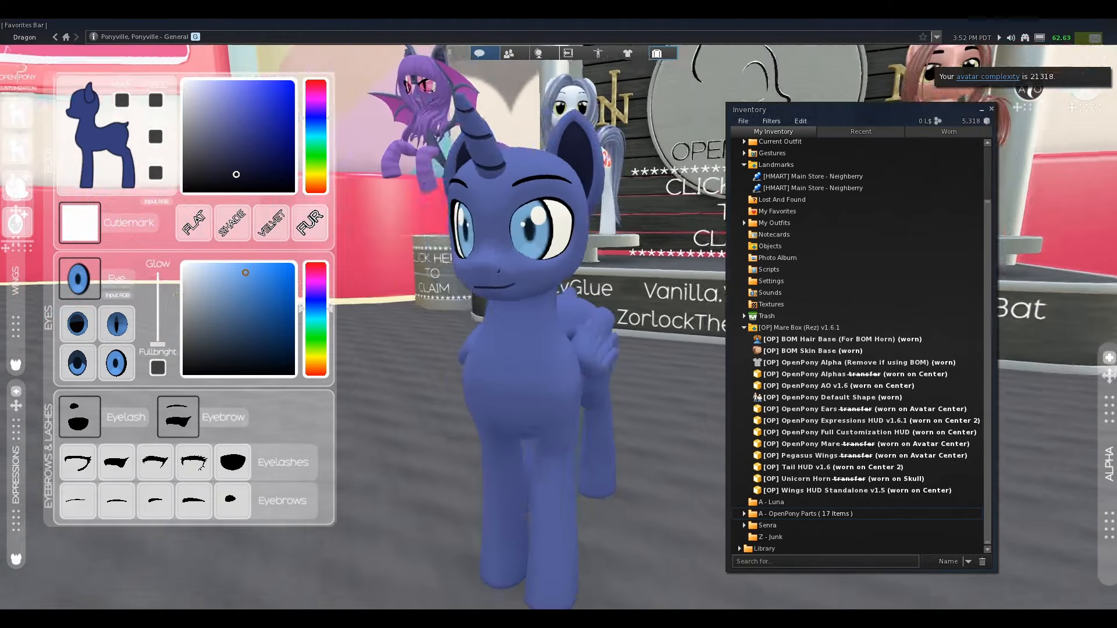
pyautogui.click(115, 362)
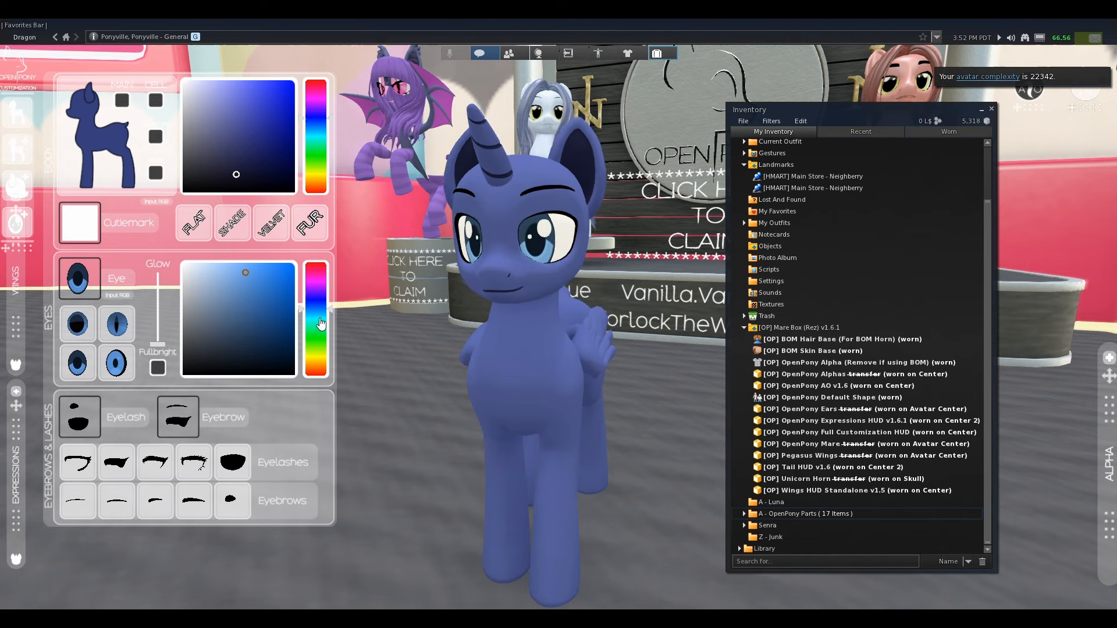
pyautogui.click(280, 294)
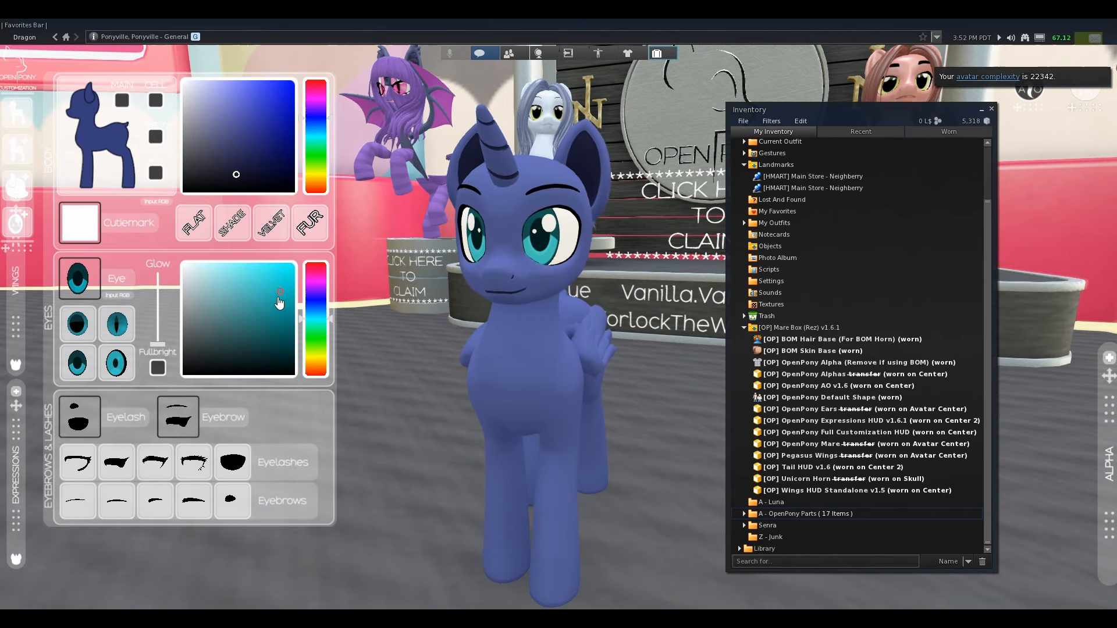
pyautogui.click(285, 274)
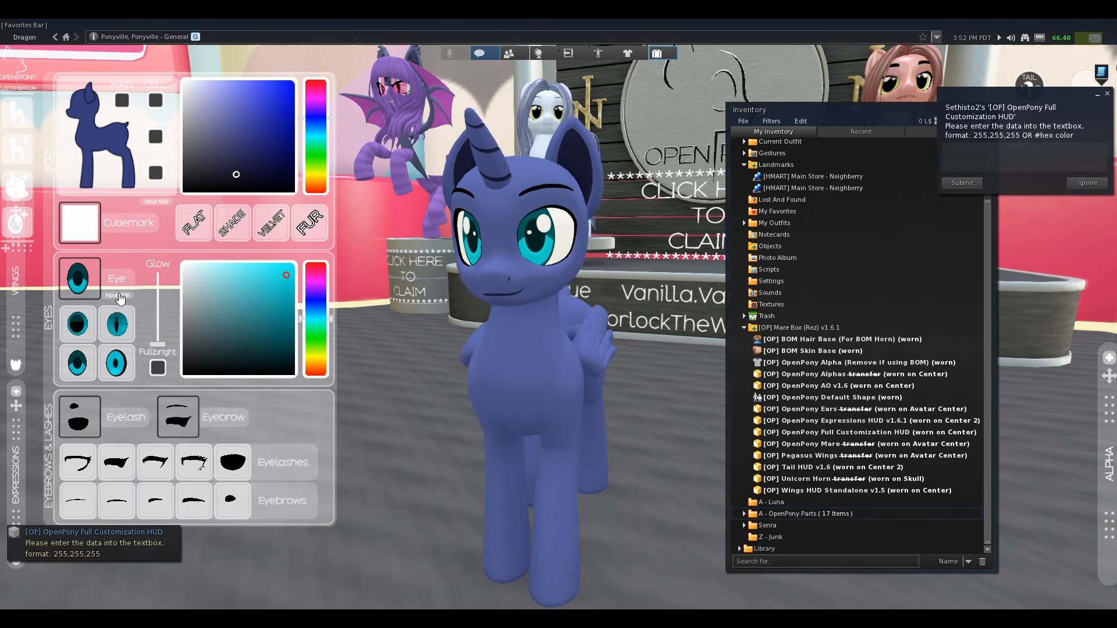
pyautogui.click(960, 183)
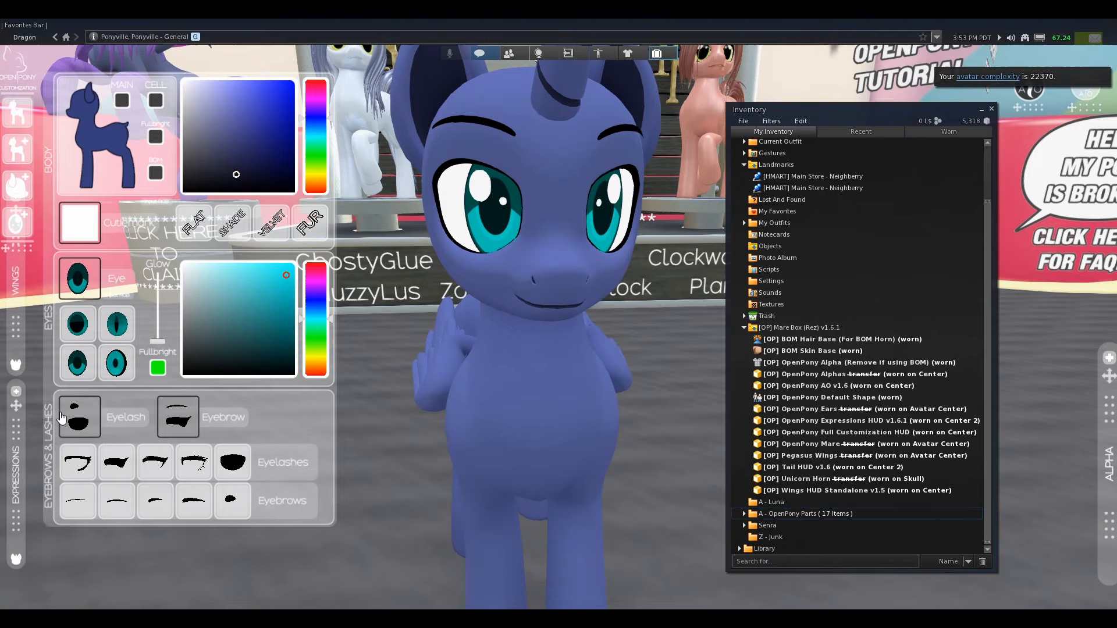
pyautogui.click(78, 417)
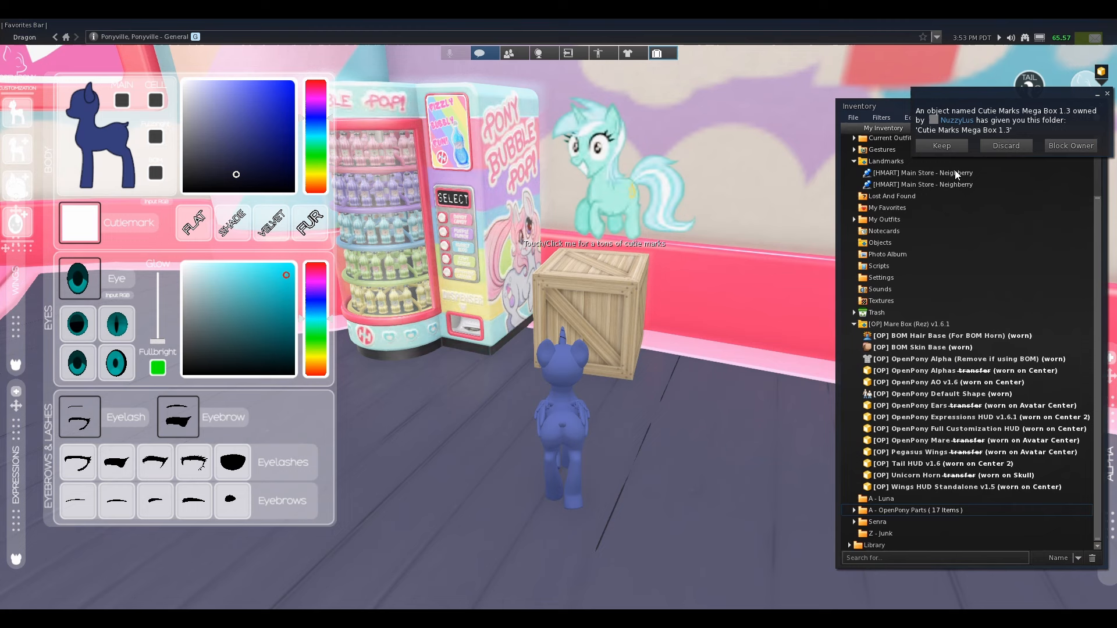
# - Keep the offered Cutie Marks Mega Box 1.3 folder and browse its cutie marks in Inventory
pyautogui.click(940, 145)
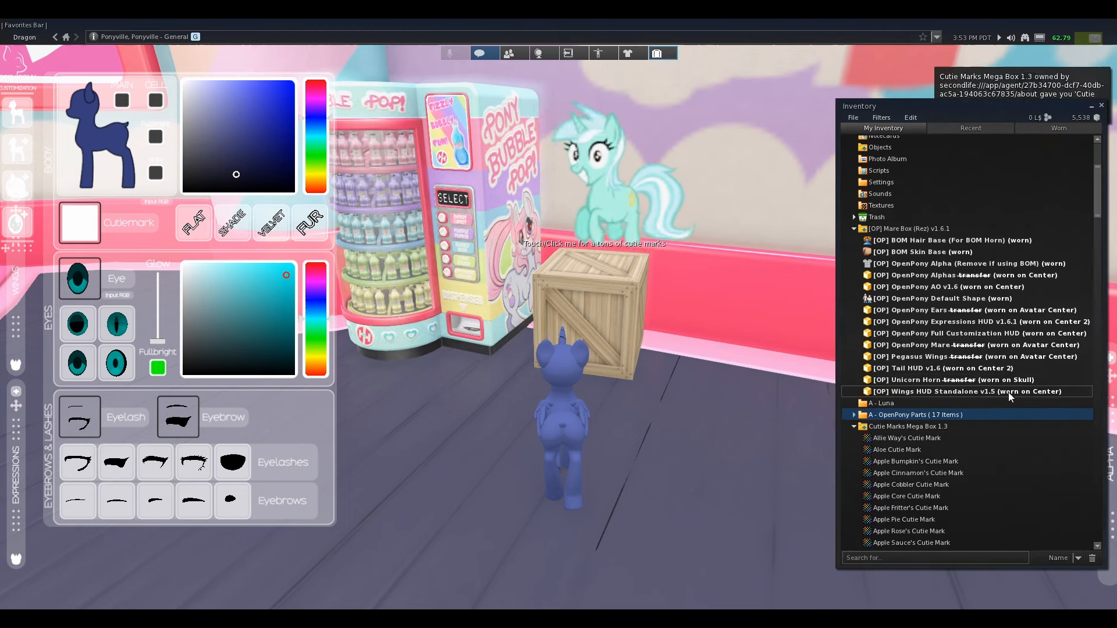
pyautogui.scroll(-3)
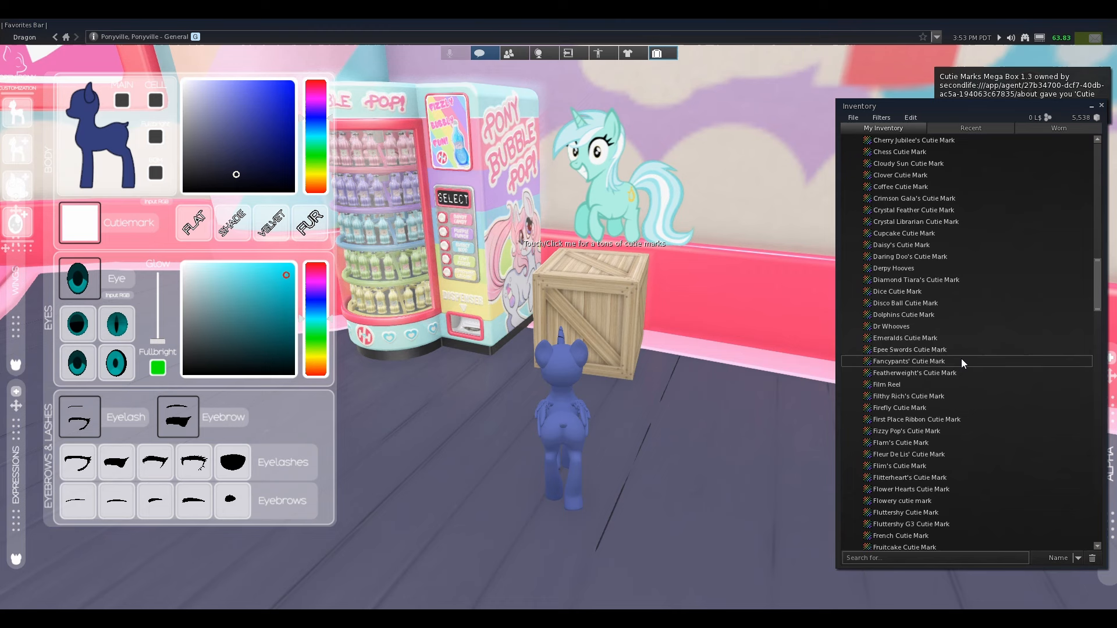
pyautogui.scroll(-3)
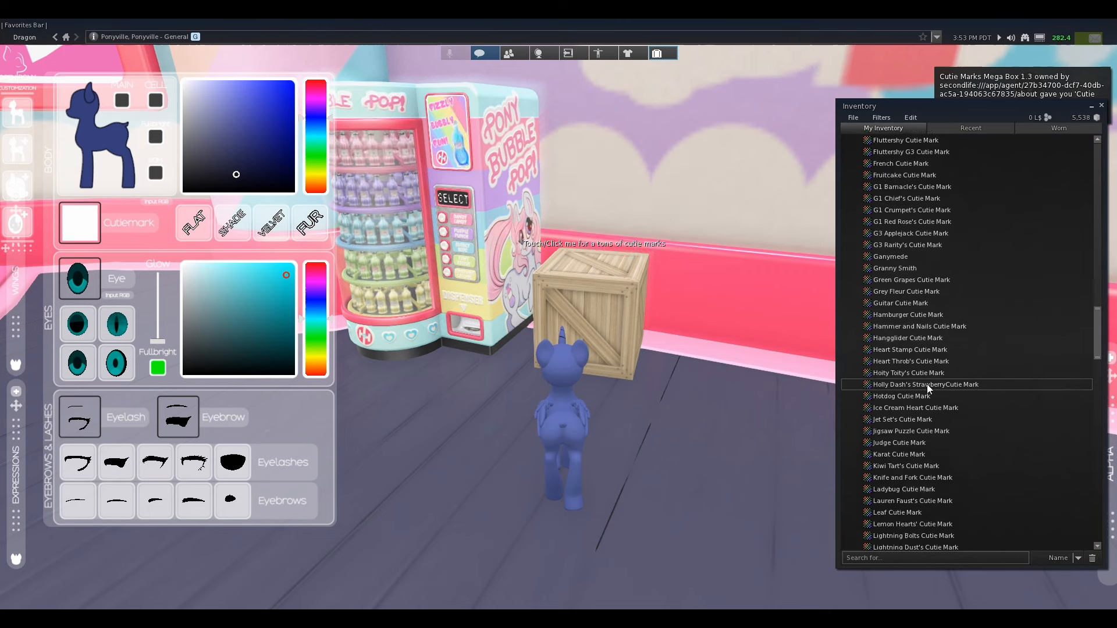
pyautogui.doubleClick(905, 351)
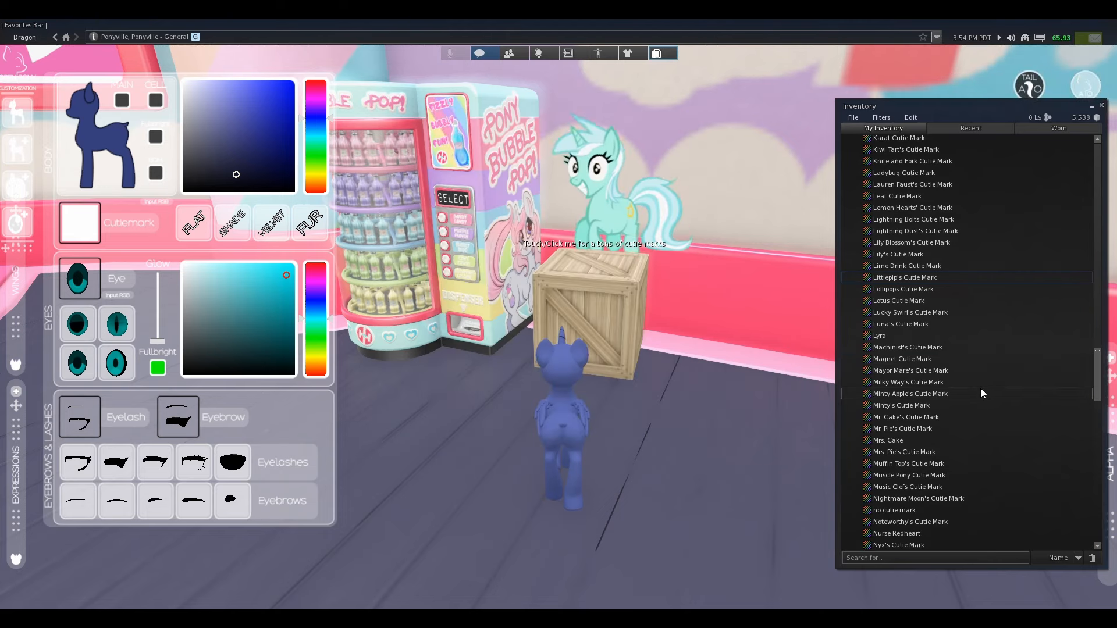
pyautogui.scroll(-3)
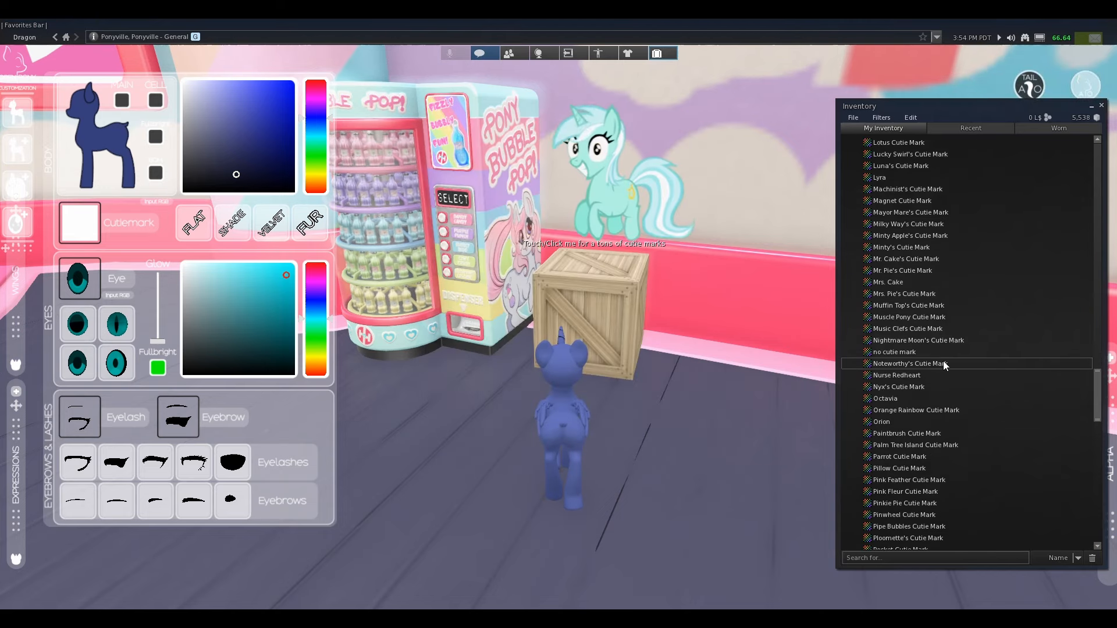
pyautogui.scroll(3)
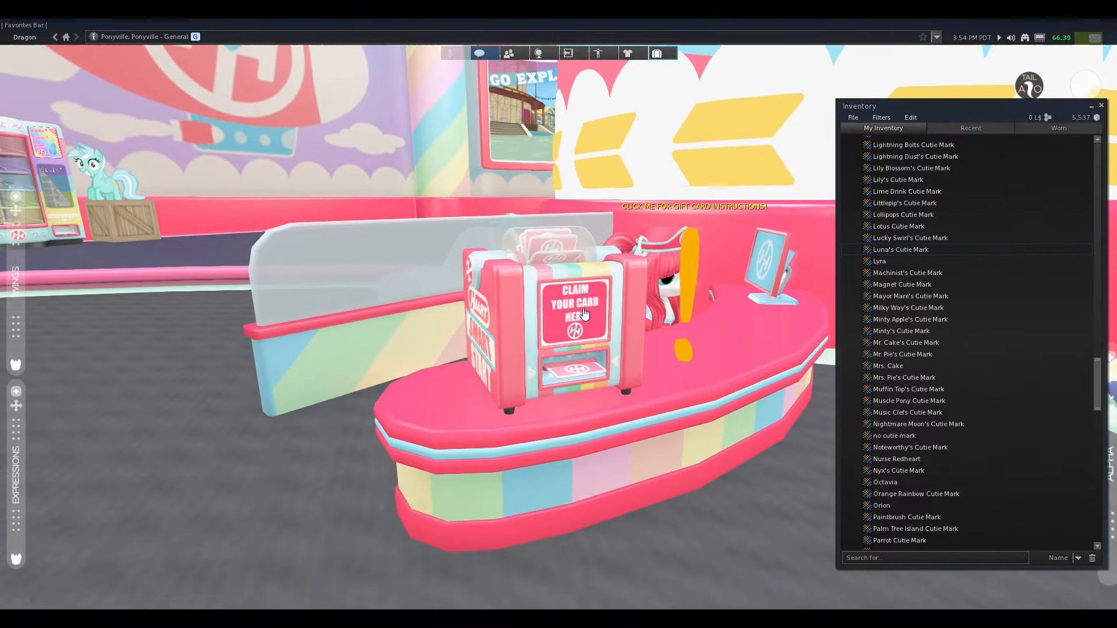
# - Claim the free H-MART Smart Start gift card from the dispenser and keep it
pyautogui.click(576, 313)
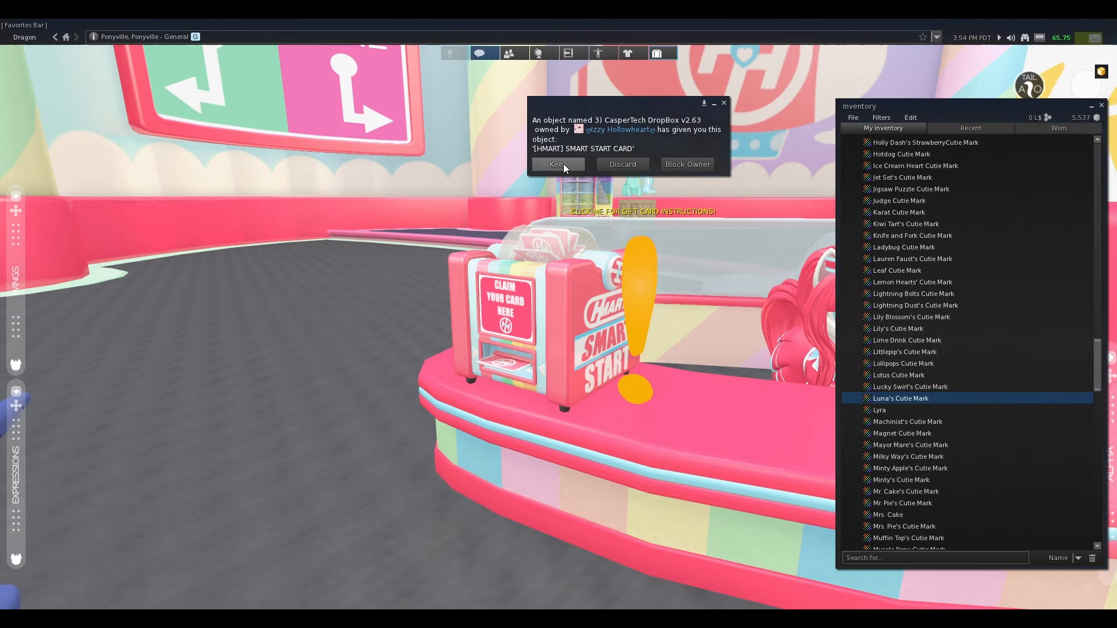
pyautogui.click(557, 164)
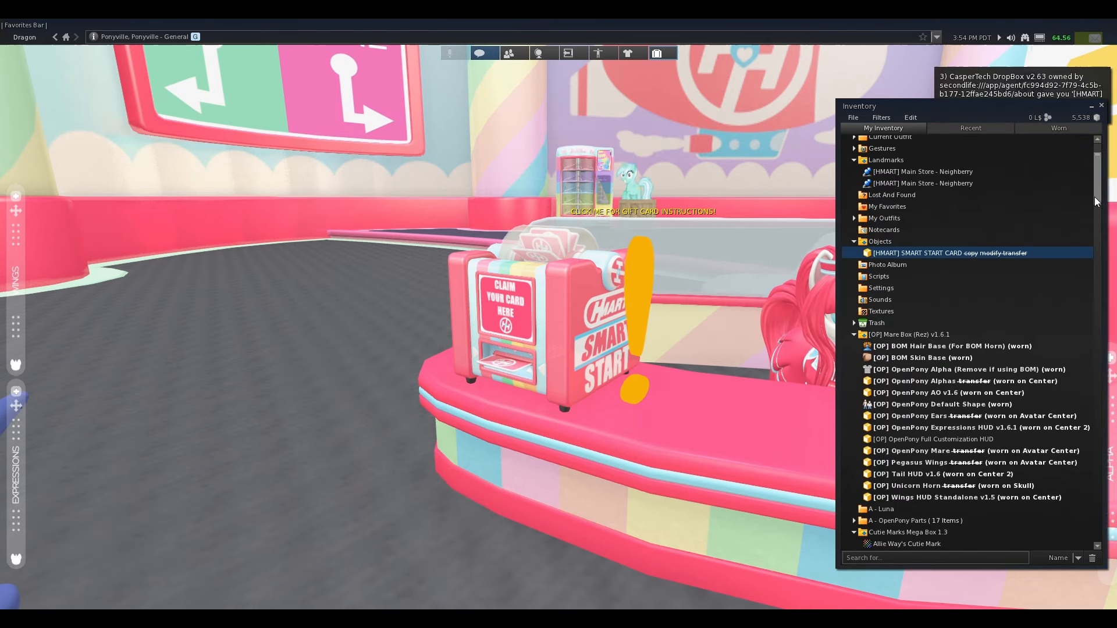
pyautogui.scroll(-3)
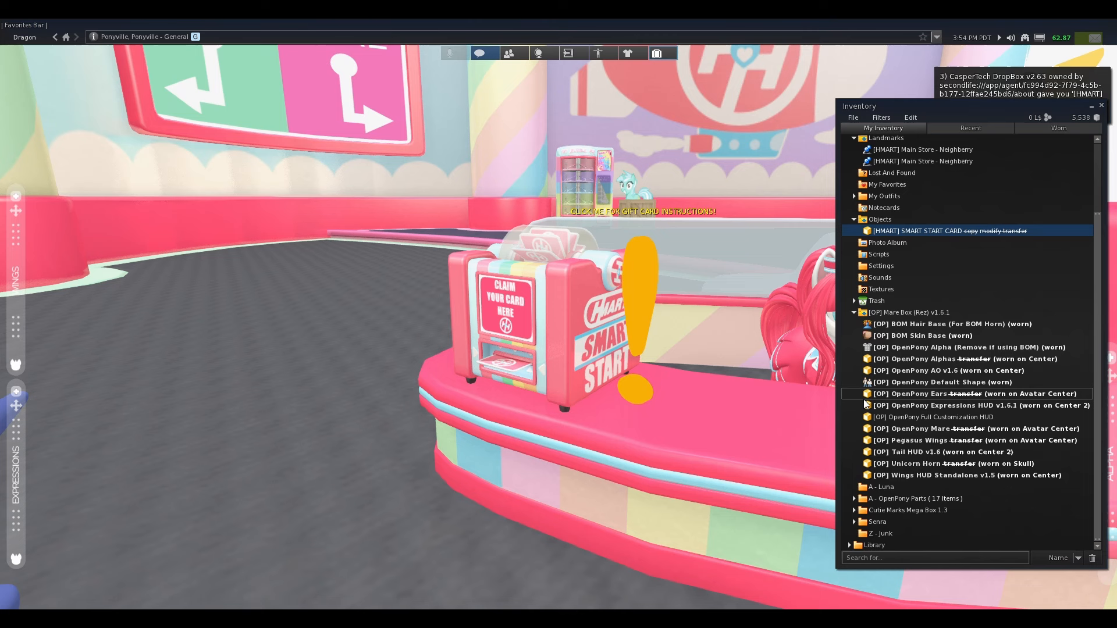
pyautogui.click(926, 510)
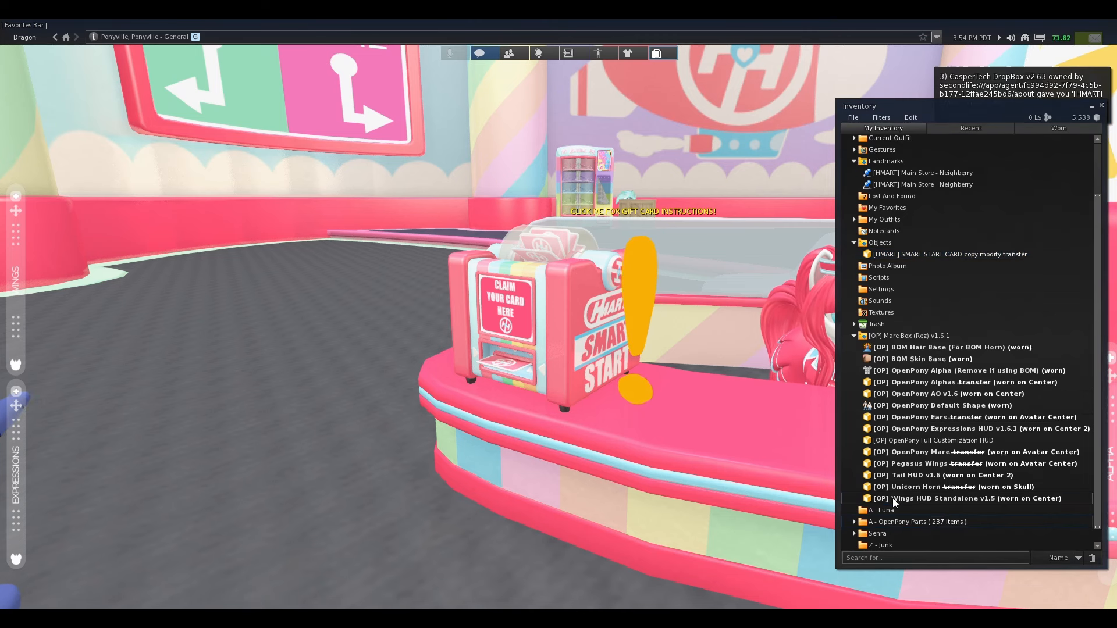
# - Collapse the inventory folders and wear the SMART START CARD from Objects
pyautogui.click(896, 521)
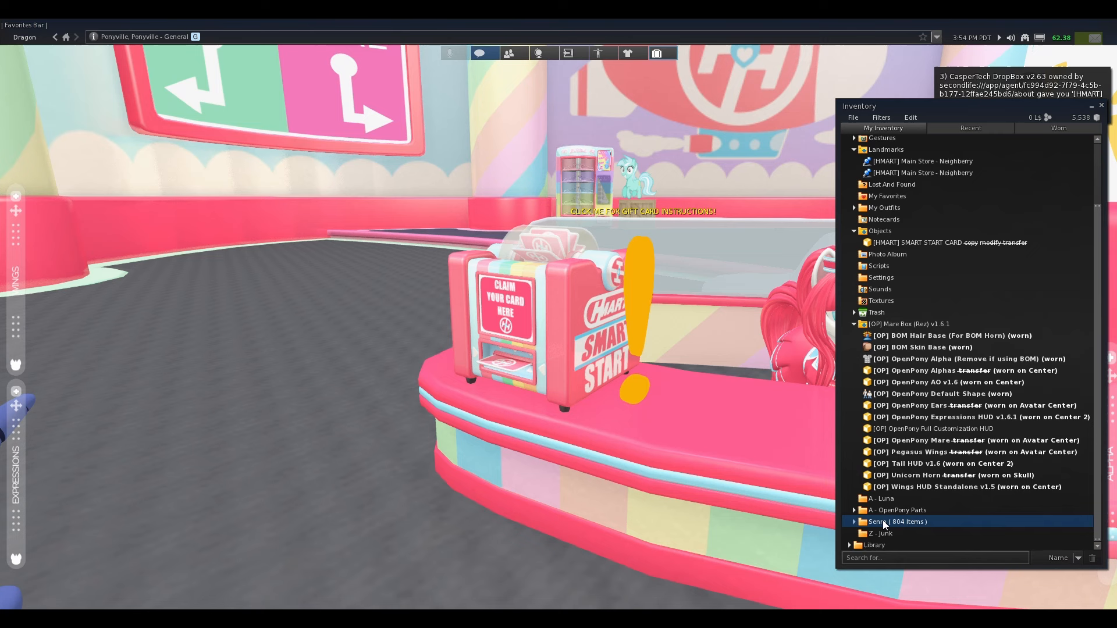
pyautogui.scroll(3)
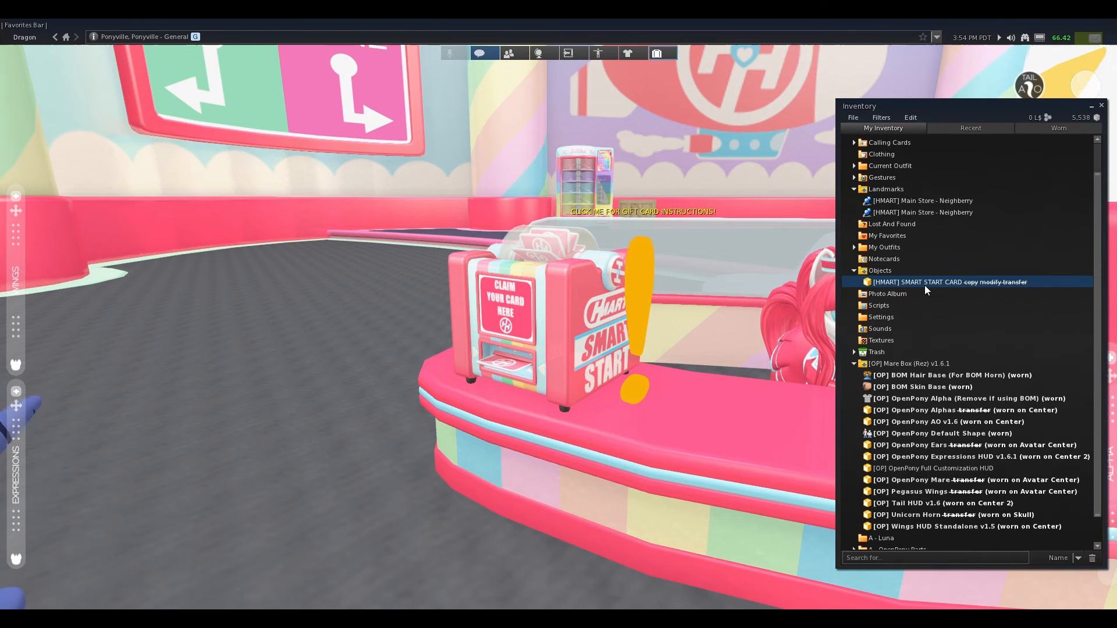
pyautogui.scroll(3)
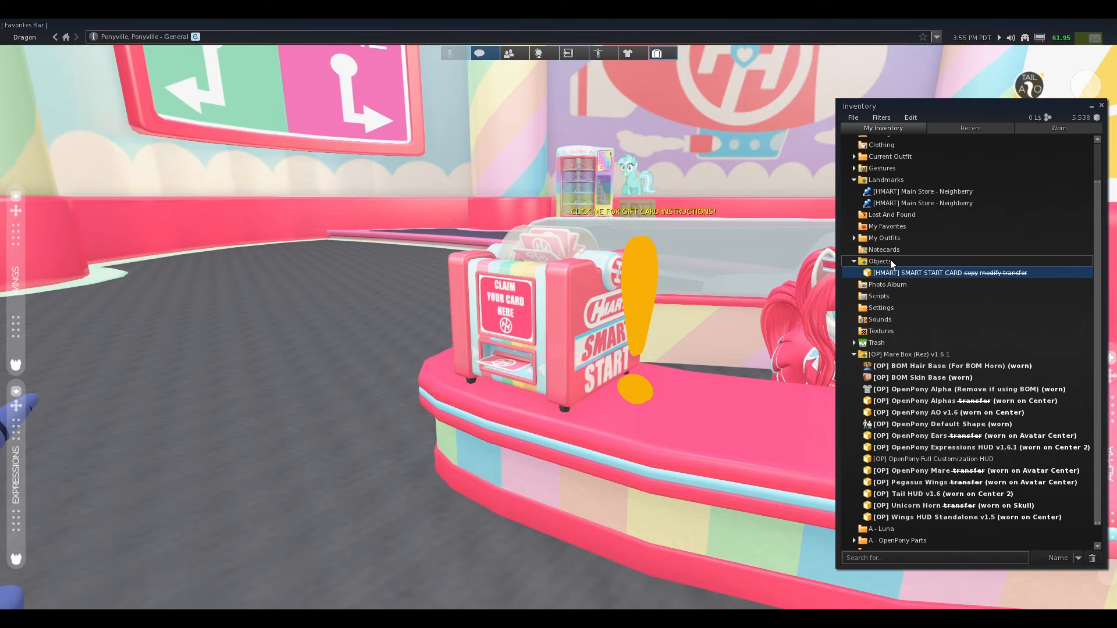
pyautogui.doubleClick(947, 273)
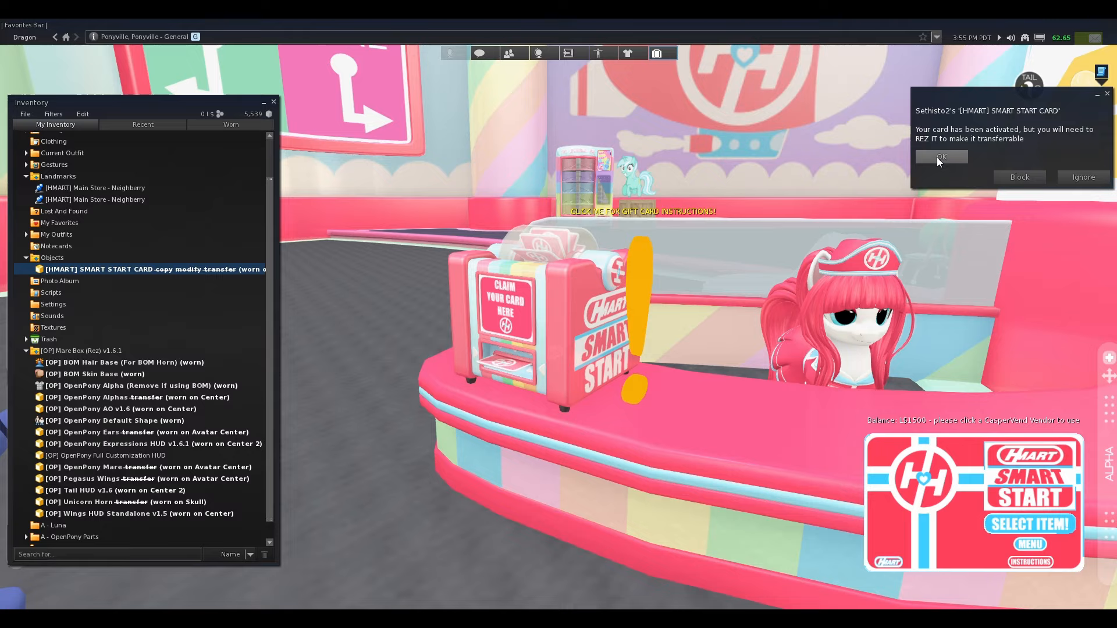
# - Dismiss the activation notice and page the mane vendor to Cunning Curls 2.0
pyautogui.click(940, 157)
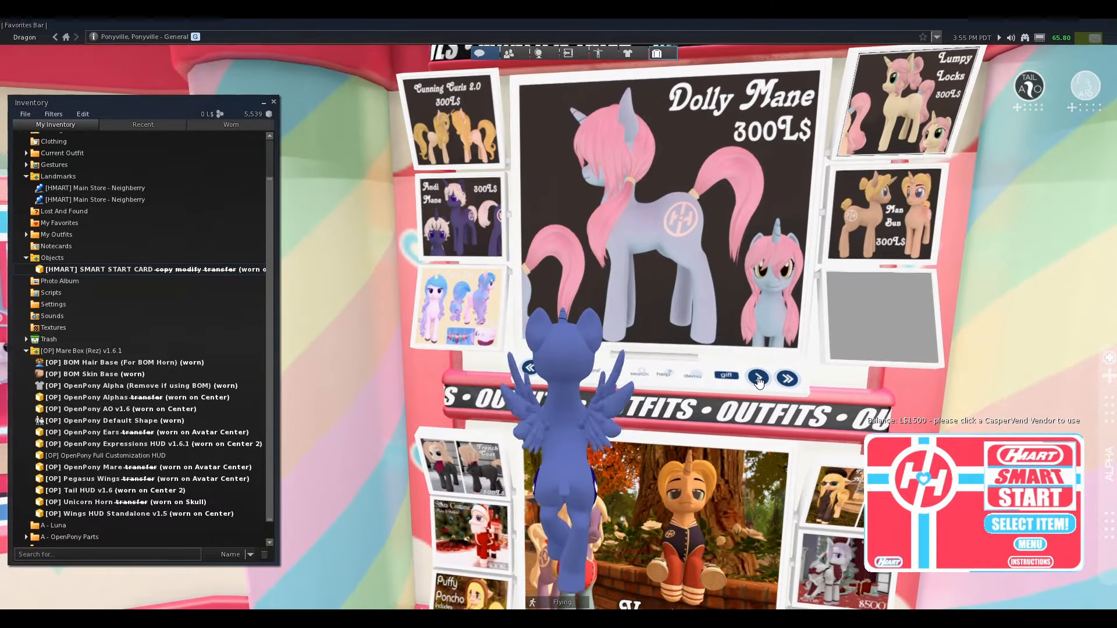
pyautogui.click(757, 378)
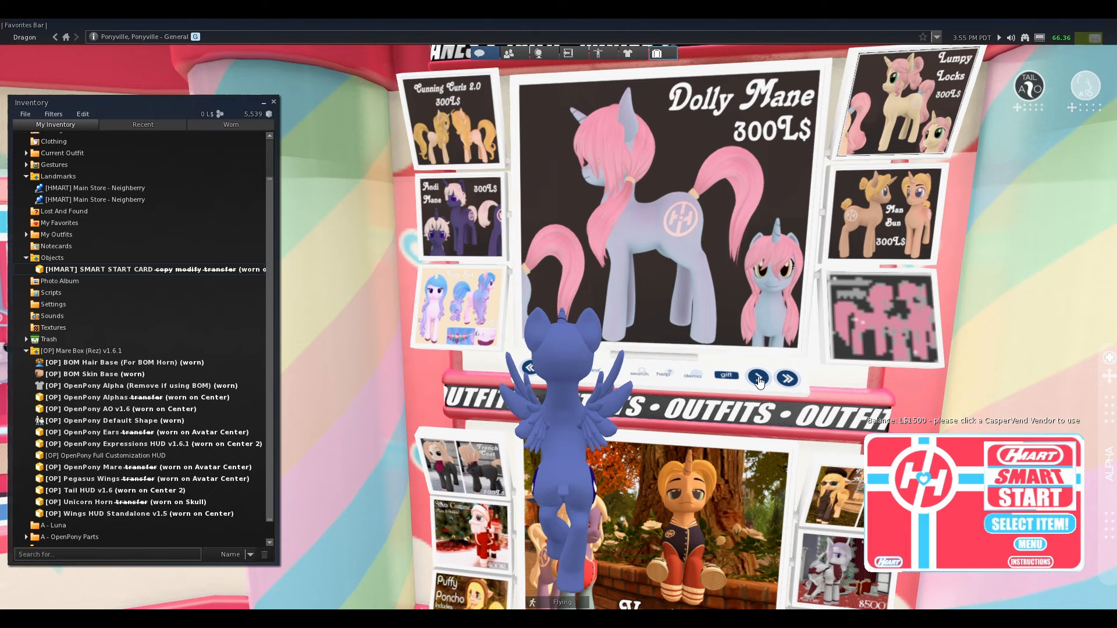
pyautogui.click(787, 378)
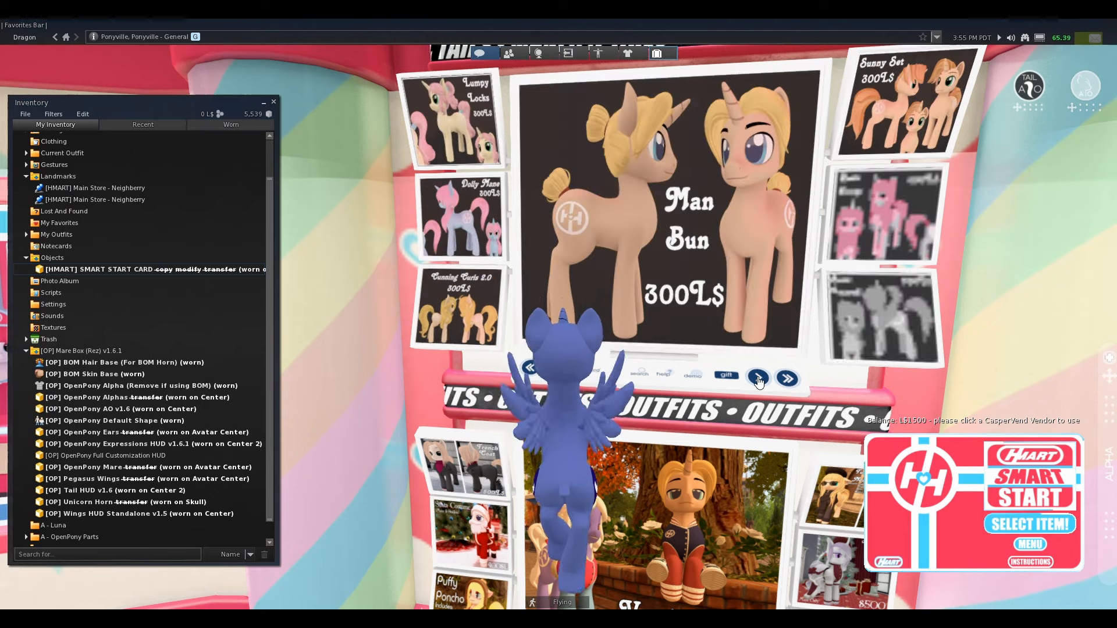
pyautogui.click(757, 378)
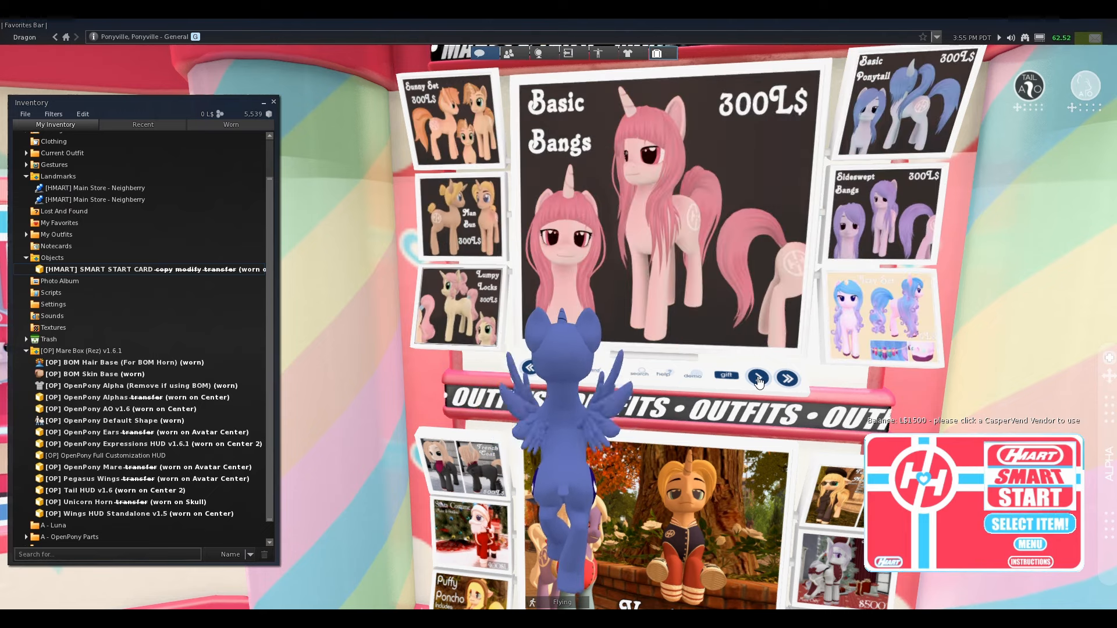
pyautogui.click(787, 378)
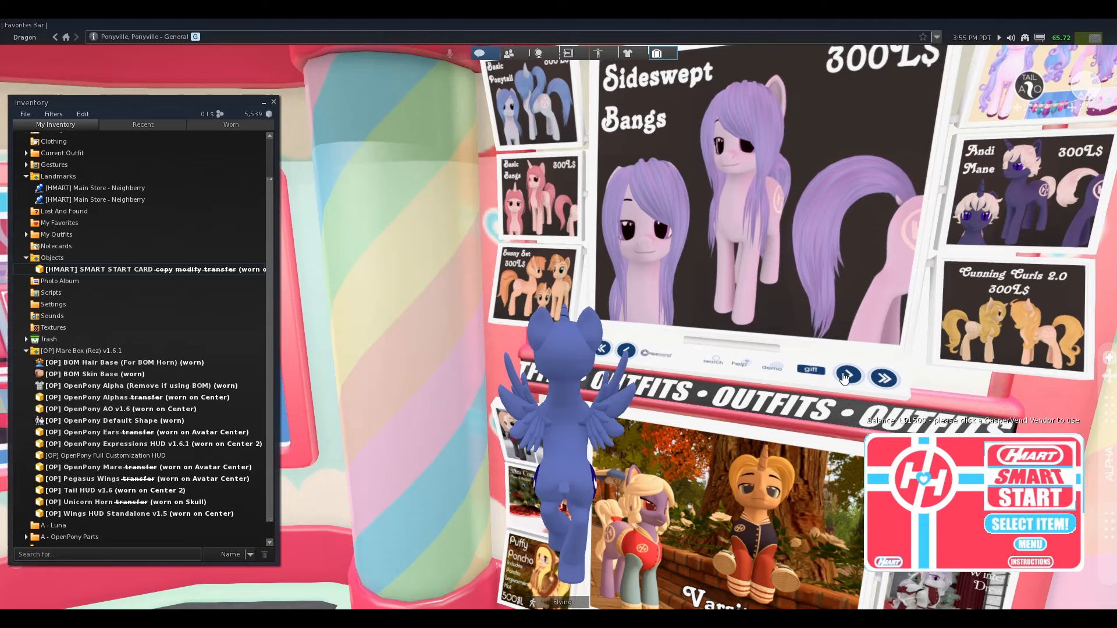
pyautogui.click(848, 376)
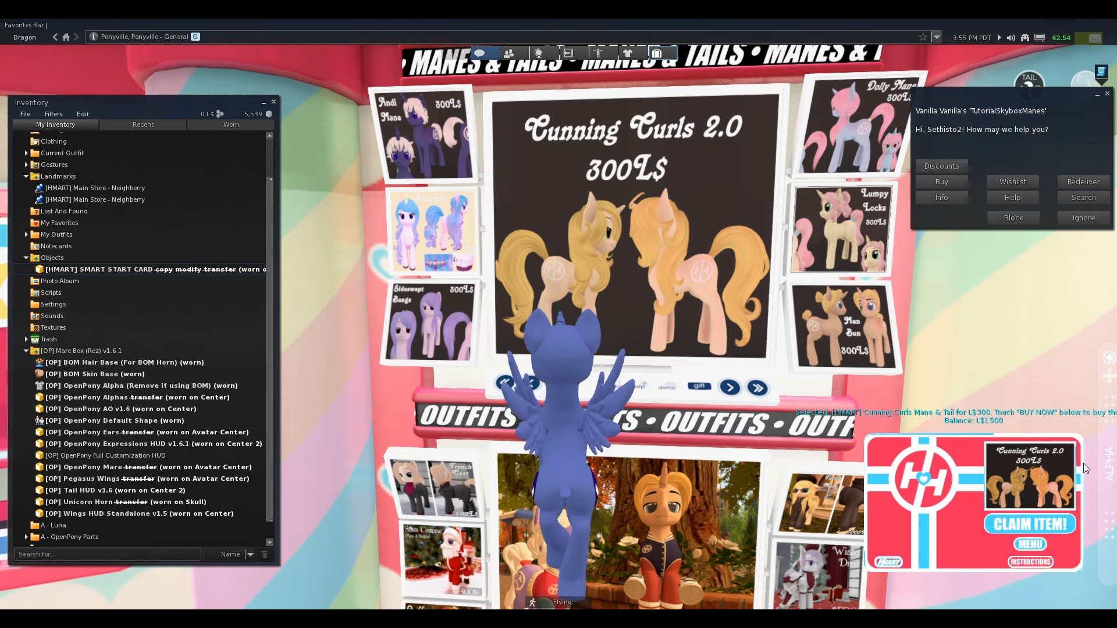
# - Claim Cunning Curls 2.0 with the card and keep the delivered Mane & Tail box
pyautogui.click(1028, 524)
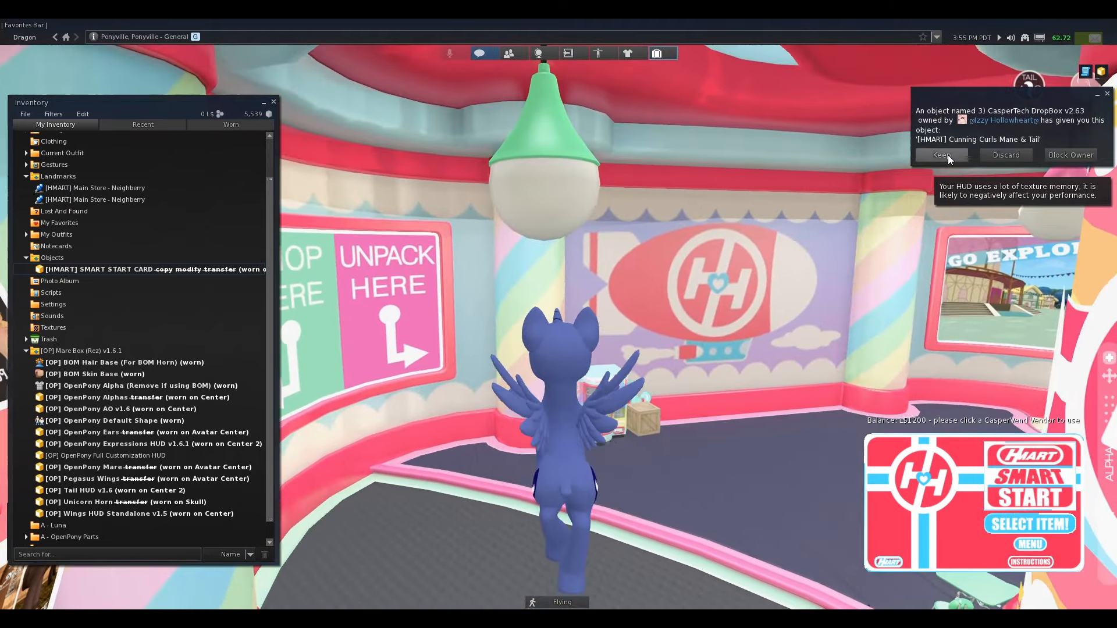
pyautogui.click(940, 155)
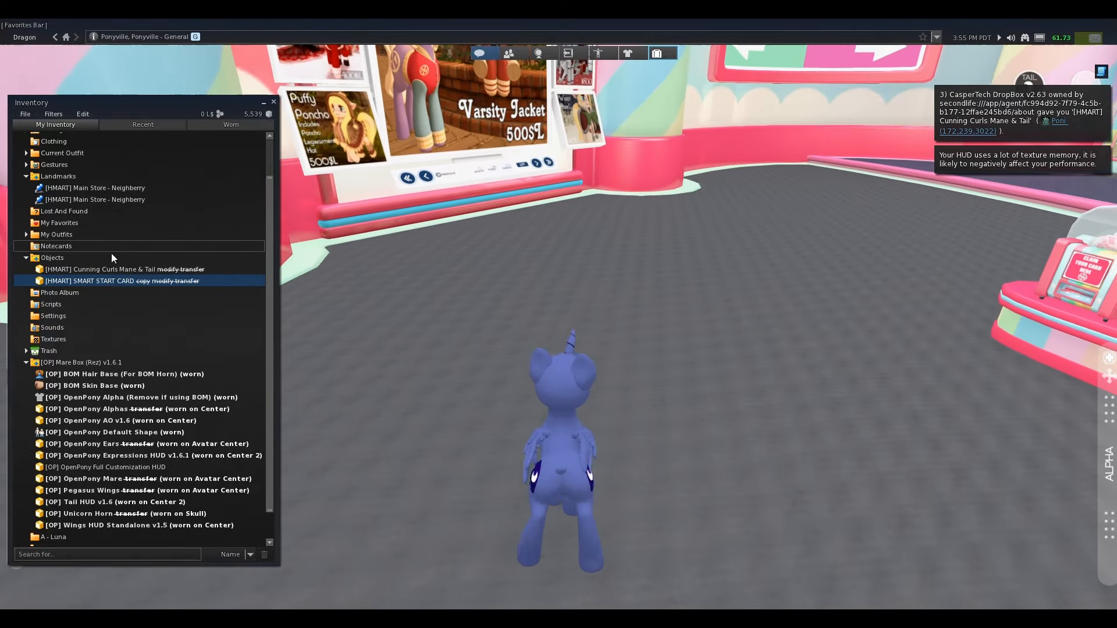
# - Rez the Cunning Curls box on the ground, touch it, and keep the unpacked folder
pyautogui.click(100, 269)
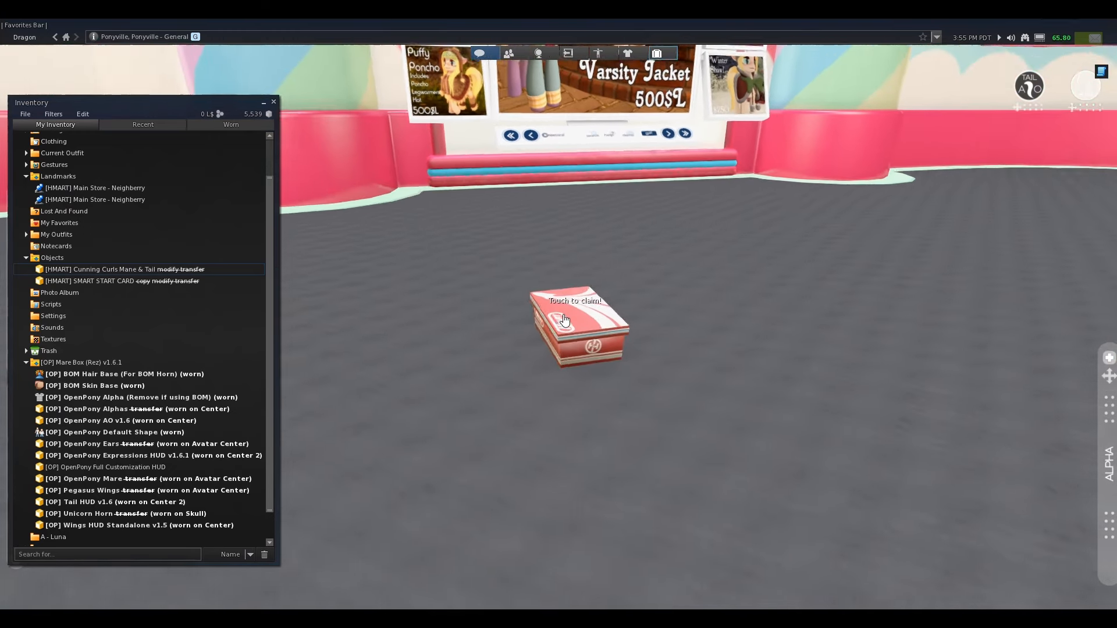
pyautogui.click(573, 319)
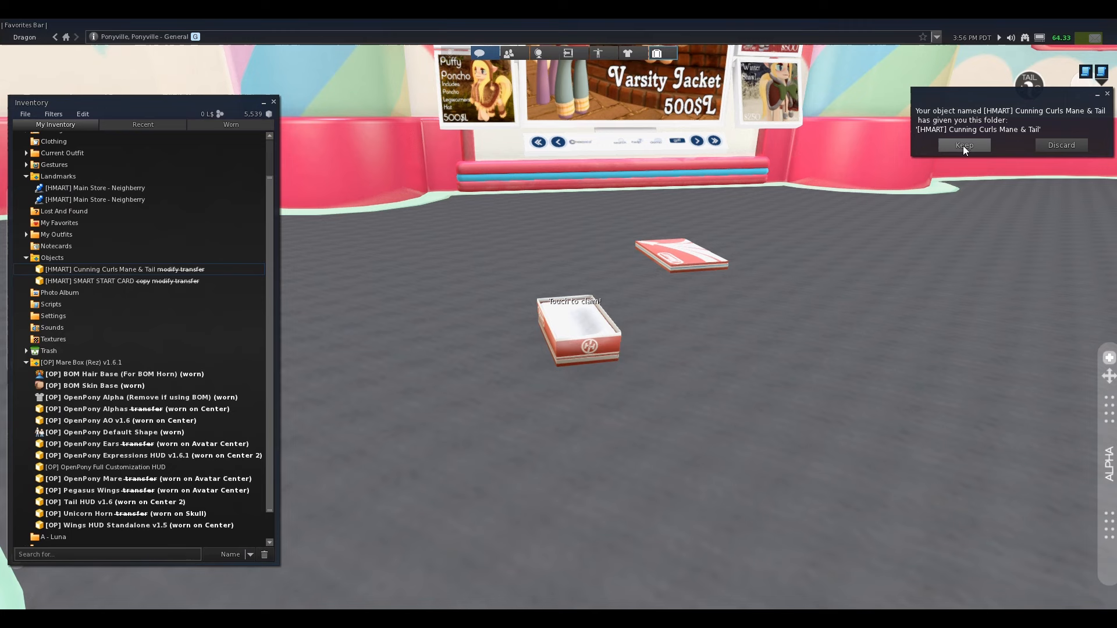
pyautogui.click(963, 145)
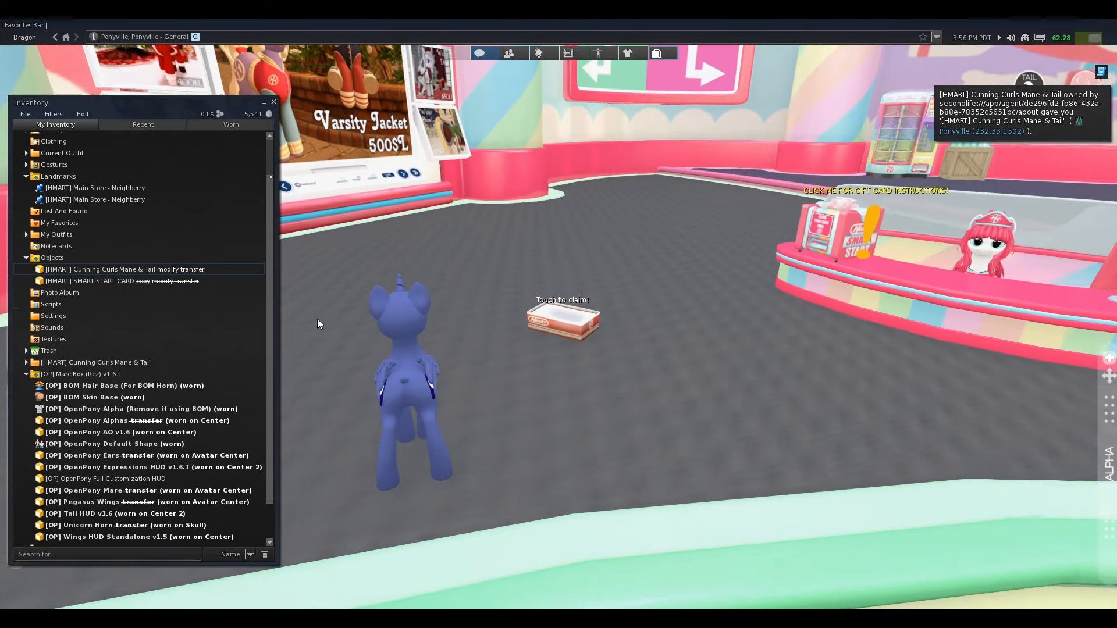
pyautogui.click(114, 268)
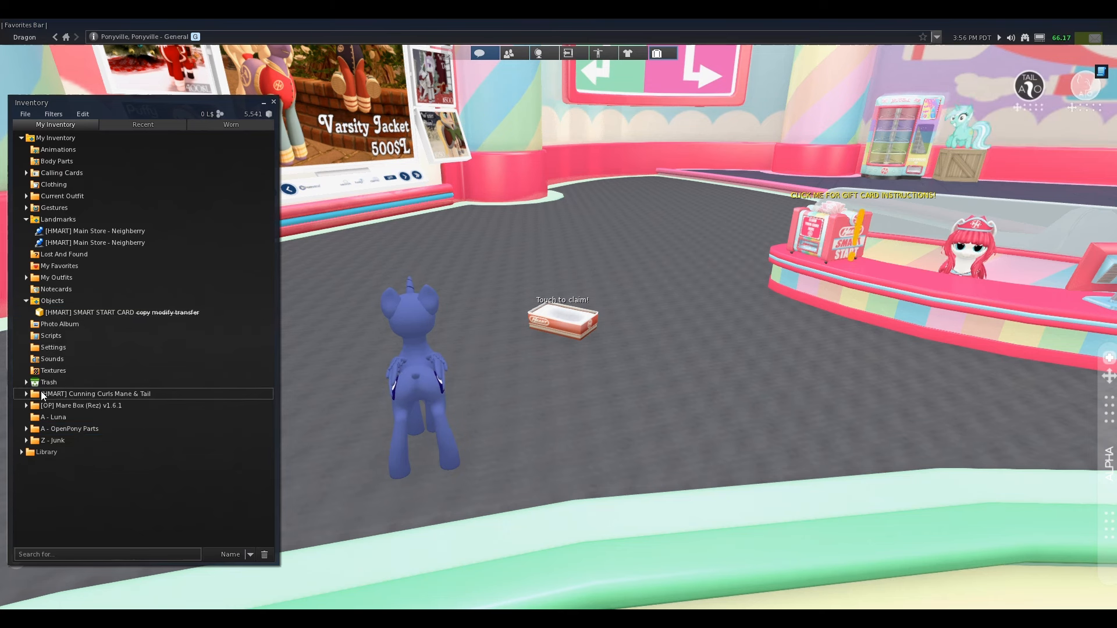
# - Rez the Cunning Curls folder's mane and tail in-world and open the mane in Build Tools
pyautogui.rightClick(562, 316)
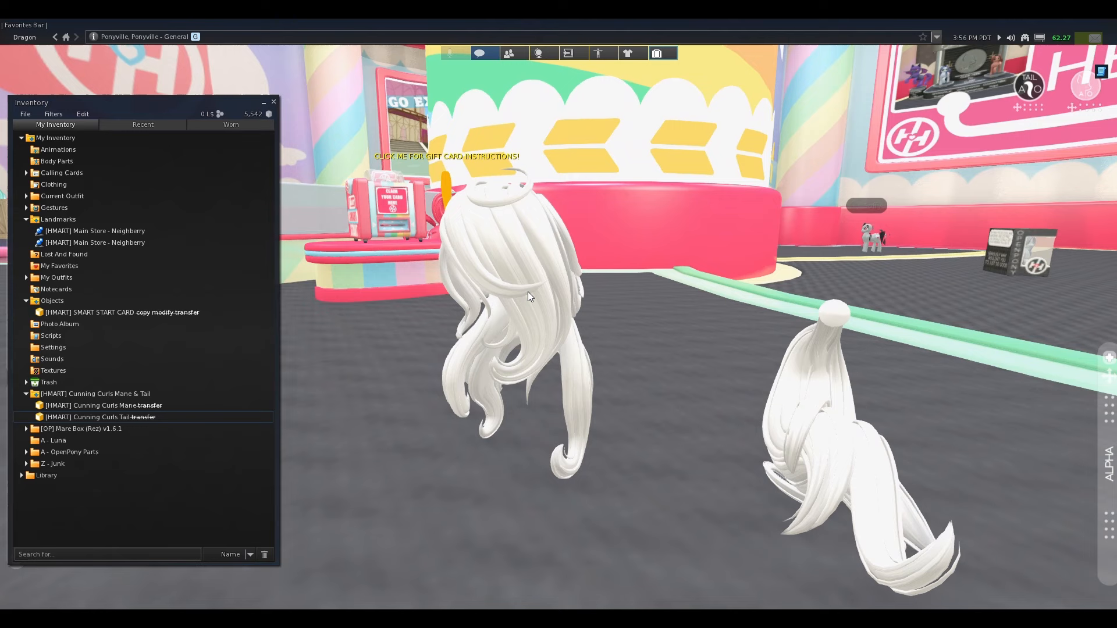
pyautogui.rightClick(530, 296)
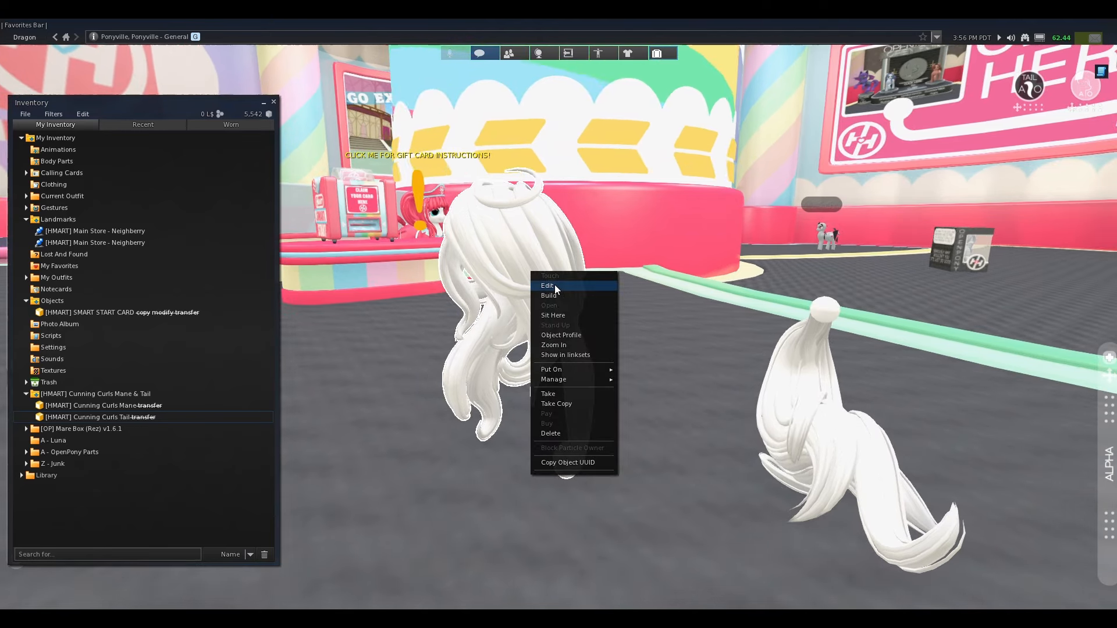
pyautogui.click(547, 285)
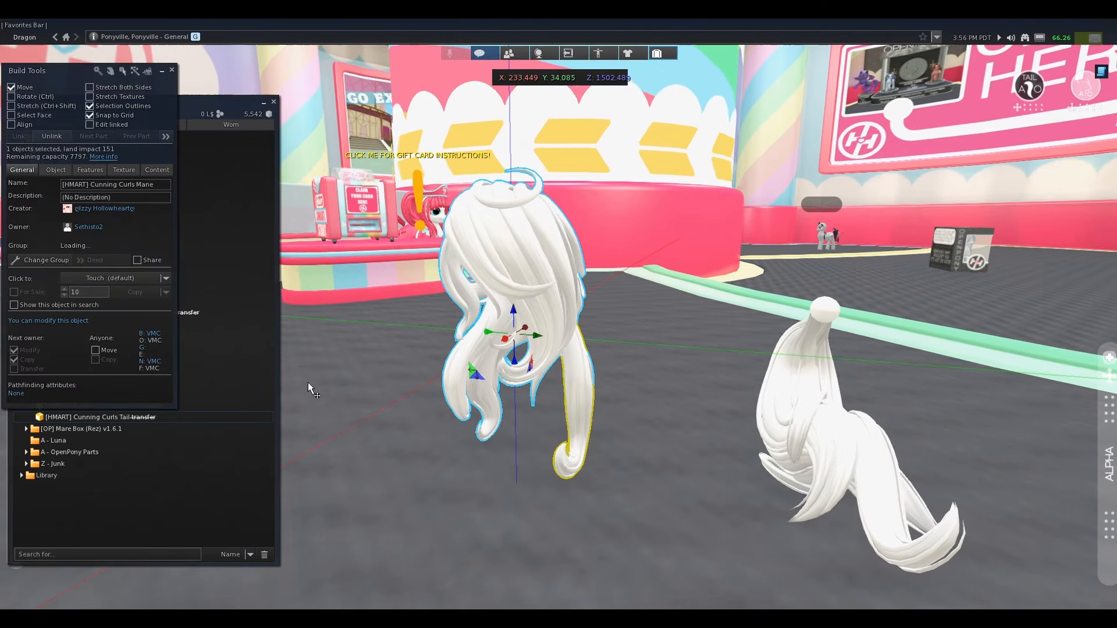
# - Tint the whole mane and tail dark blue via the Texture tab's Color Picker
pyautogui.click(123, 166)
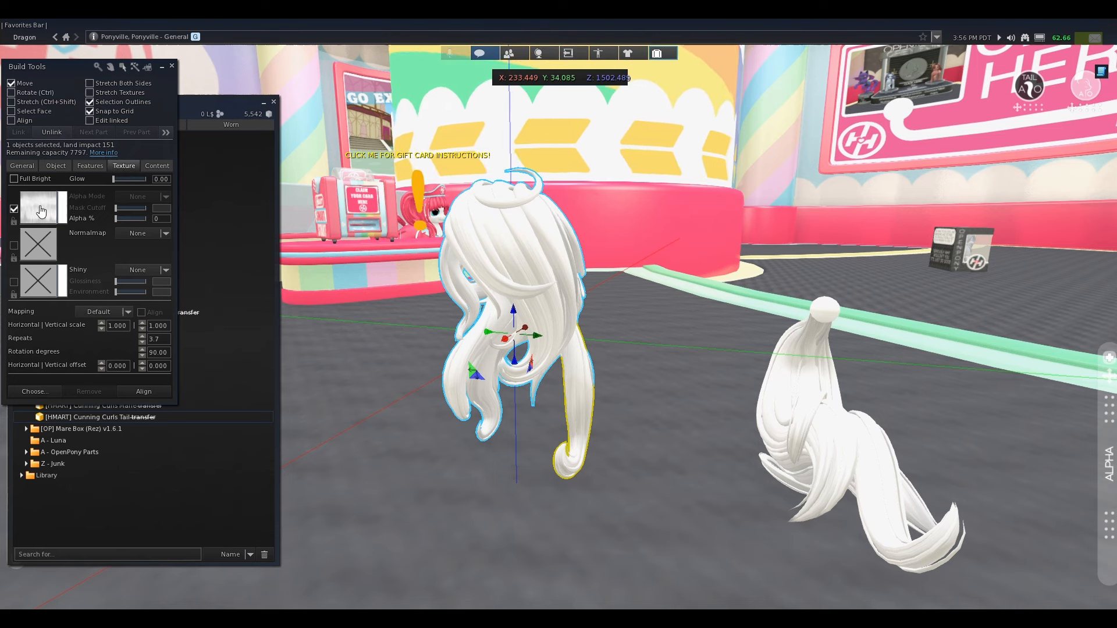
pyautogui.click(40, 207)
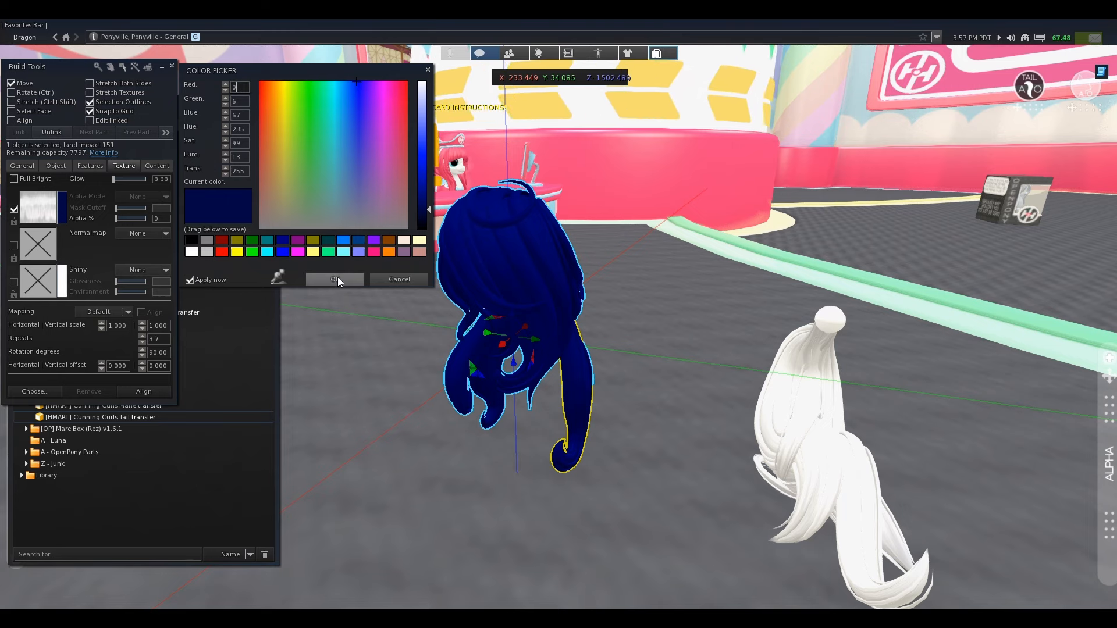
pyautogui.click(335, 279)
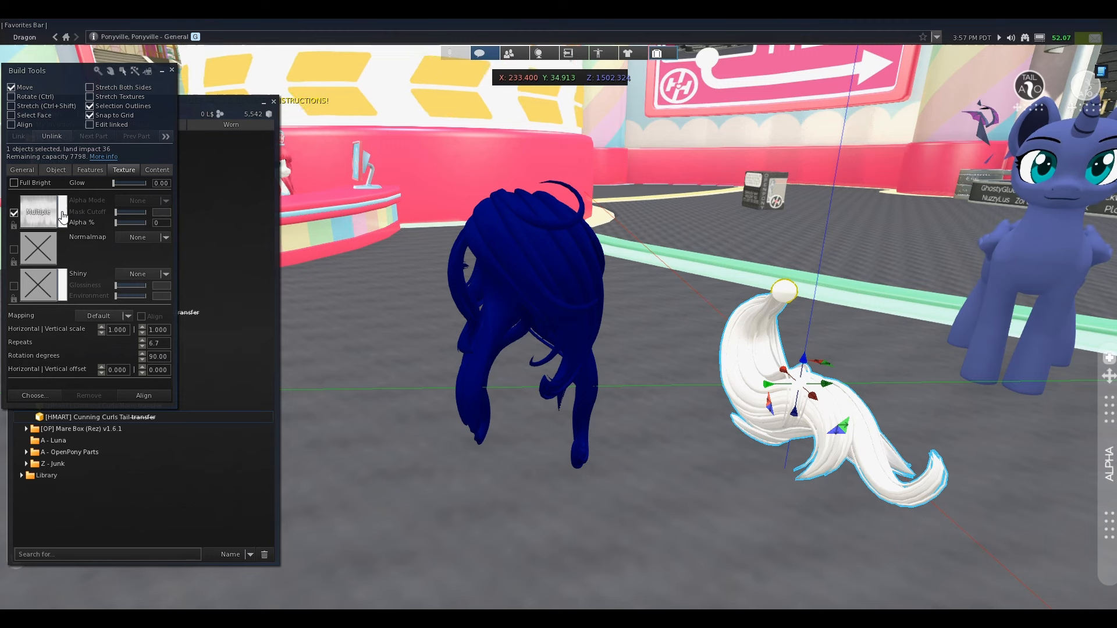
pyautogui.click(37, 212)
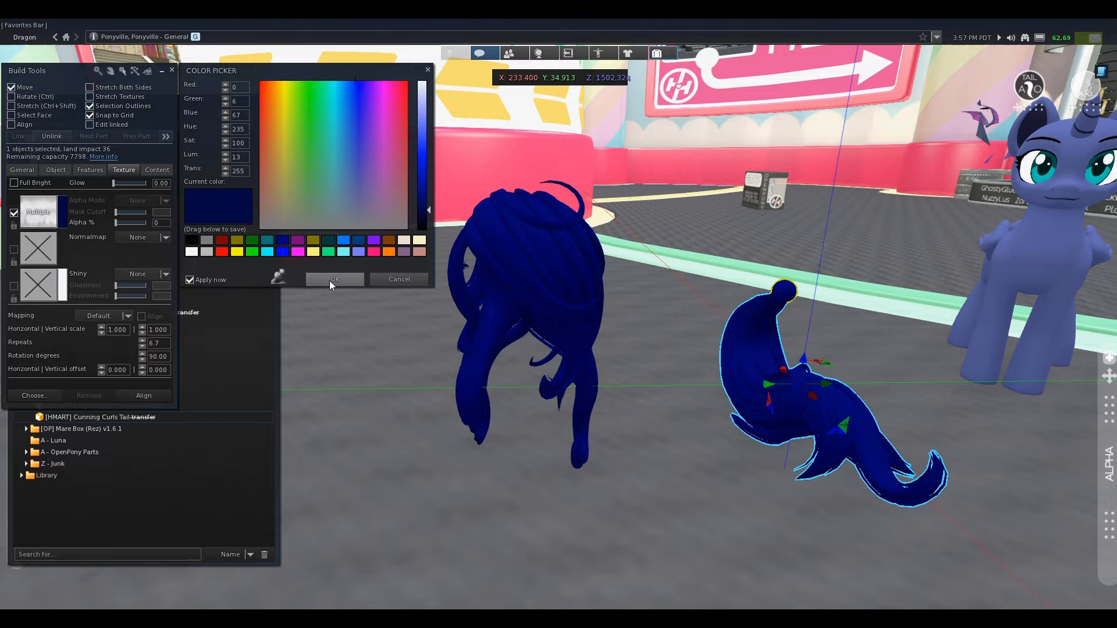
pyautogui.click(334, 278)
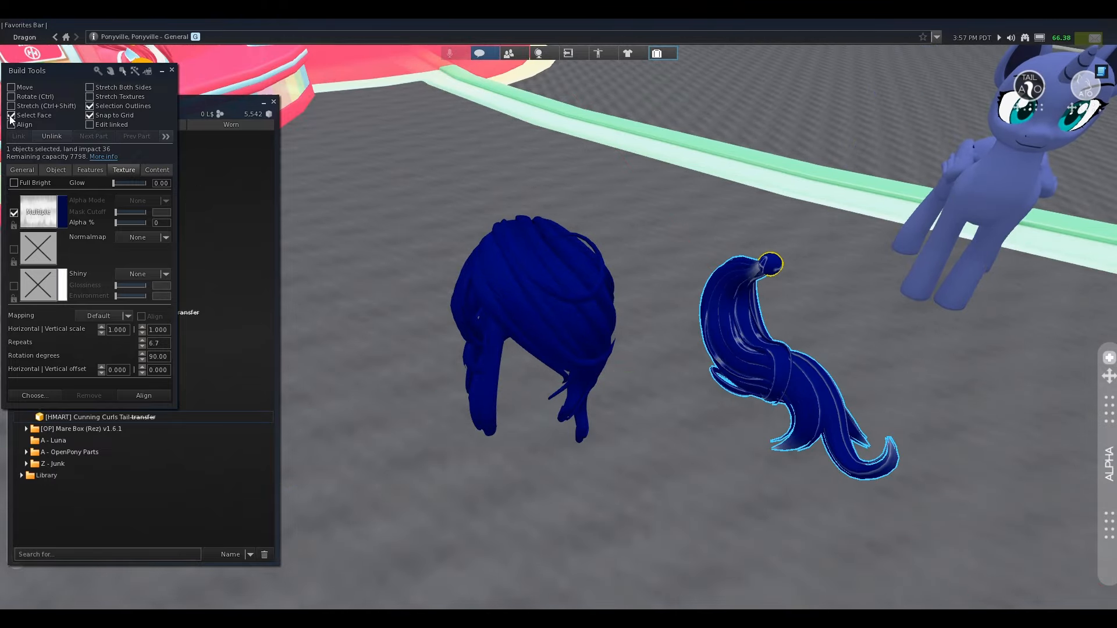
# - Select individual hair faces and tint them pale lavender for purple streaks, then finish editing
pyautogui.click(509, 305)
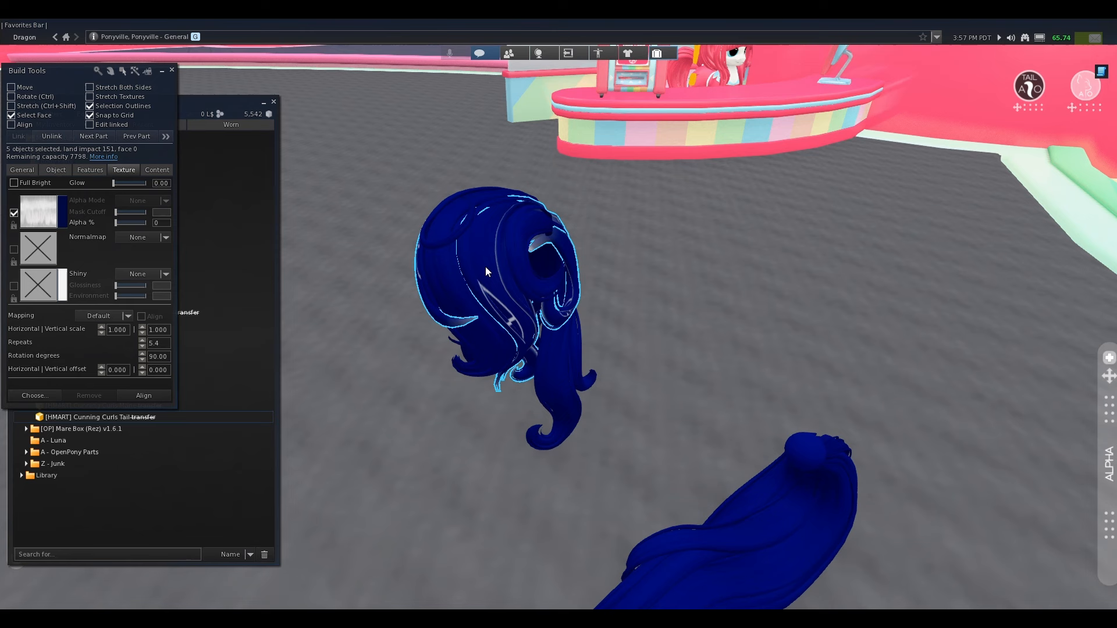
pyautogui.click(39, 211)
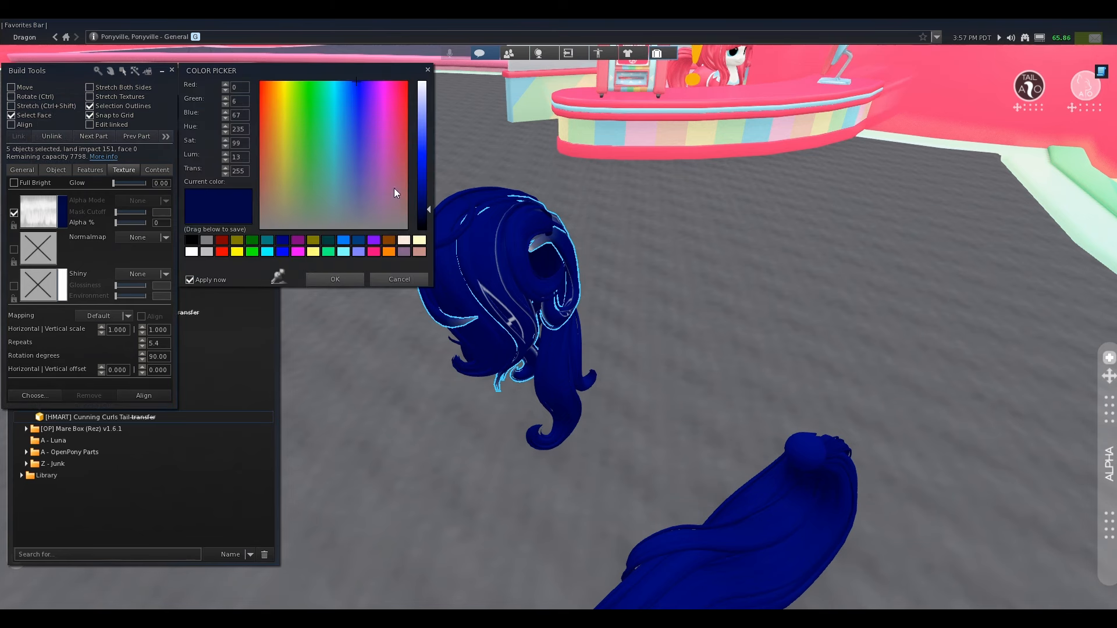
pyautogui.moveTo(421, 210); pyautogui.dragTo(421, 201)
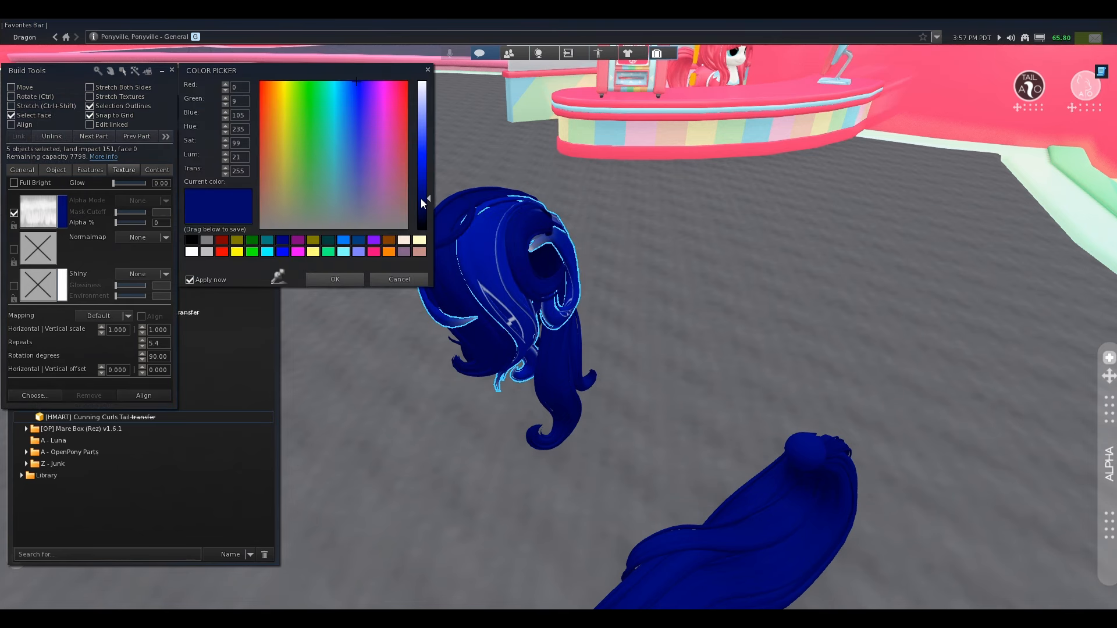
pyautogui.click(363, 138)
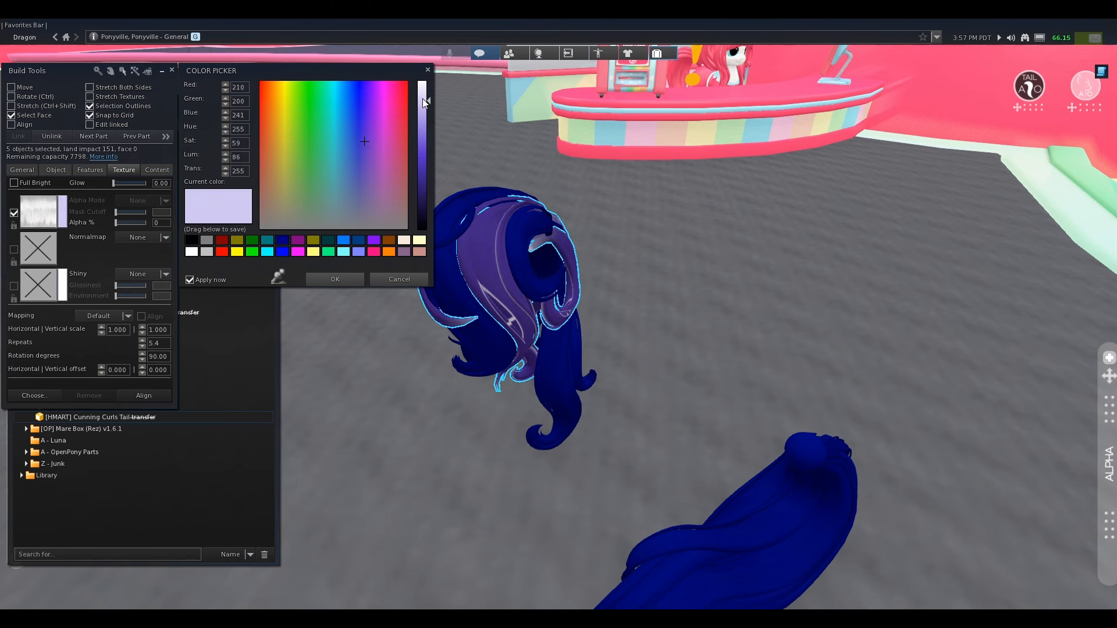
pyautogui.moveTo(423, 103); pyautogui.dragTo(422, 203)
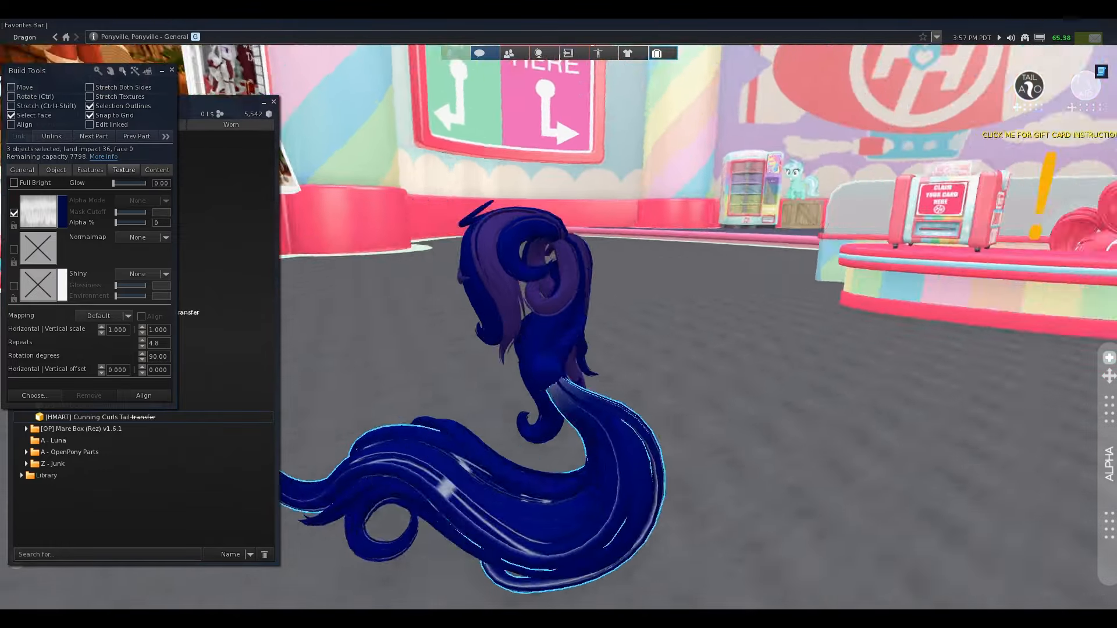
pyautogui.click(37, 210)
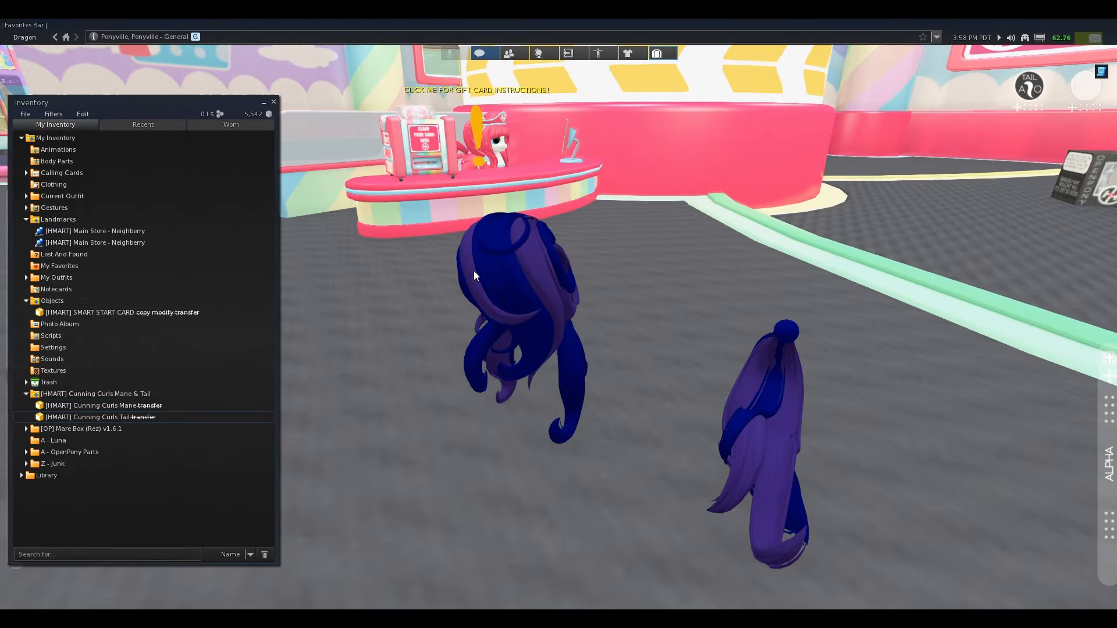
# - Take the recoloured mane and tail into inventory and wear them from the Cunning Curls folder
pyautogui.rightClick(509, 268)
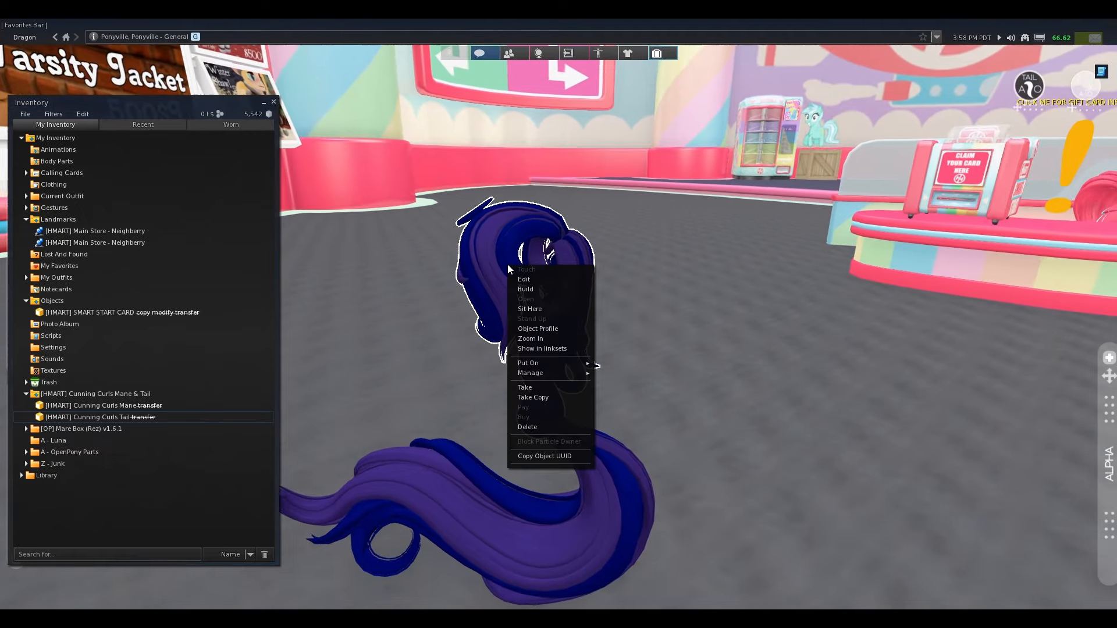
pyautogui.moveTo(525, 386)
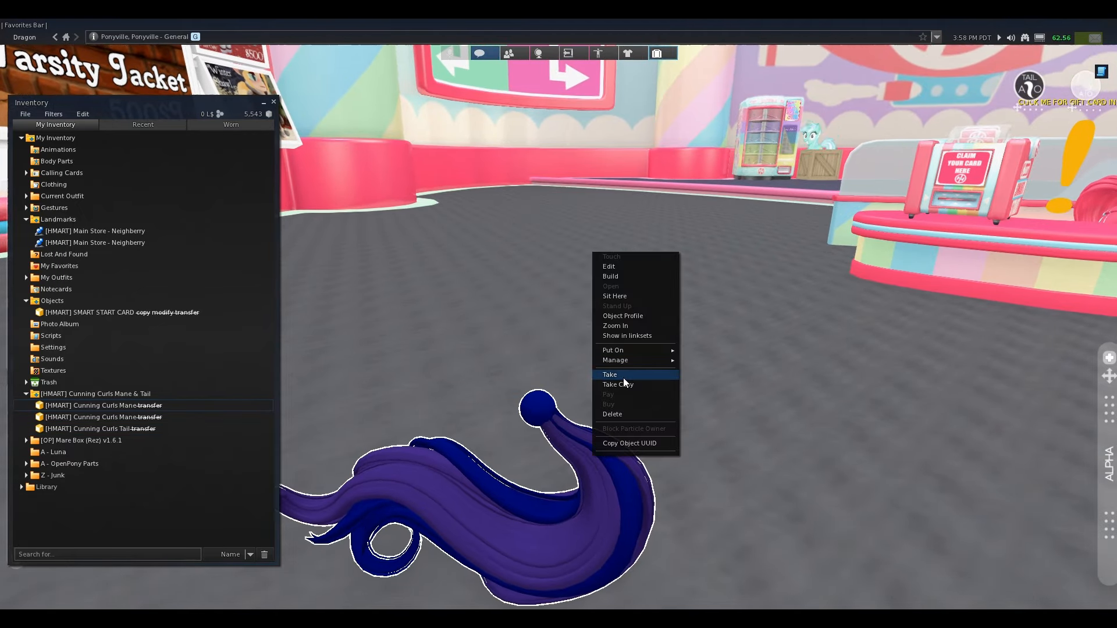
pyautogui.click(610, 374)
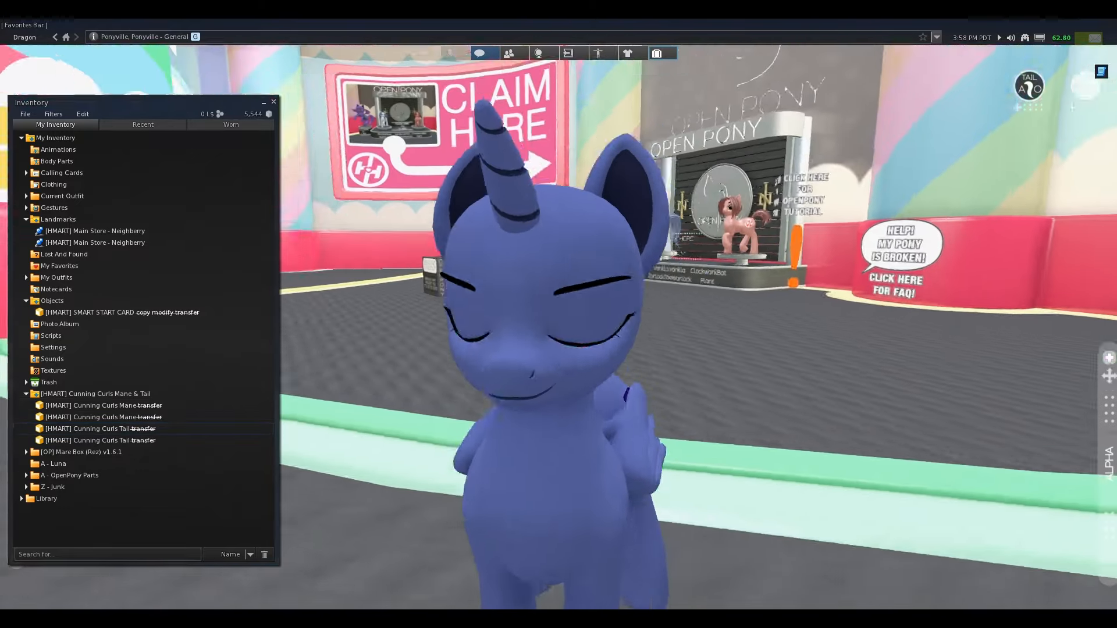
pyautogui.click(102, 404)
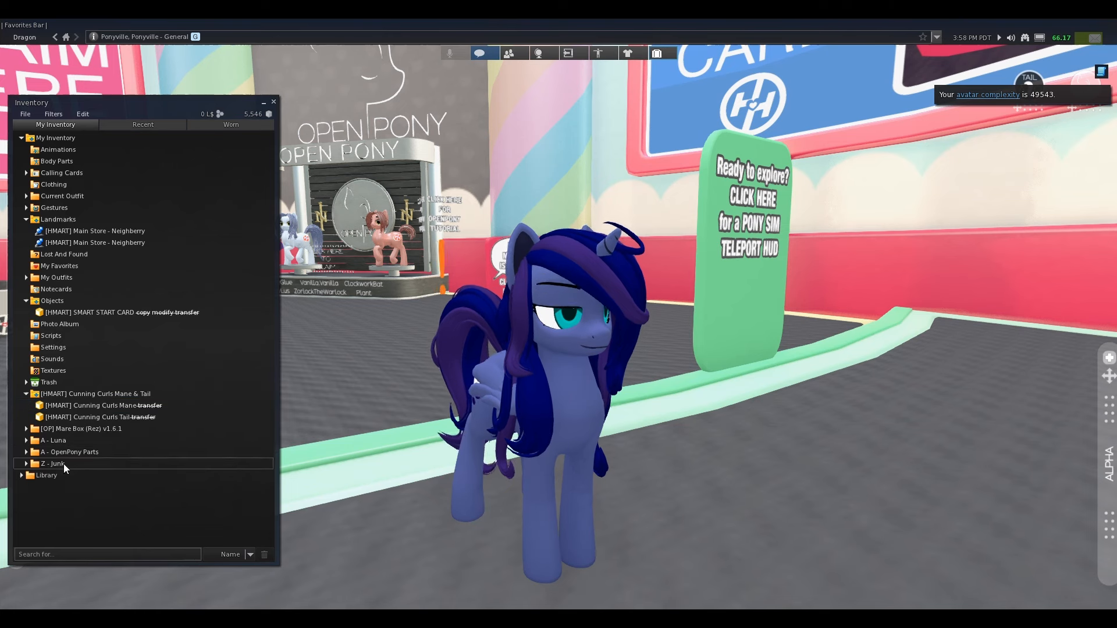
pyautogui.click(93, 393)
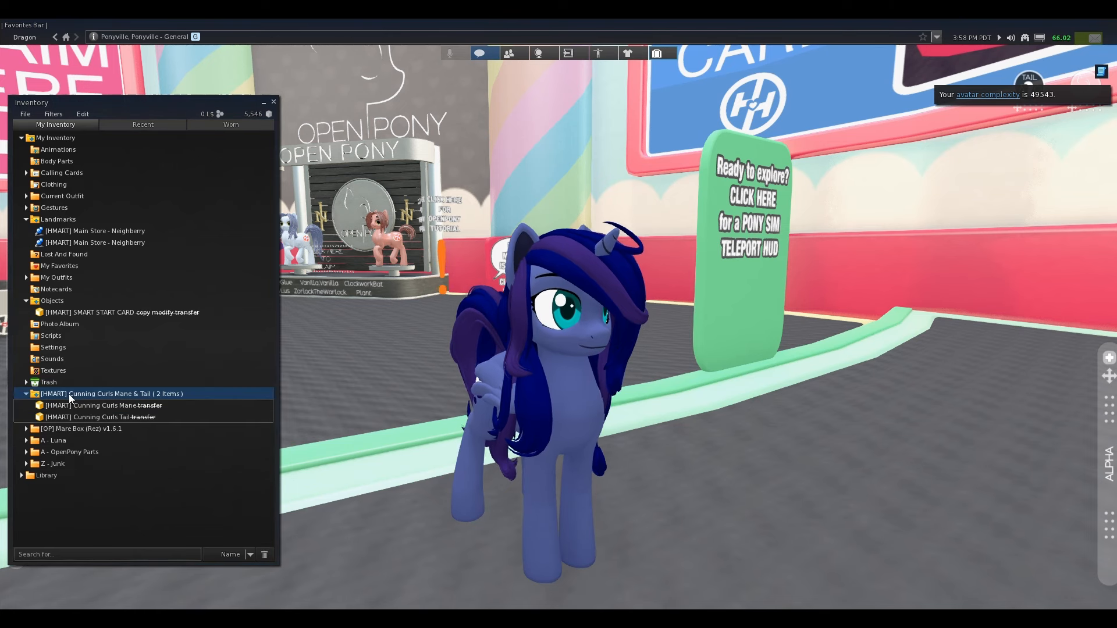
pyautogui.click(27, 394)
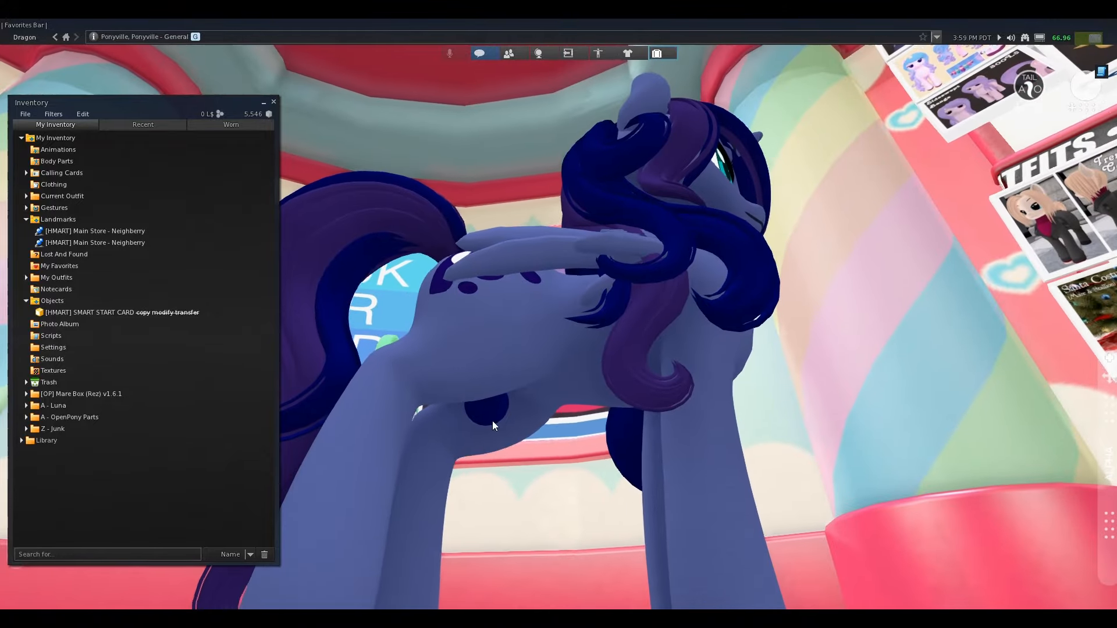
# - Edit the pony body and raise the cutie mark face's Alpha % to 100, showing the crescent moon
pyautogui.rightClick(493, 425)
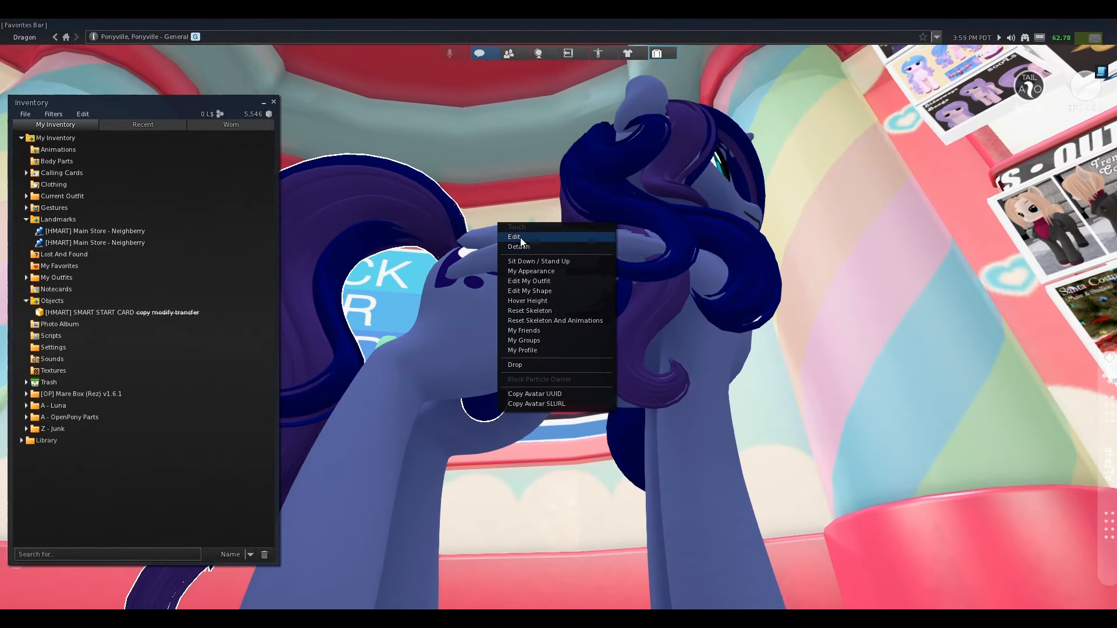
pyautogui.click(513, 237)
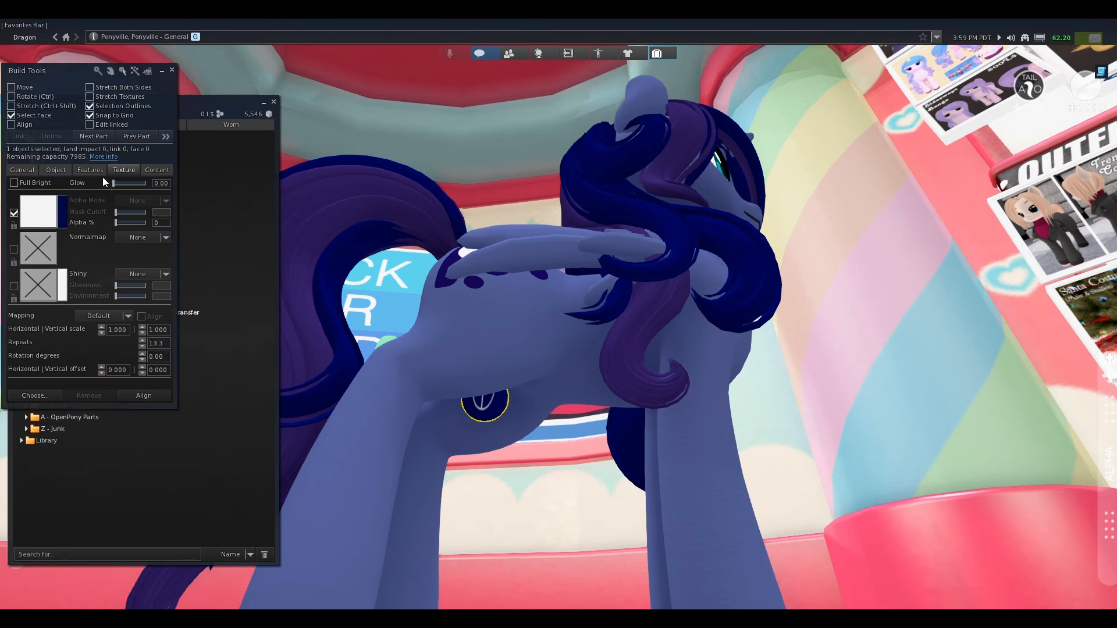
pyautogui.moveTo(120, 222); pyautogui.dragTo(128, 222)
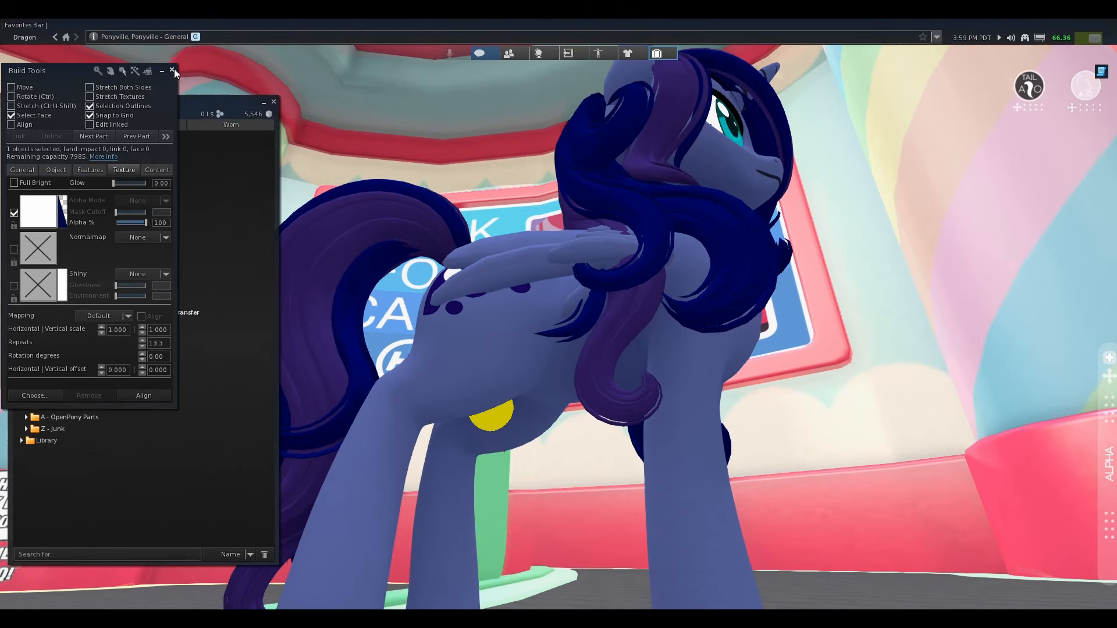
pyautogui.click(172, 71)
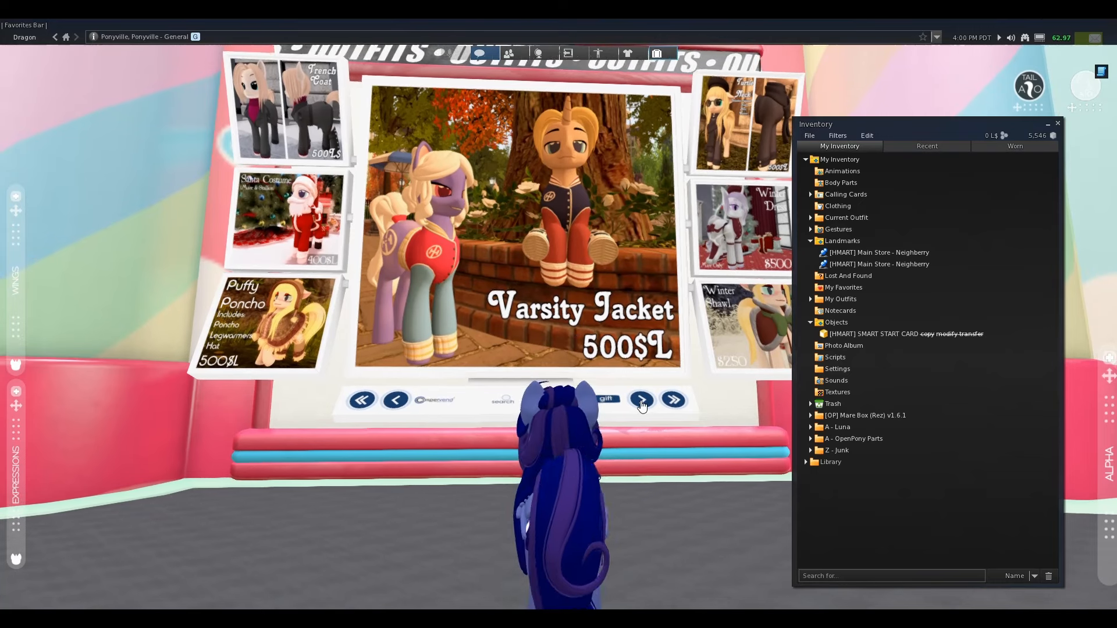
# - Page the outfits vendor forward through its listings until the 500 L$ Hoodie is displayed
pyautogui.click(640, 399)
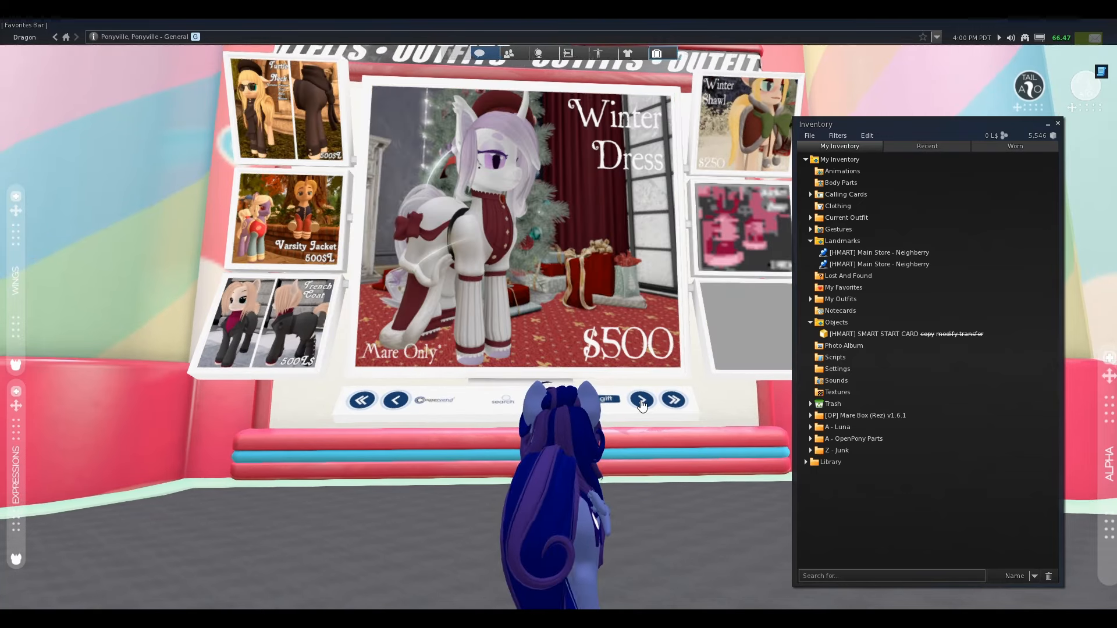
pyautogui.click(639, 399)
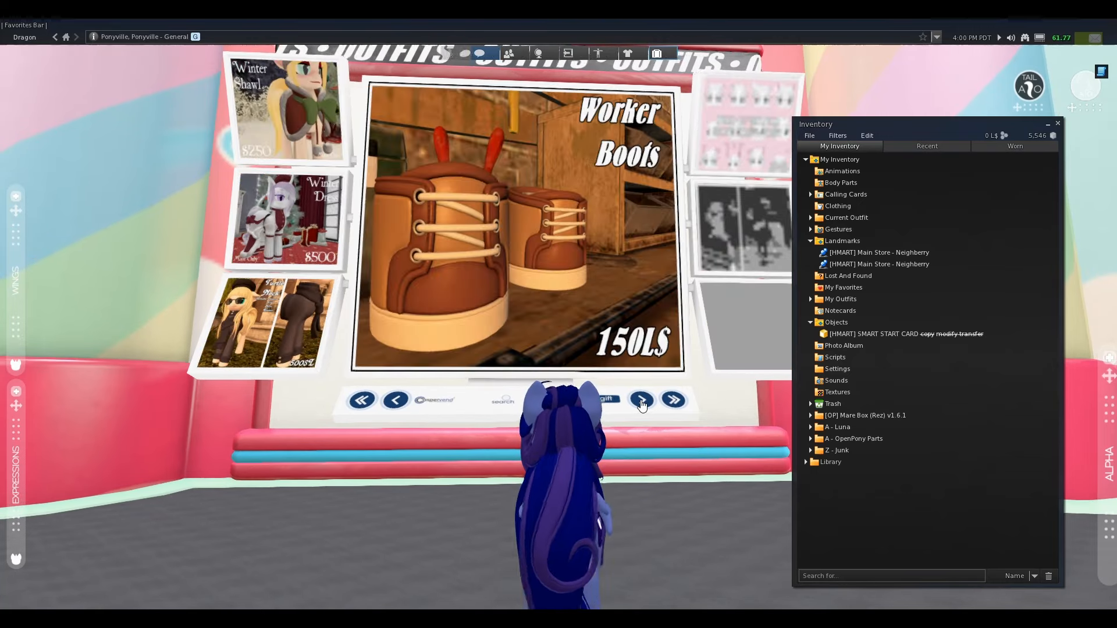
pyautogui.click(638, 399)
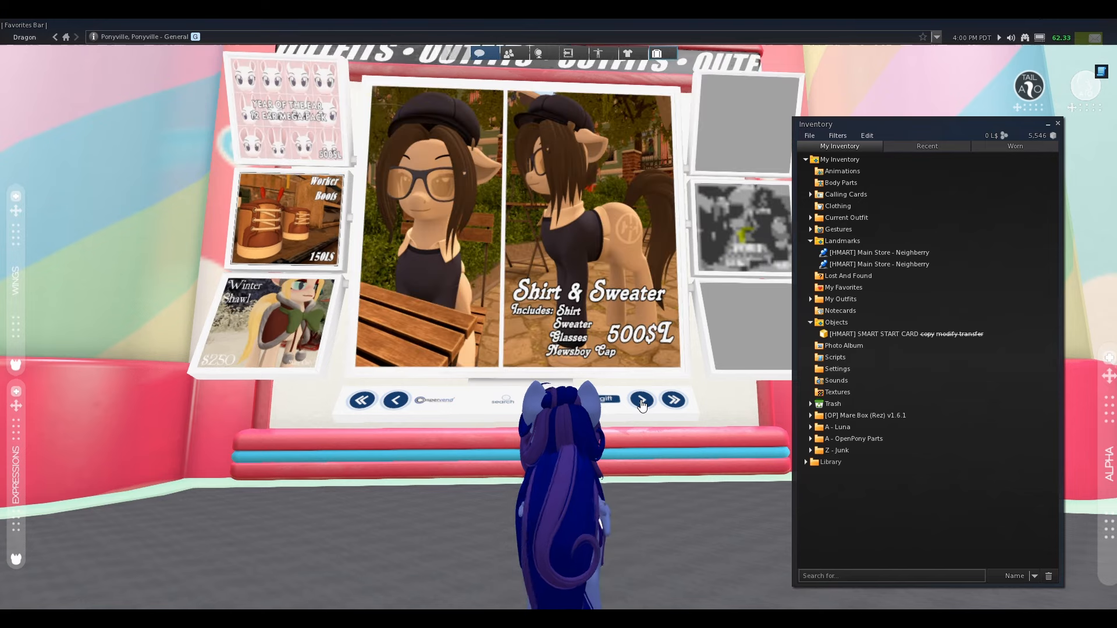
pyautogui.click(638, 399)
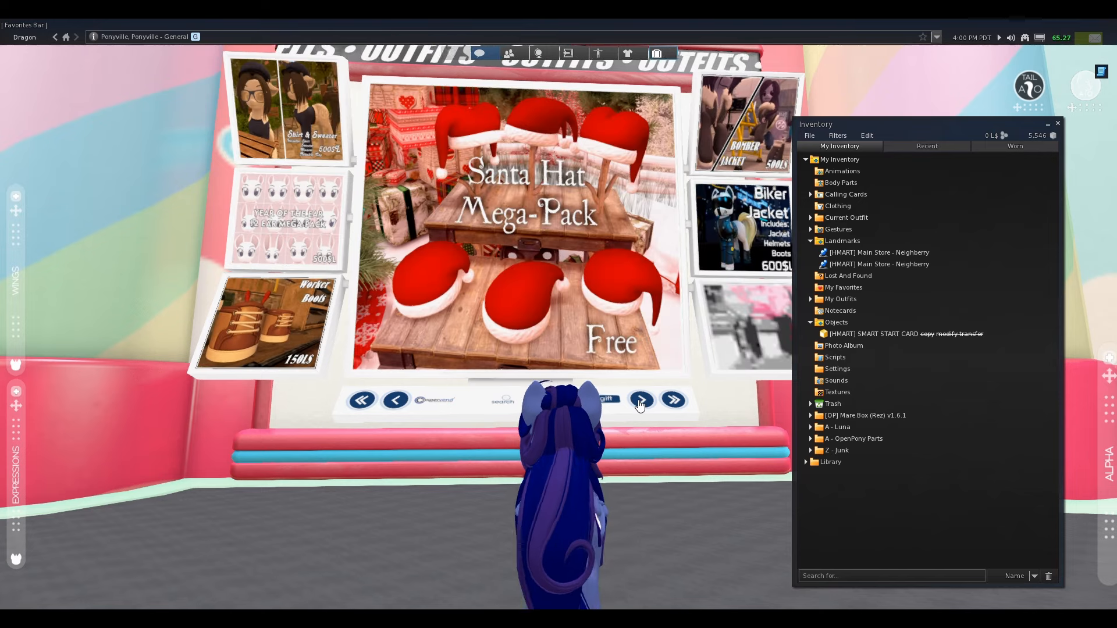
pyautogui.click(638, 399)
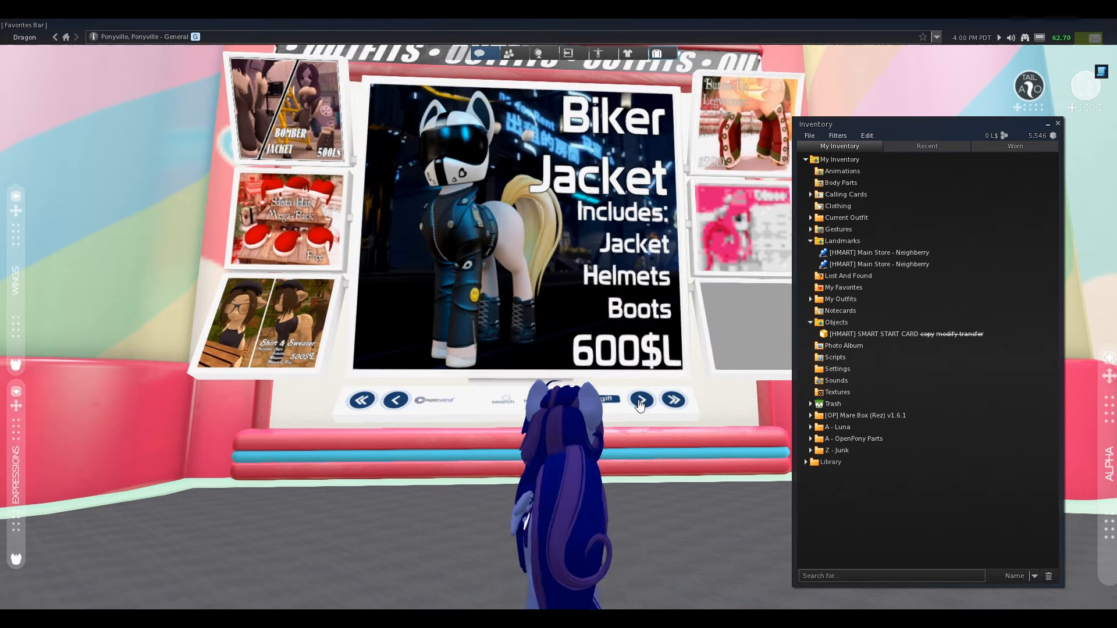
pyautogui.click(639, 399)
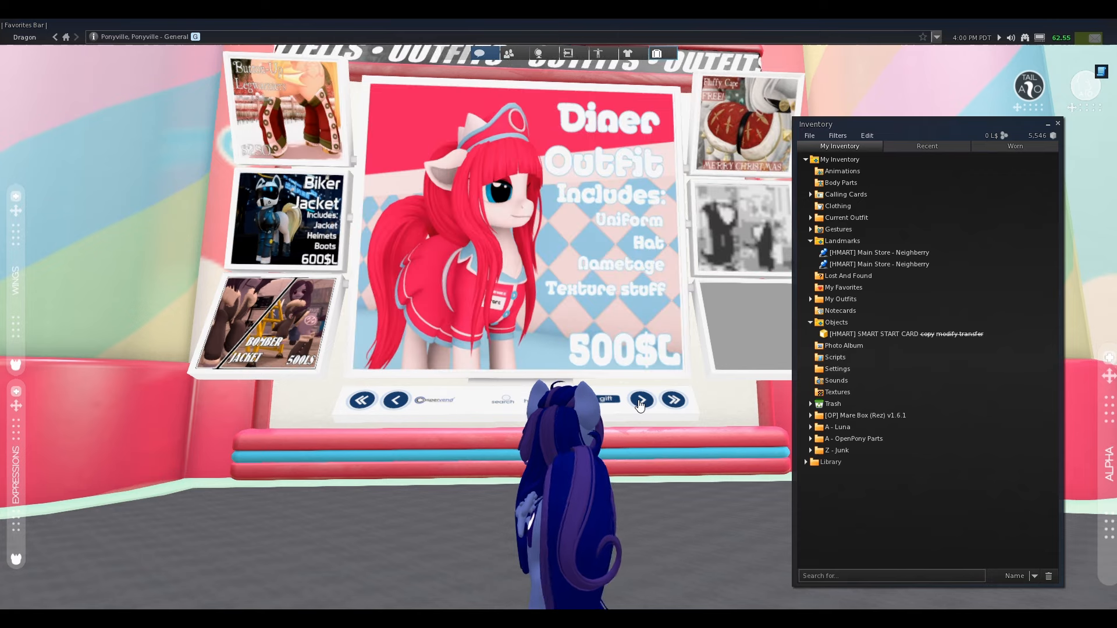
pyautogui.click(639, 399)
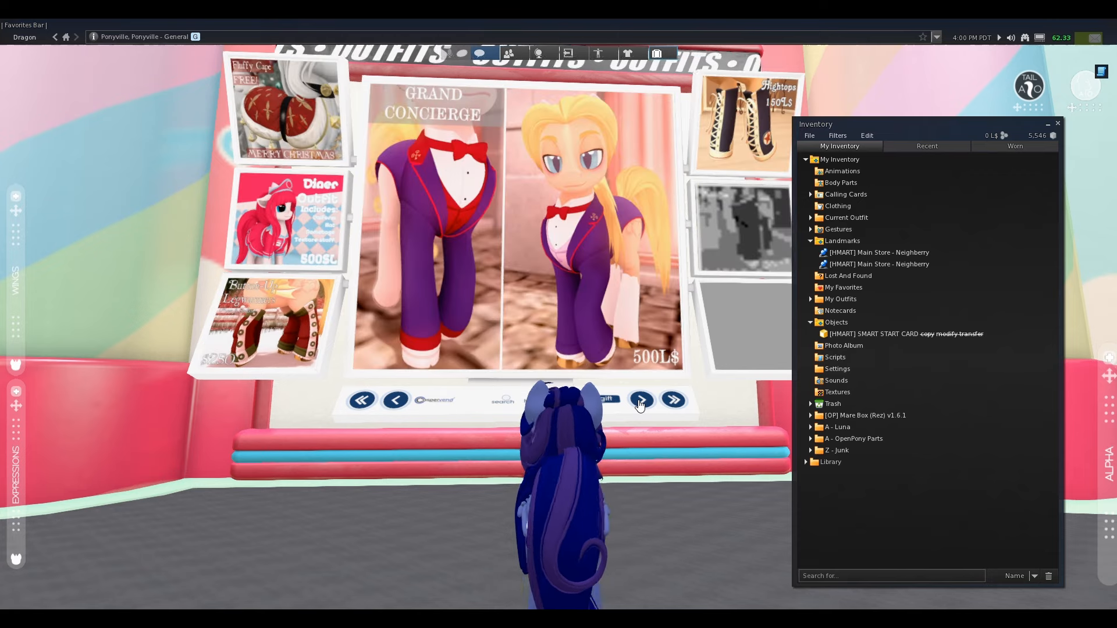
pyautogui.click(639, 399)
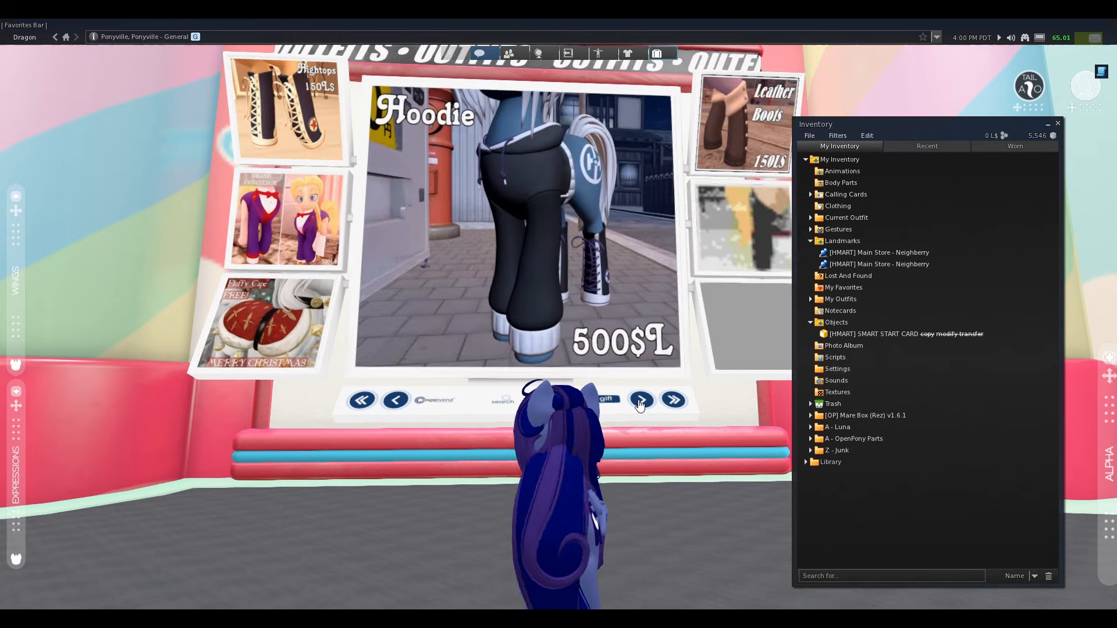
pyautogui.click(638, 399)
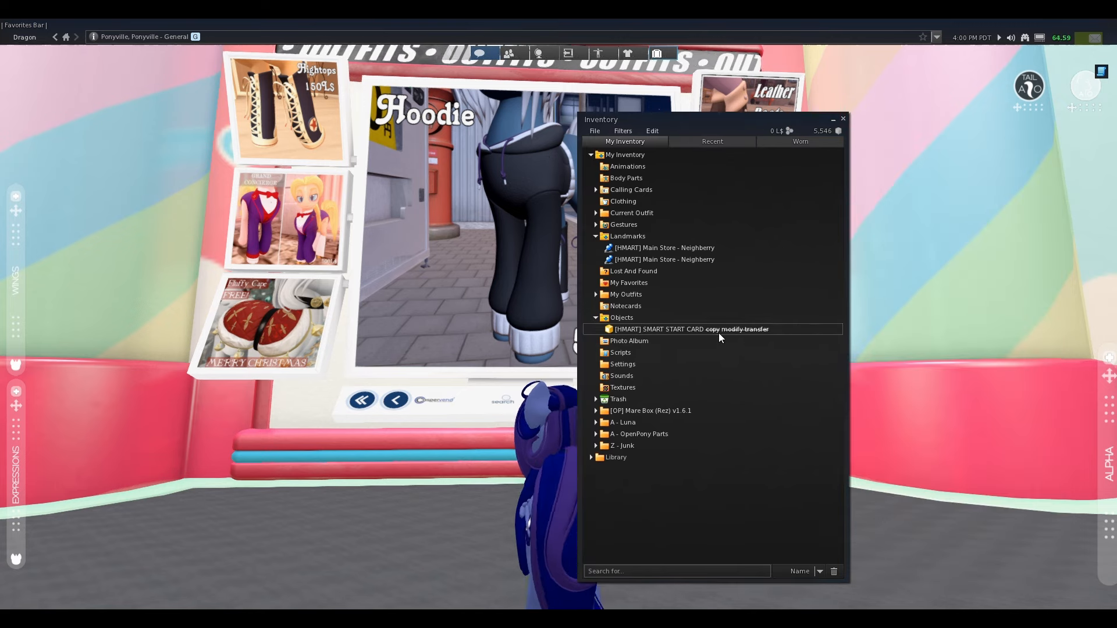
# - Wear the SMART START CARD and select the Hoodie from the vendor on the card HUD
pyautogui.doubleClick(655, 329)
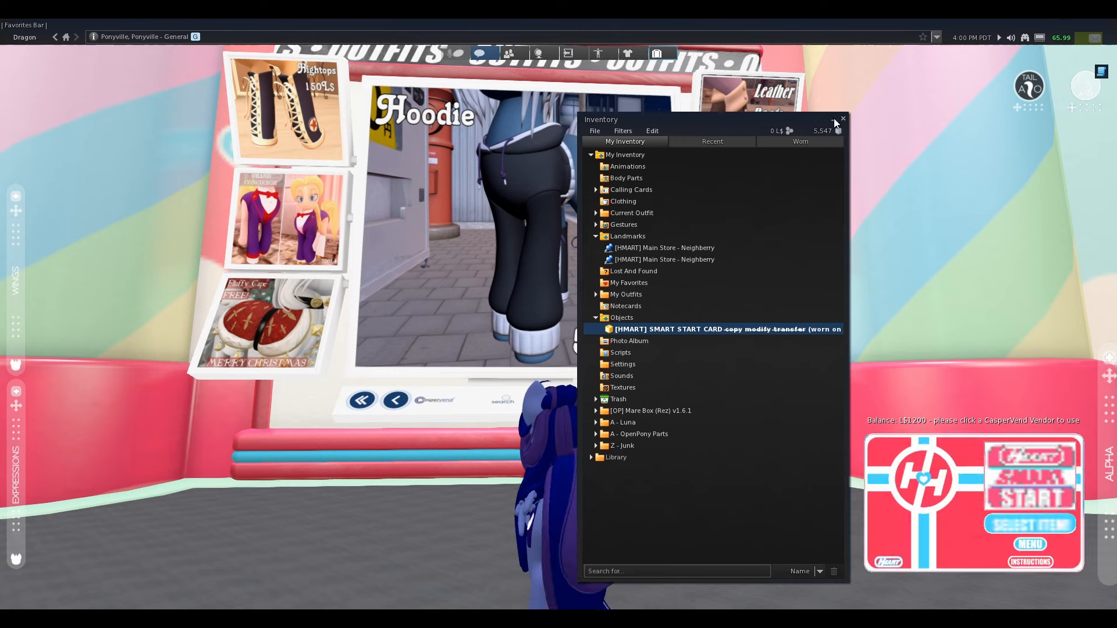
pyautogui.click(843, 119)
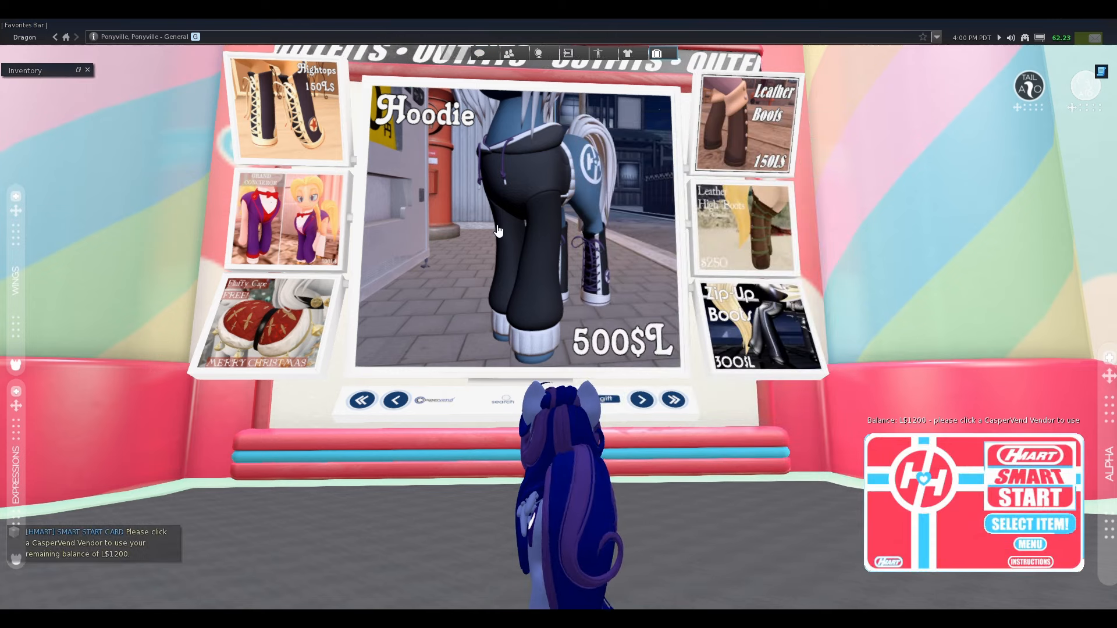
pyautogui.click(574, 252)
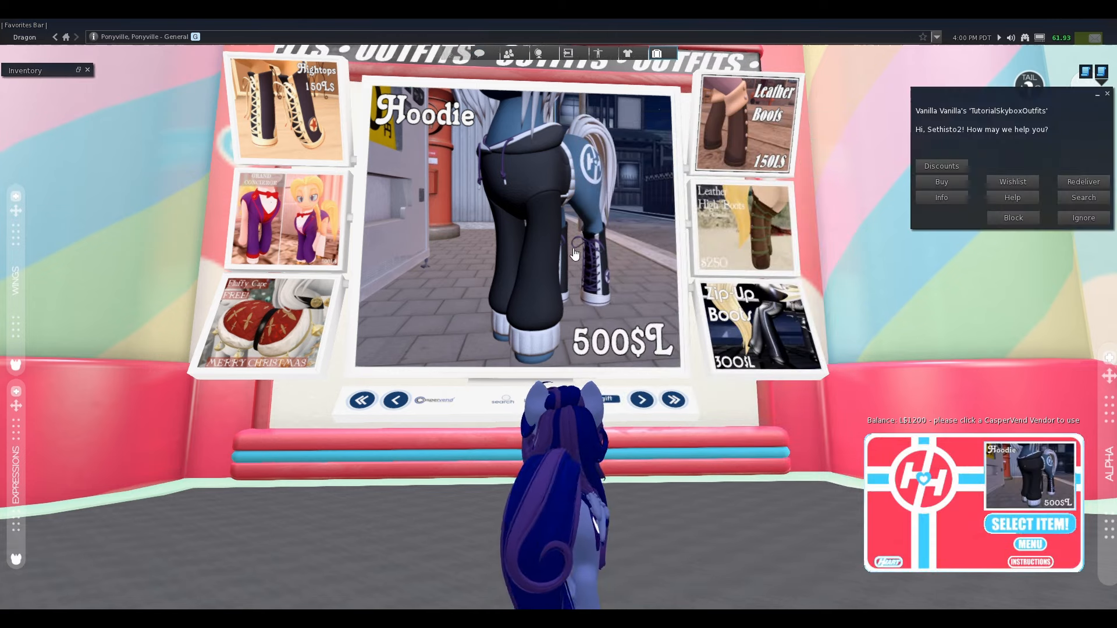
pyautogui.click(1029, 523)
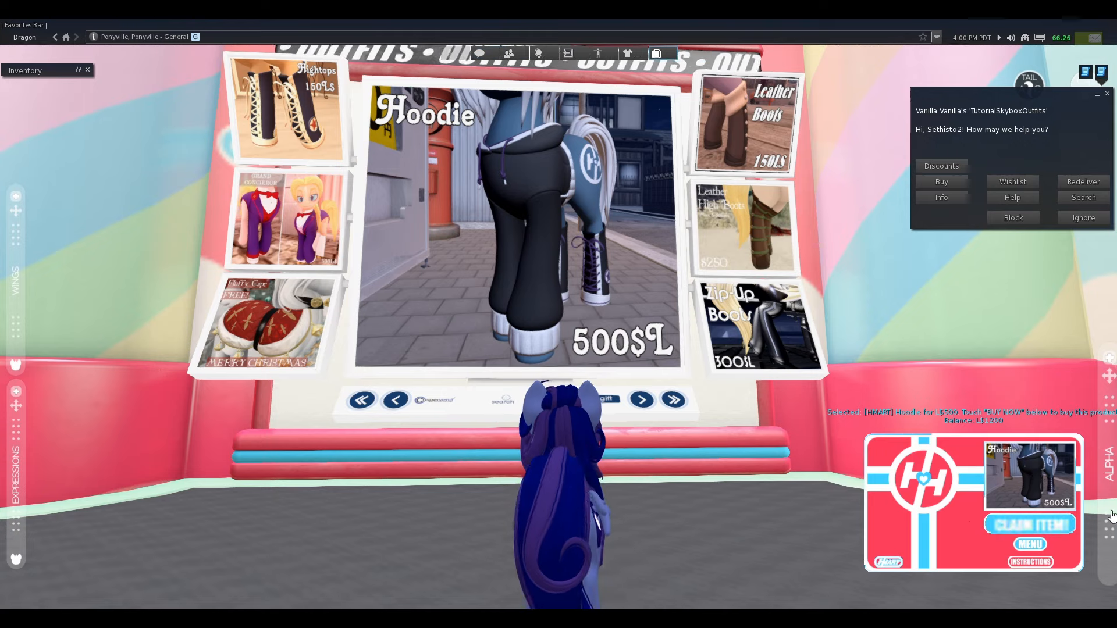
# - Claim the Hoodie with the card credit, leaving L$700, and keep the delivered HMART Hoodie
pyautogui.click(1028, 525)
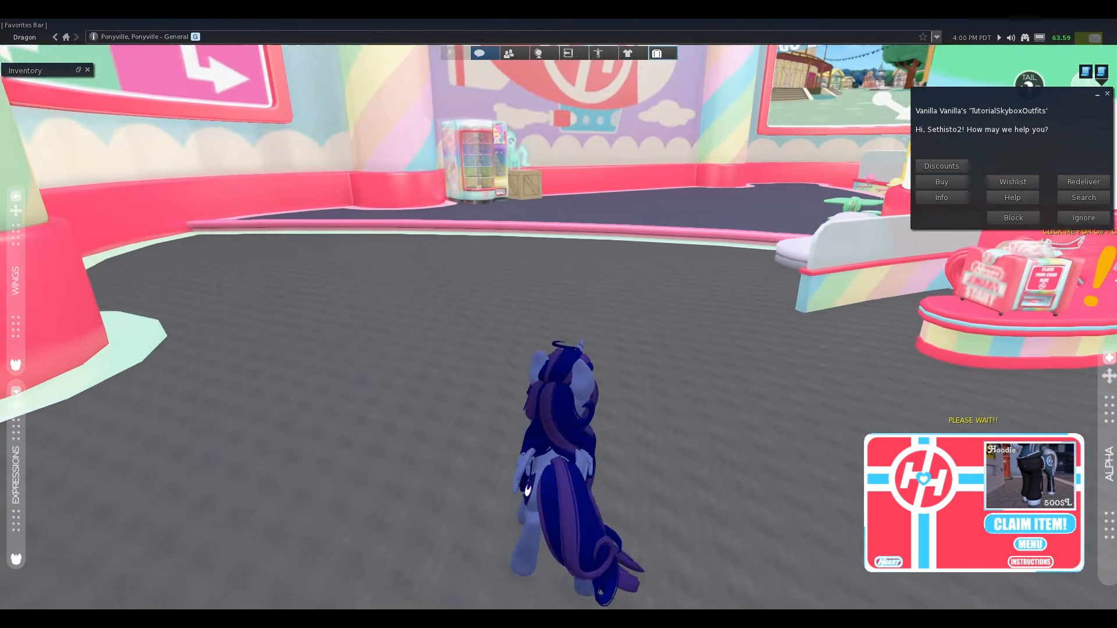
pyautogui.click(1028, 524)
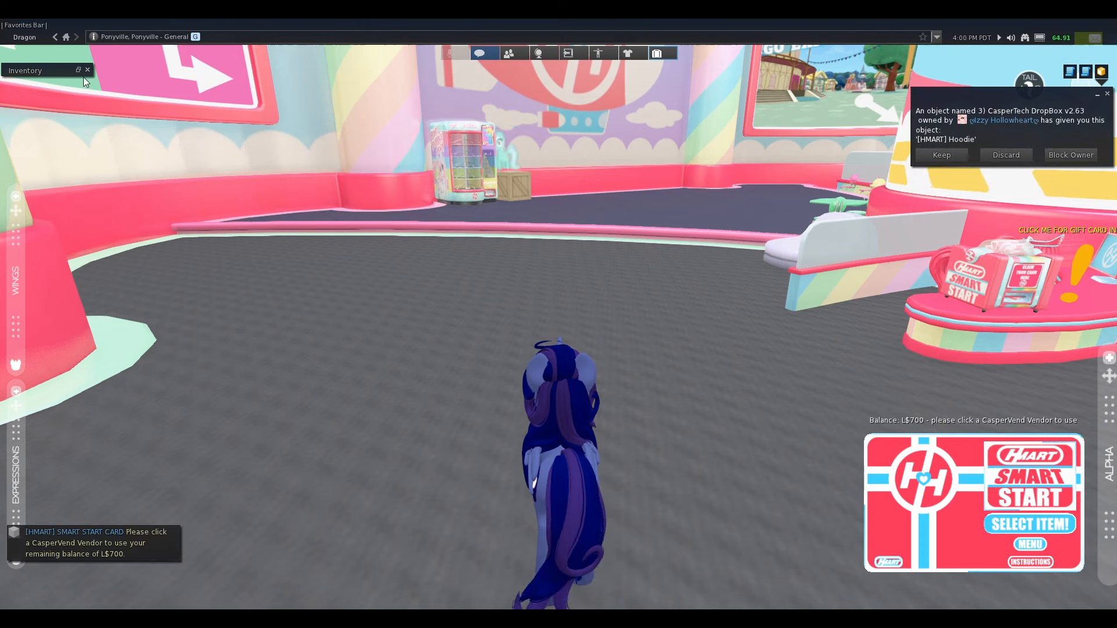
pyautogui.click(939, 155)
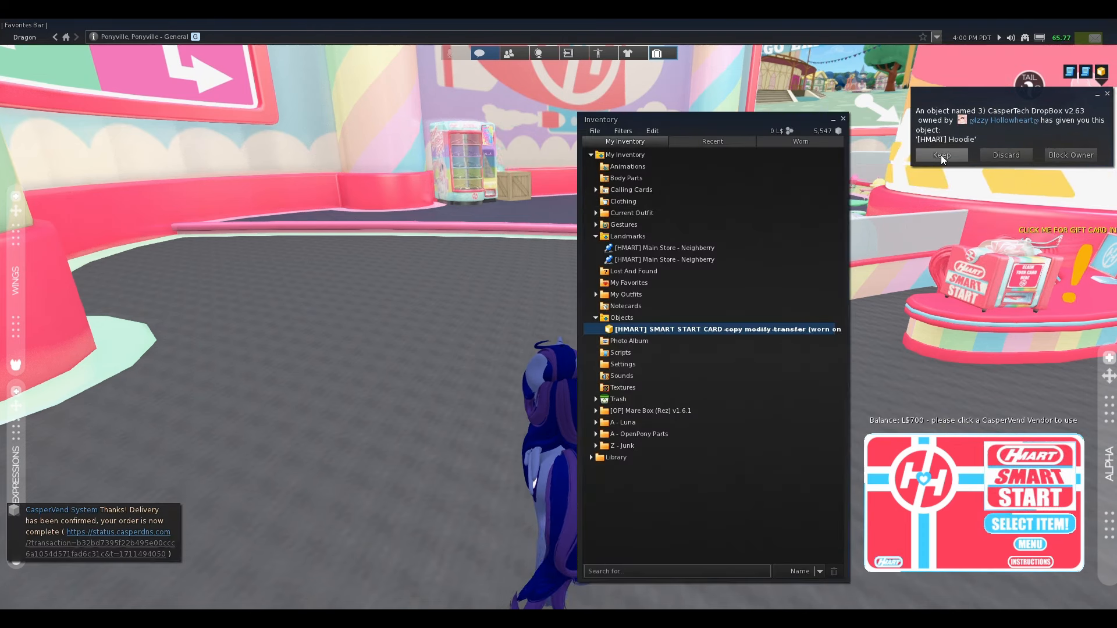
pyautogui.click(941, 154)
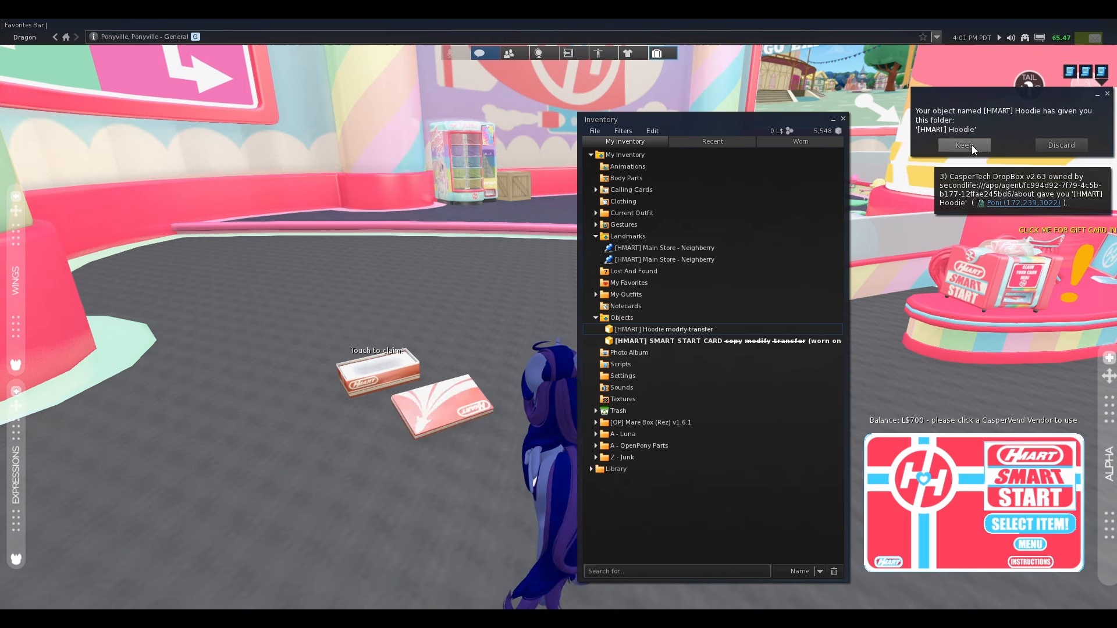
# - Claim and unpack the HMART Hoodie box, then wear the Cunning Curls Mane, Tail and Hoodie Mare from A - Luna
pyautogui.click(962, 144)
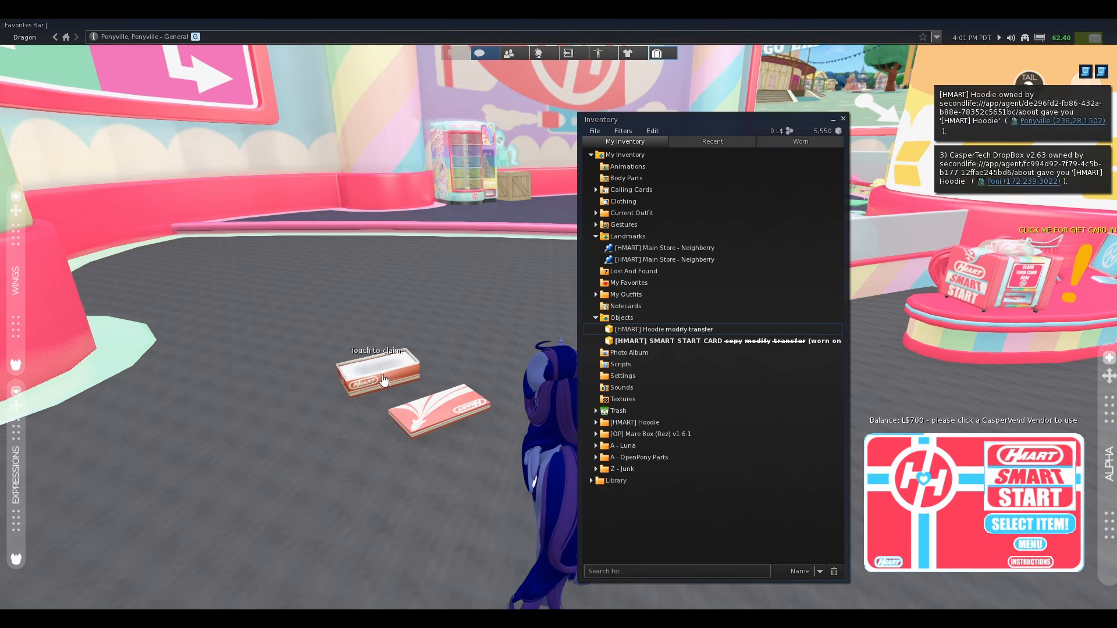
pyautogui.rightClick(427, 409)
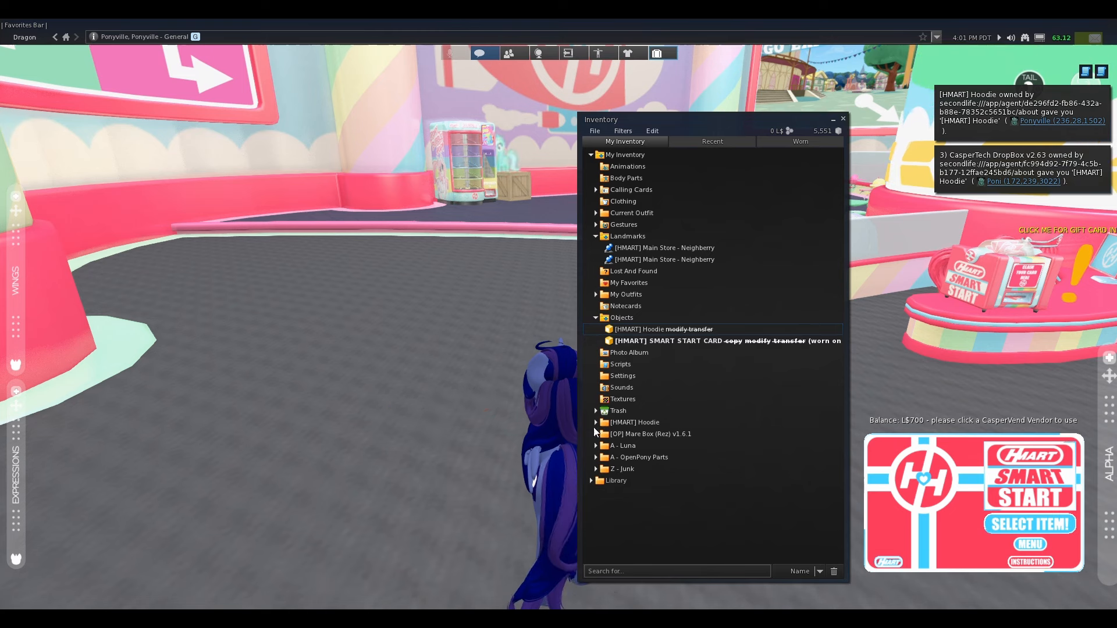
pyautogui.click(596, 421)
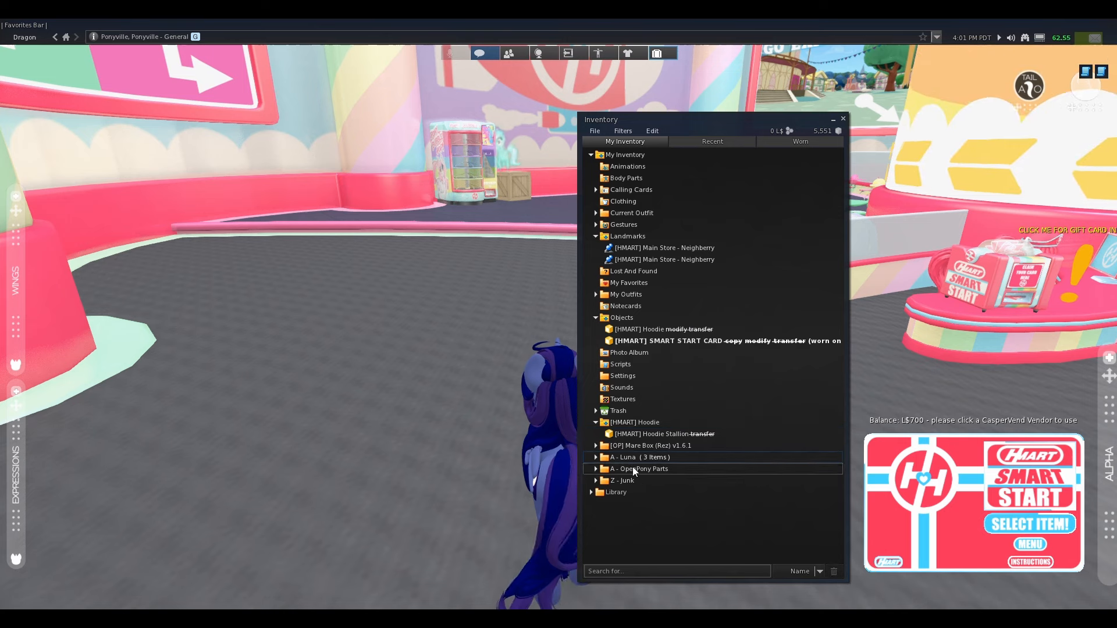
pyautogui.click(595, 456)
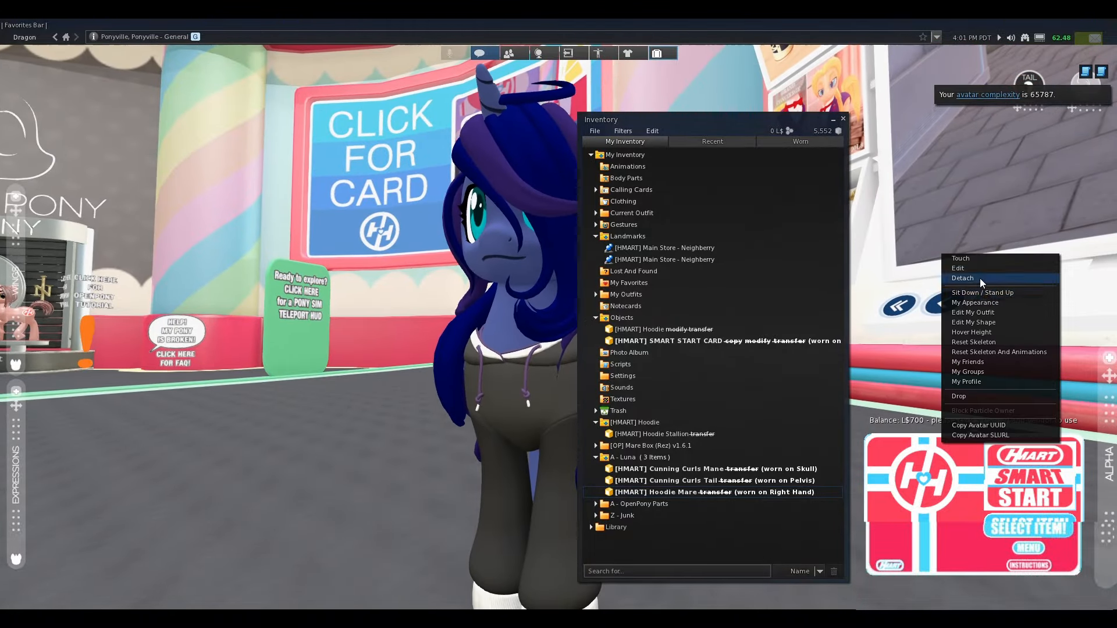
# - Edit the worn hoodie and tint its leg cuffs a dark navy blue in the Color Picker
pyautogui.click(962, 278)
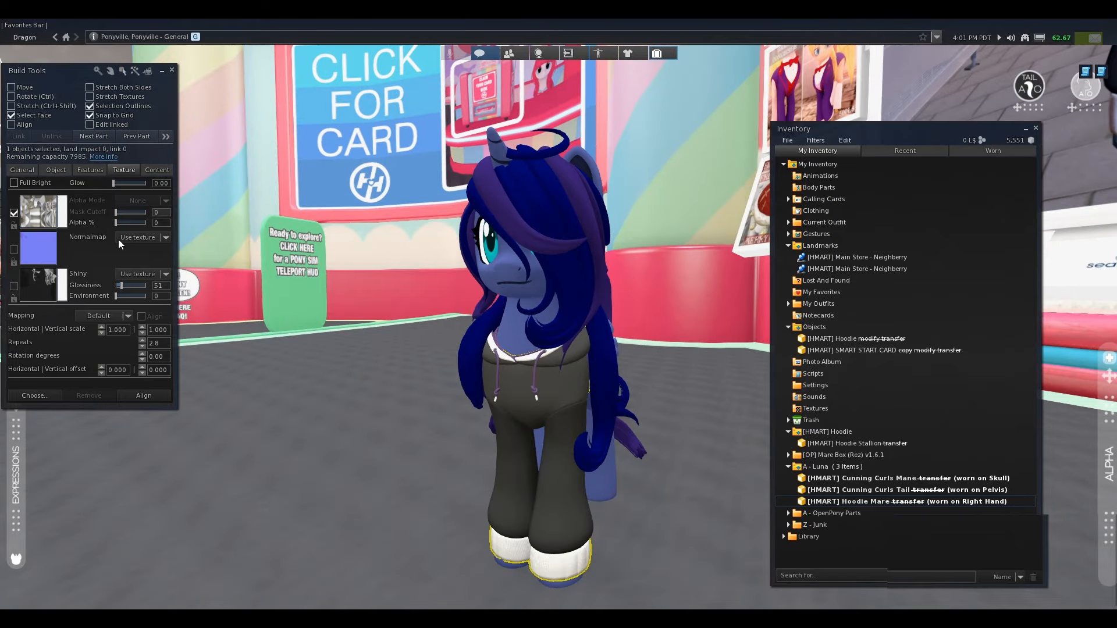
pyautogui.click(38, 247)
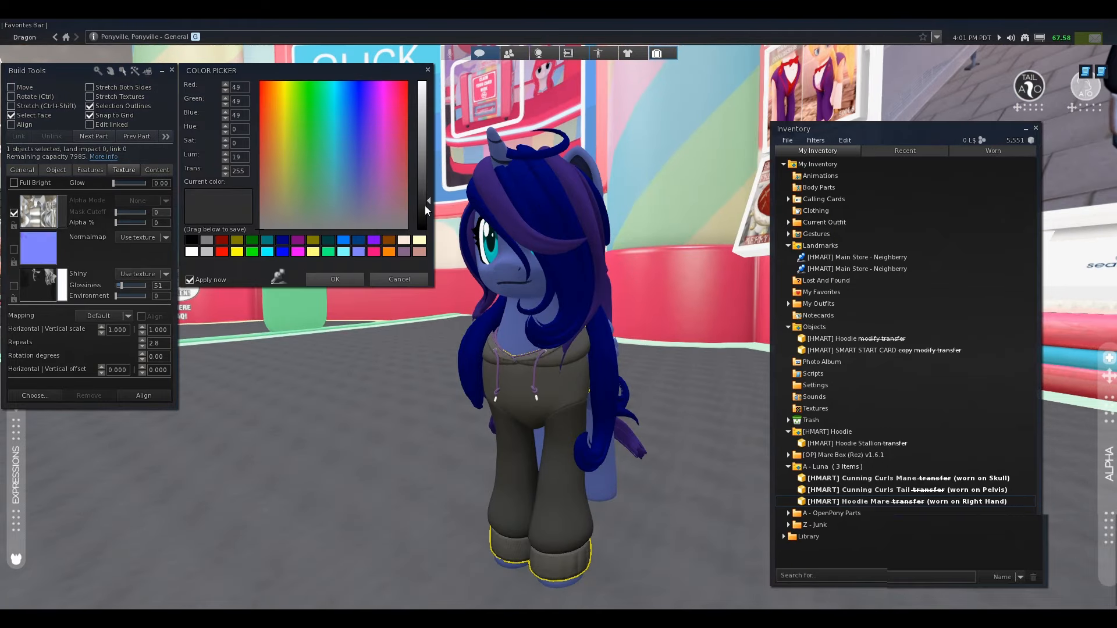
pyautogui.click(359, 148)
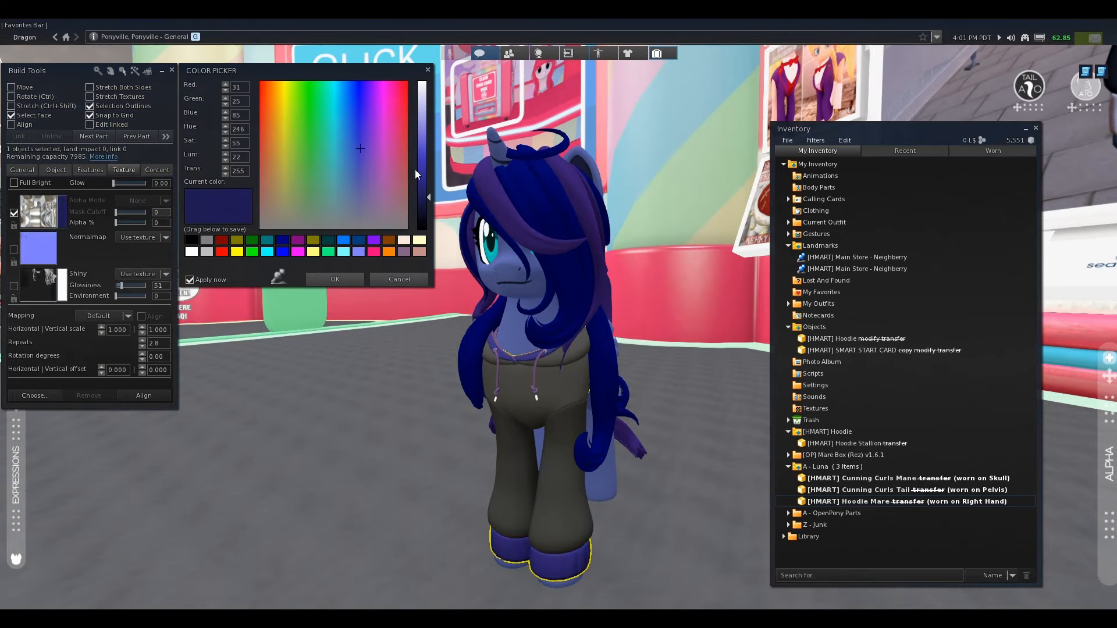
pyautogui.moveTo(421, 174); pyautogui.dragTo(421, 141)
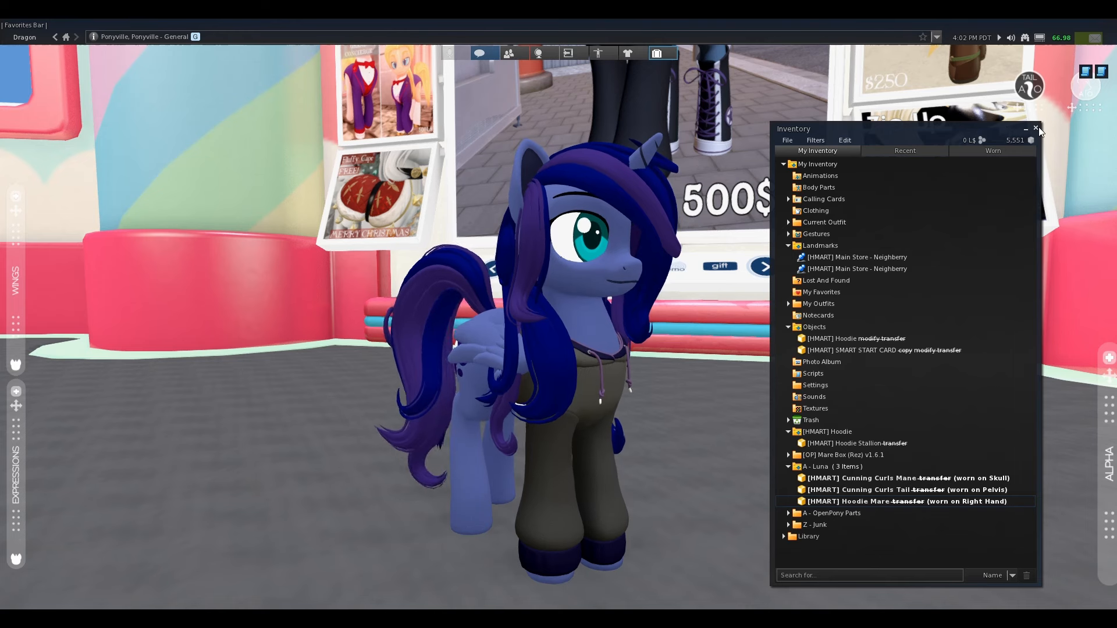
# - From My Outfits, save the current look as a new outfit named 'Luna Hoodie'
pyautogui.click(1037, 129)
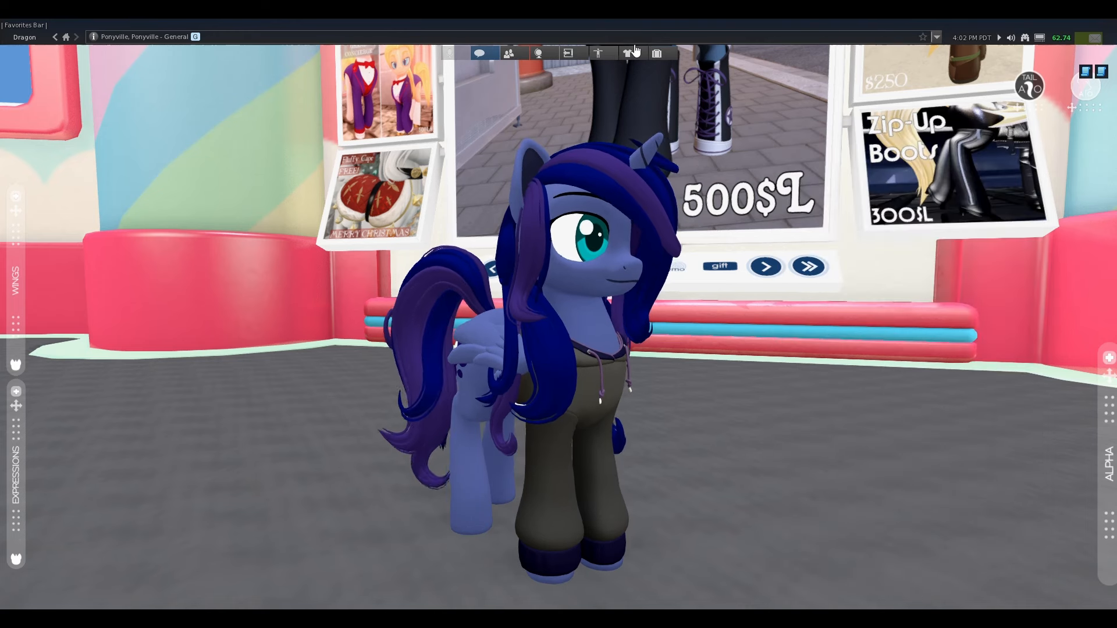
pyautogui.click(627, 53)
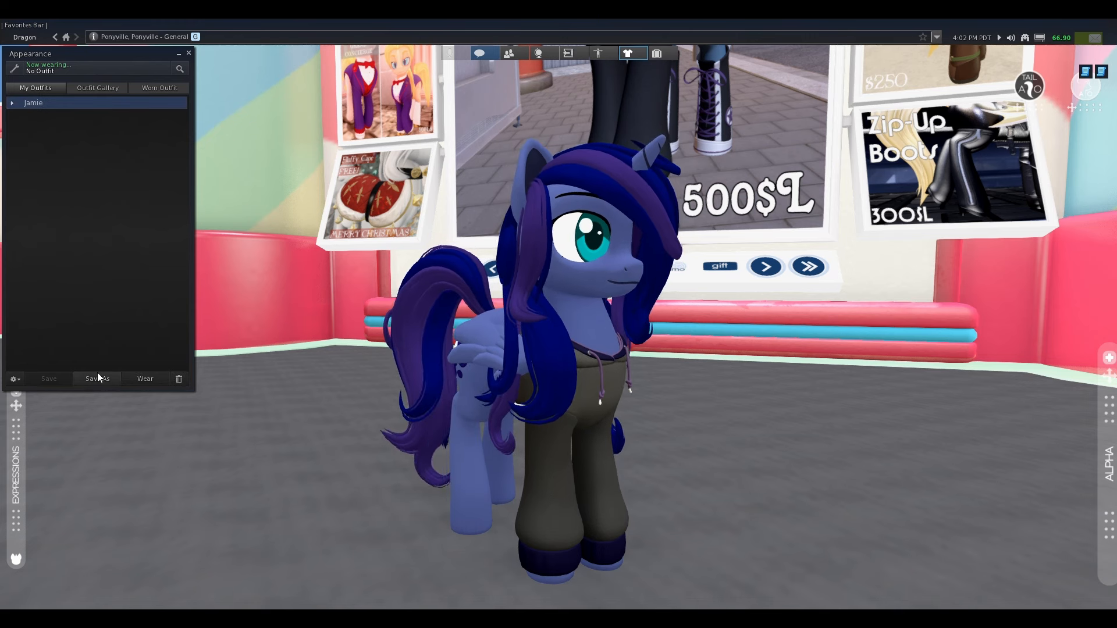
pyautogui.click(96, 378)
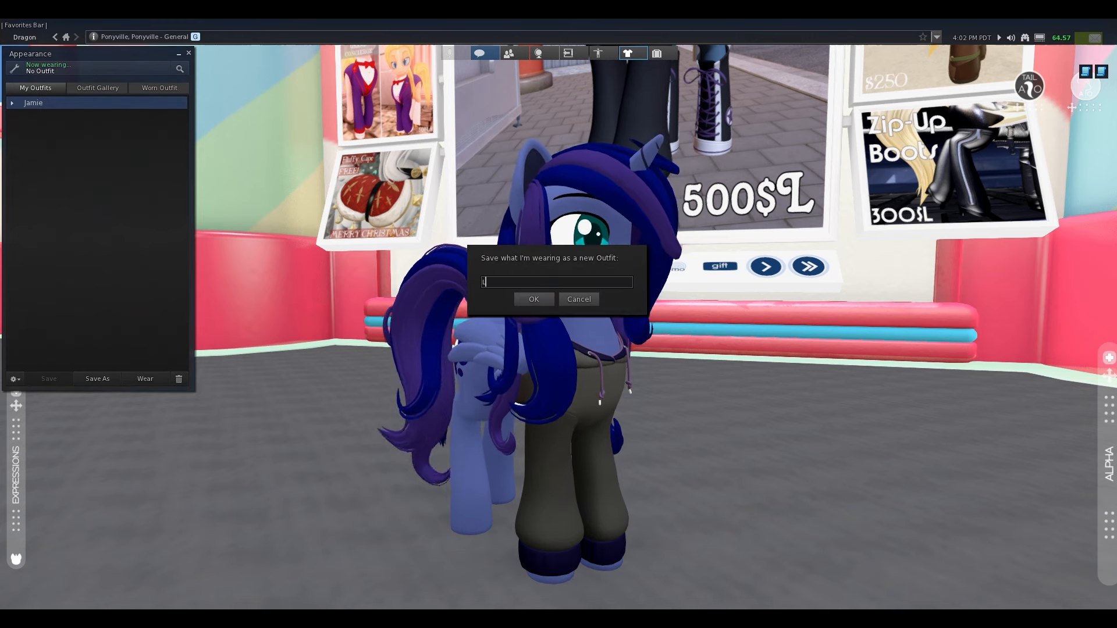
pyautogui.click(532, 299)
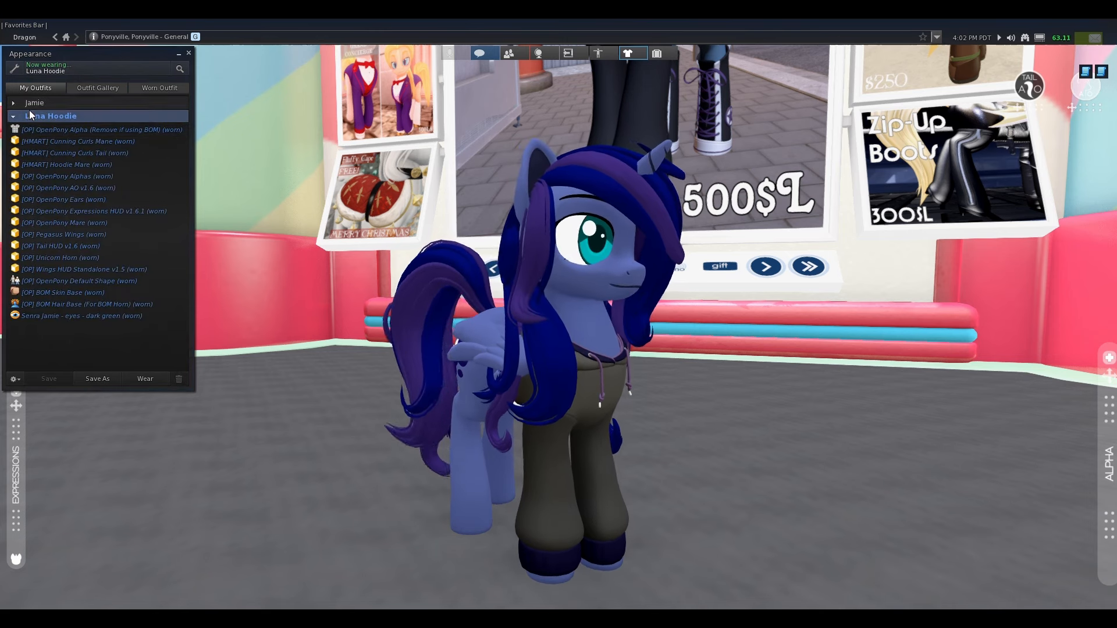
pyautogui.rightClick(33, 102)
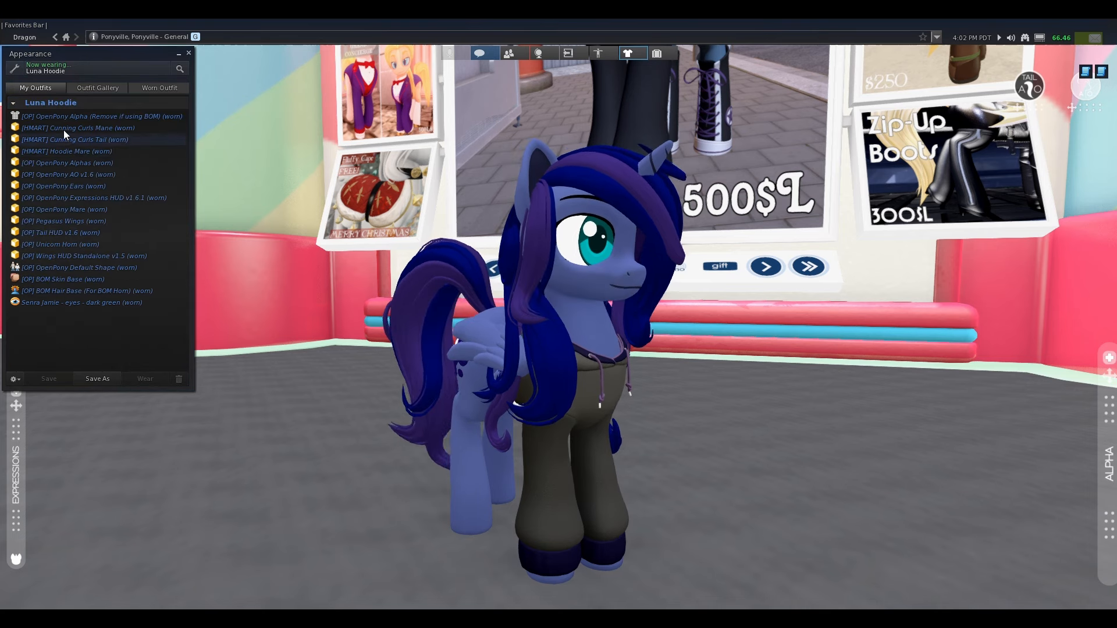
pyautogui.click(12, 102)
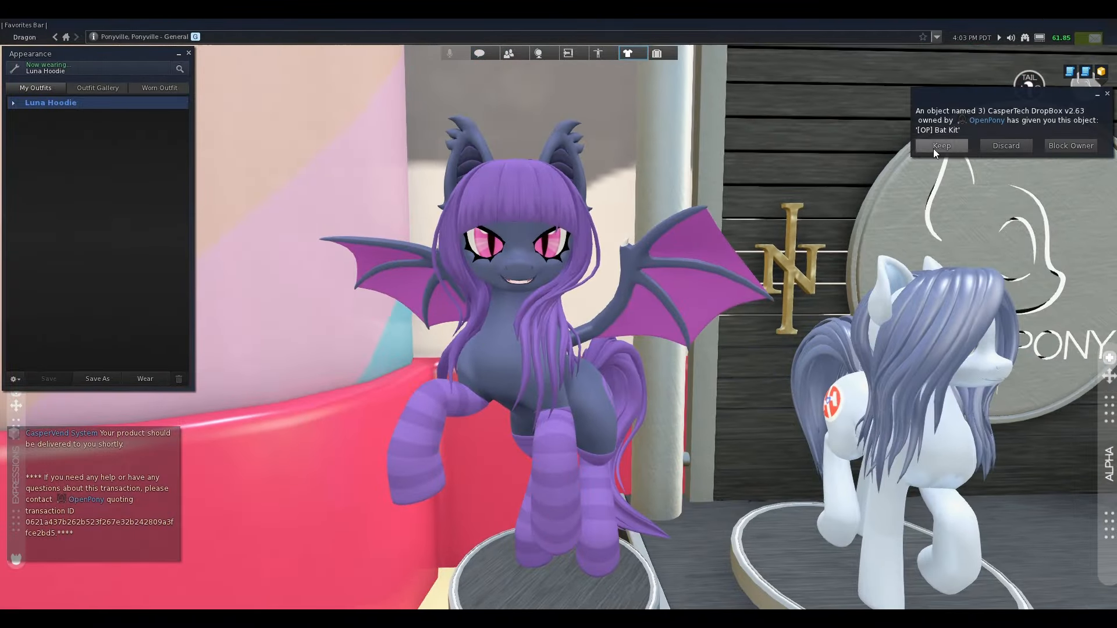
# - Keep the delivered OpenPony Bat Kit and keep its unpacked [OP] Bat Kit folder in inventory
pyautogui.click(940, 145)
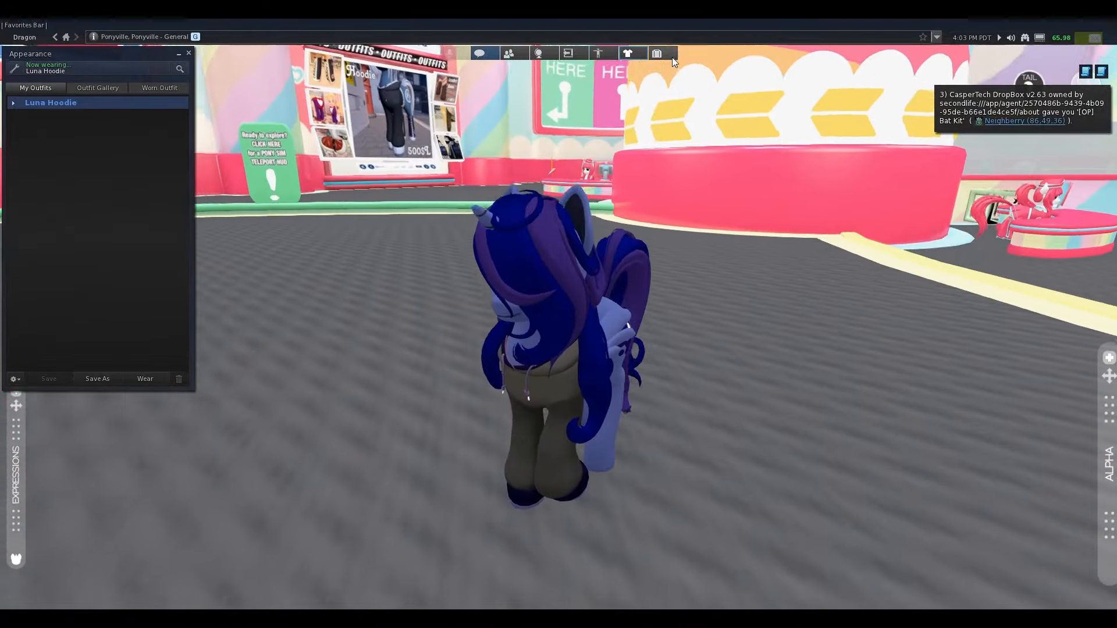
pyautogui.click(655, 52)
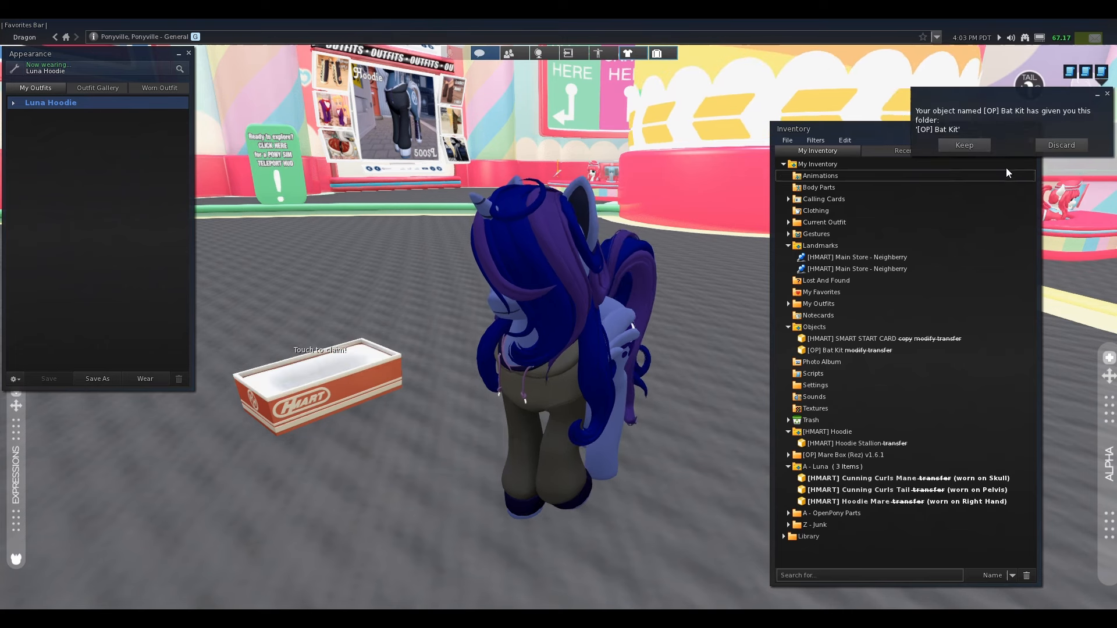
pyautogui.click(963, 144)
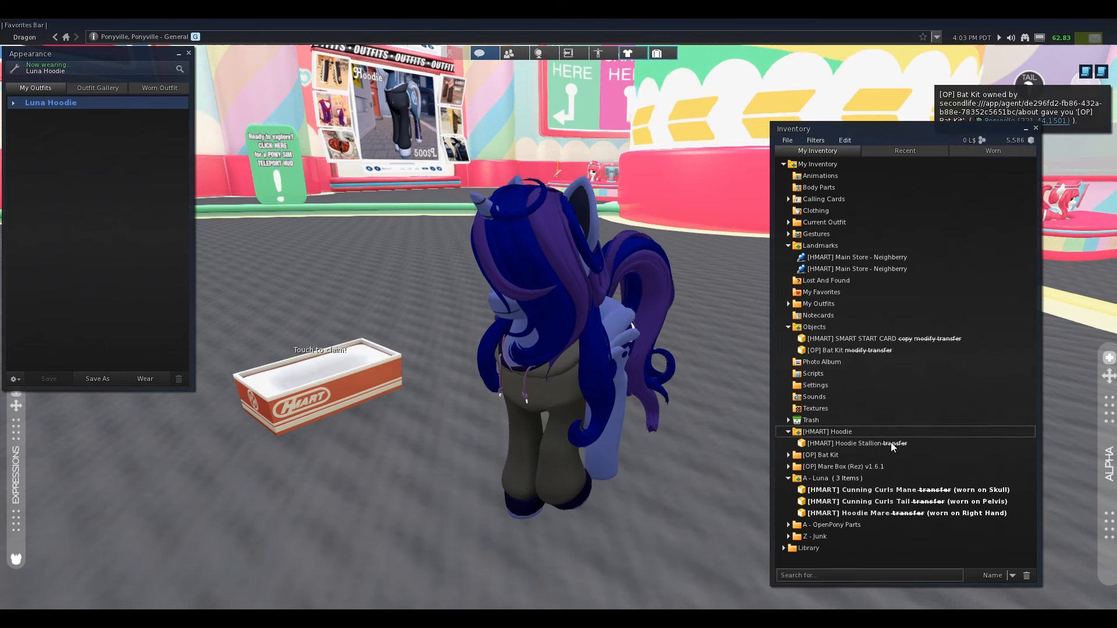
pyautogui.click(848, 351)
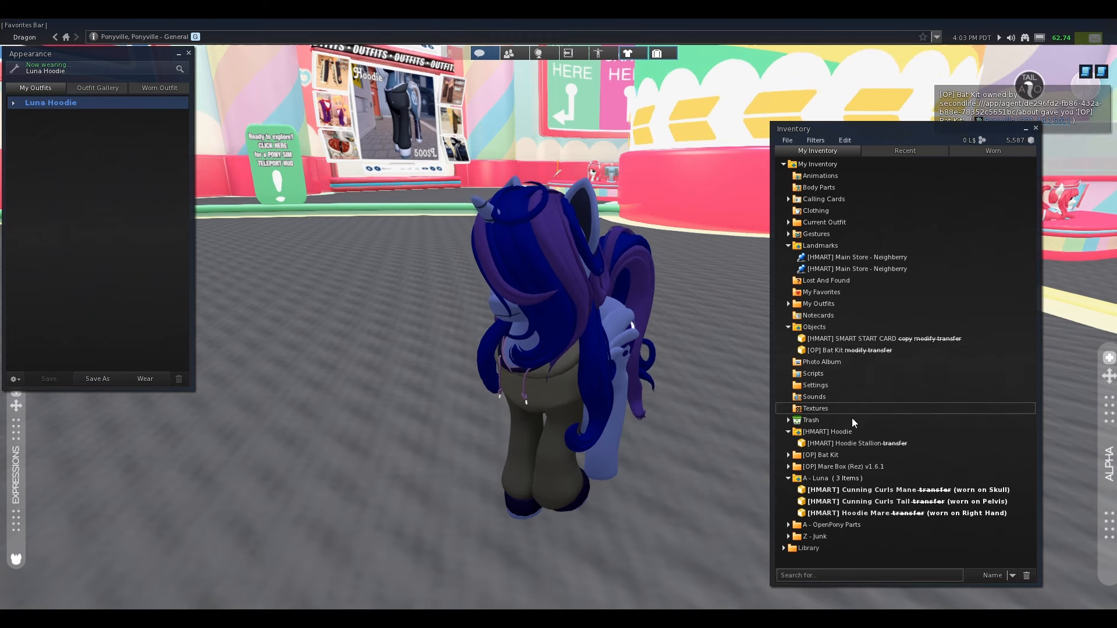
# - Expand the Bat Kit folder and detach the OpenPony Ears and Pegasus Wings
pyautogui.click(789, 455)
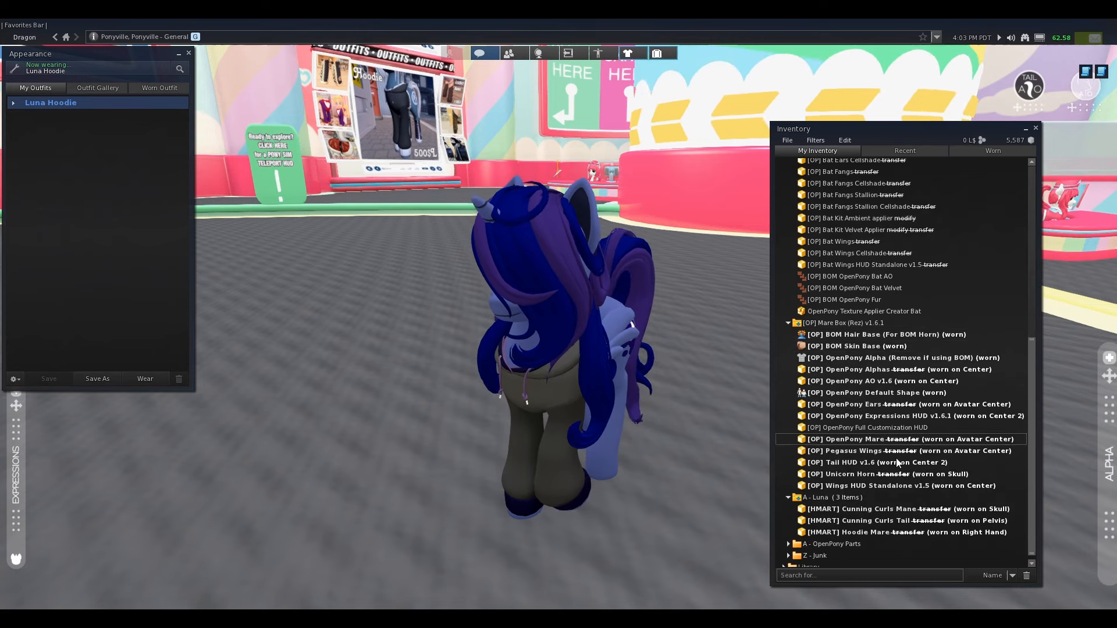
pyautogui.click(900, 357)
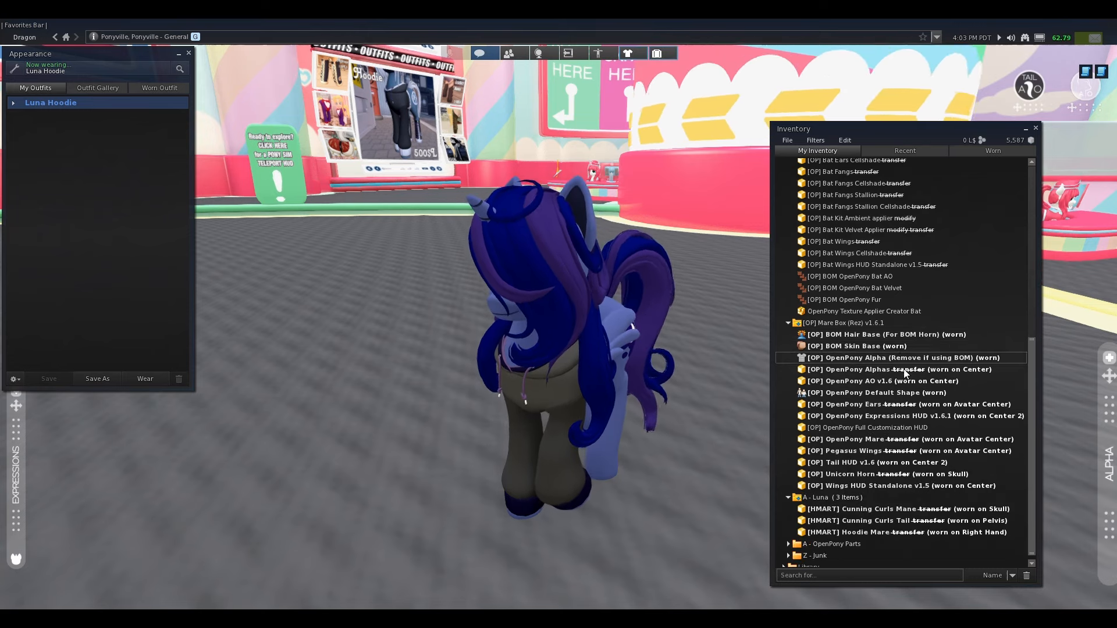
pyautogui.click(905, 403)
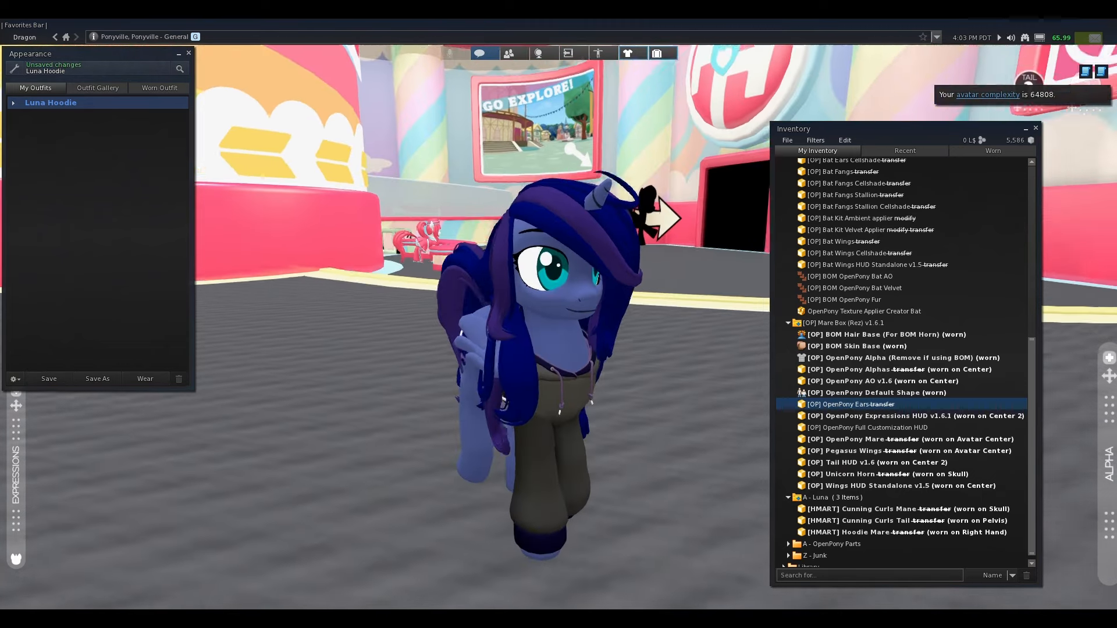
pyautogui.click(851, 452)
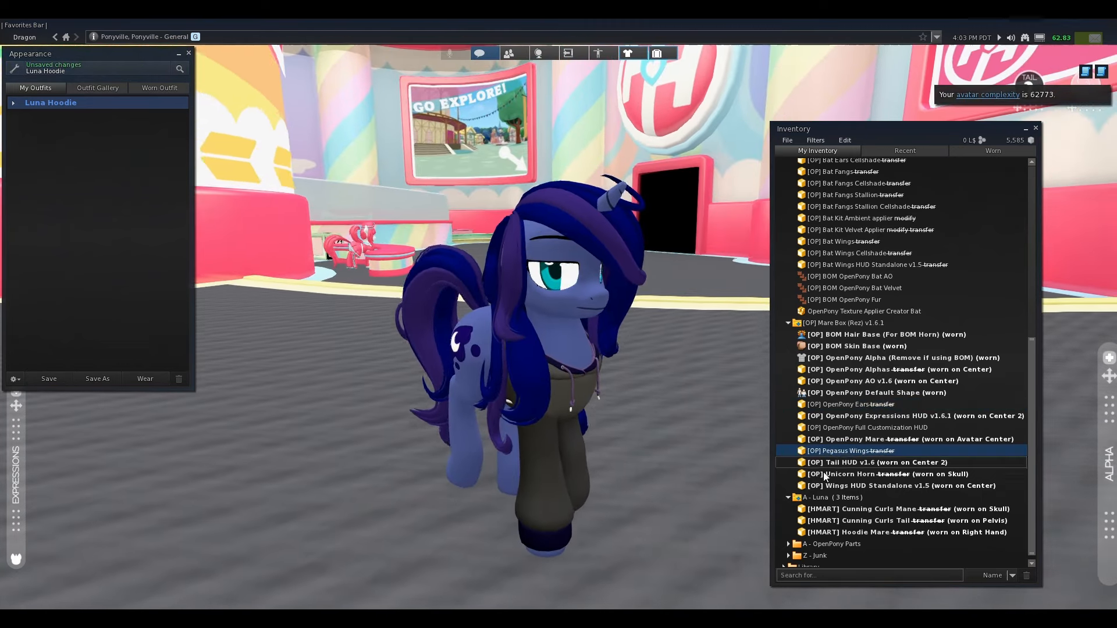
pyautogui.click(899, 485)
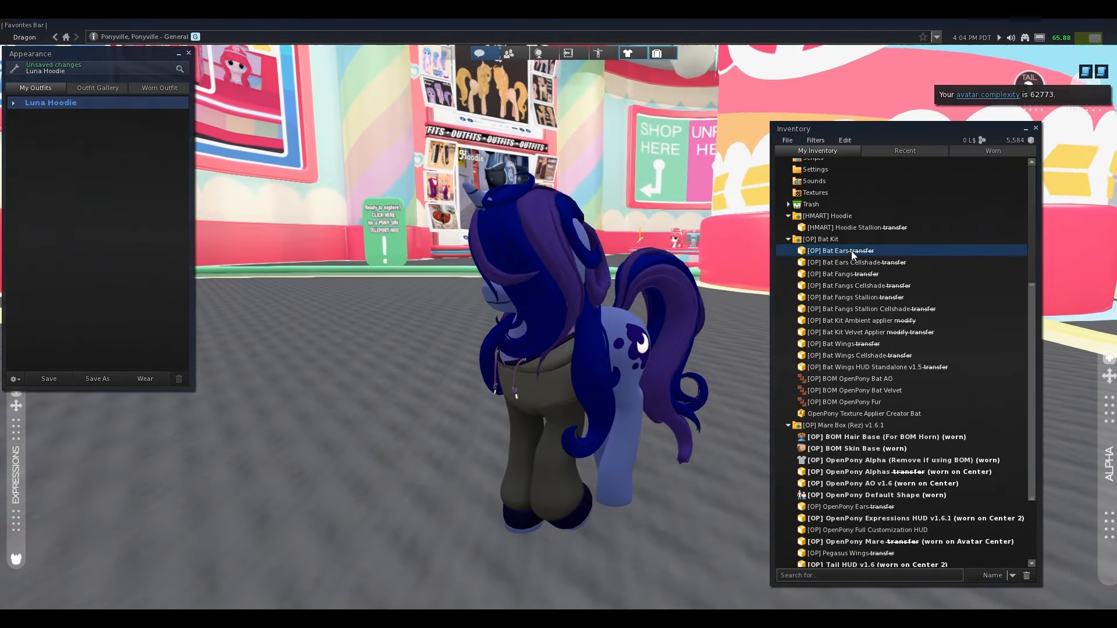
# - Wear the Bat Ears, Fangs, Wings and Wings HUD and file them in the Mare Box folder
pyautogui.doubleClick(840, 250)
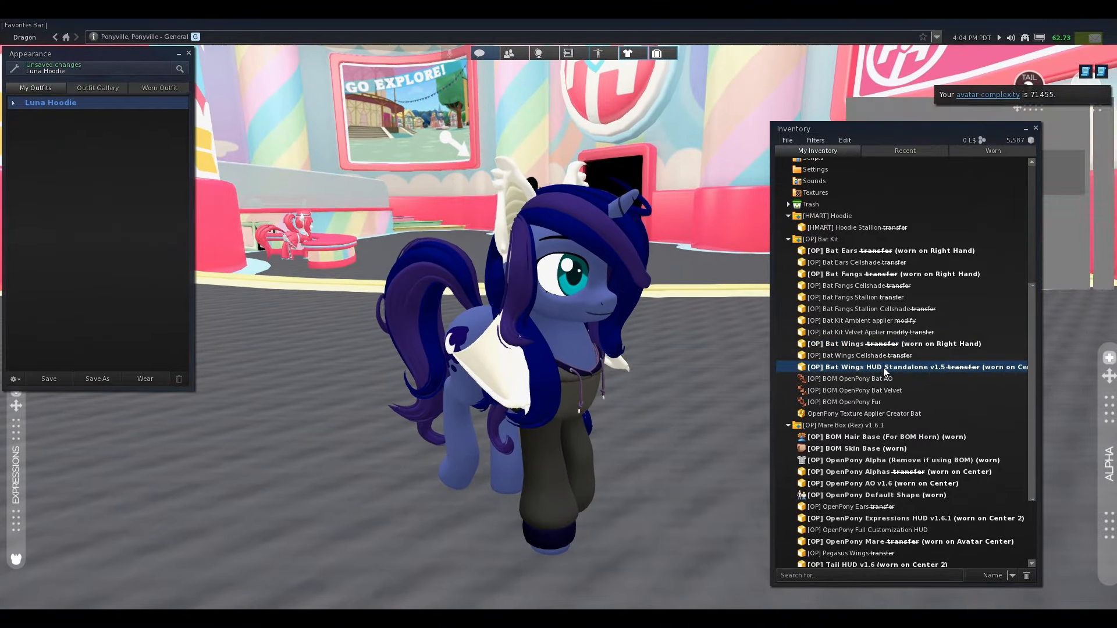
pyautogui.click(890, 343)
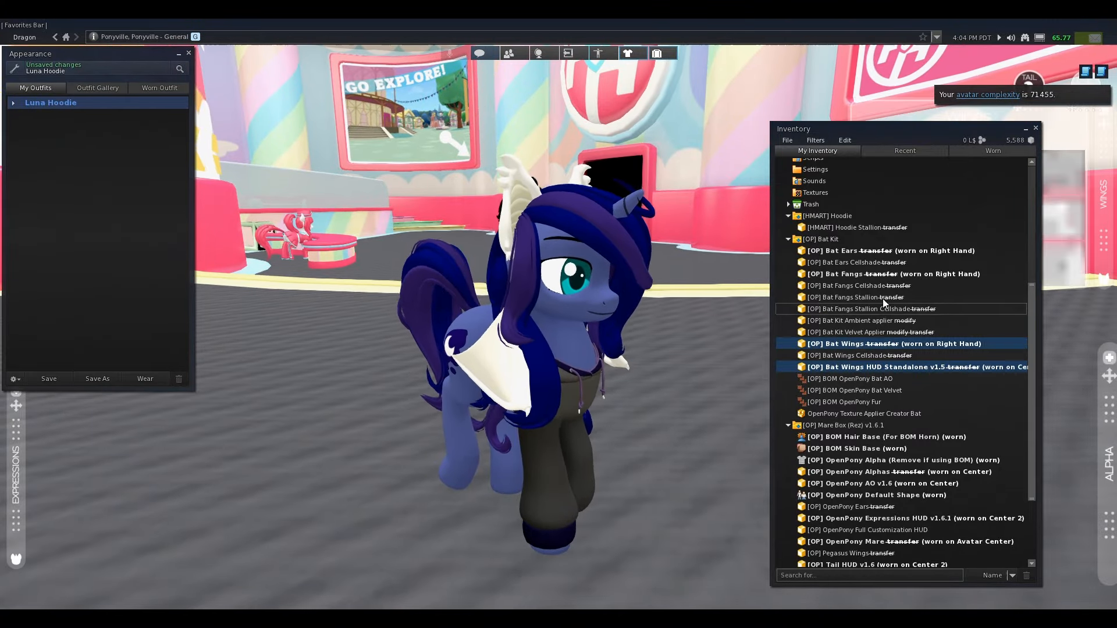
pyautogui.scroll(-3)
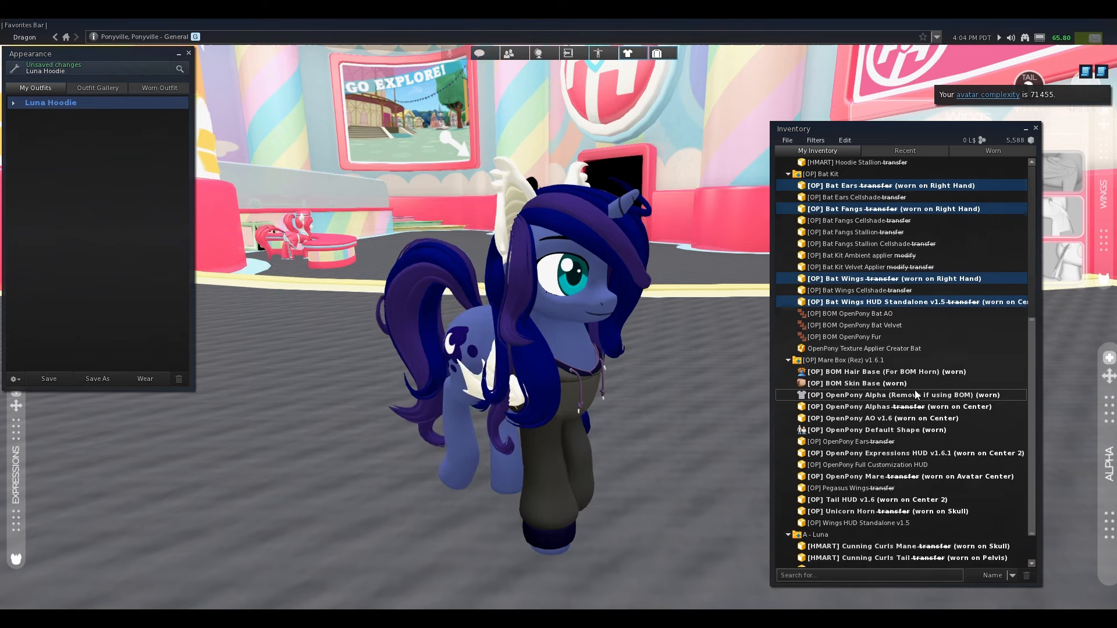
pyautogui.scroll(-3)
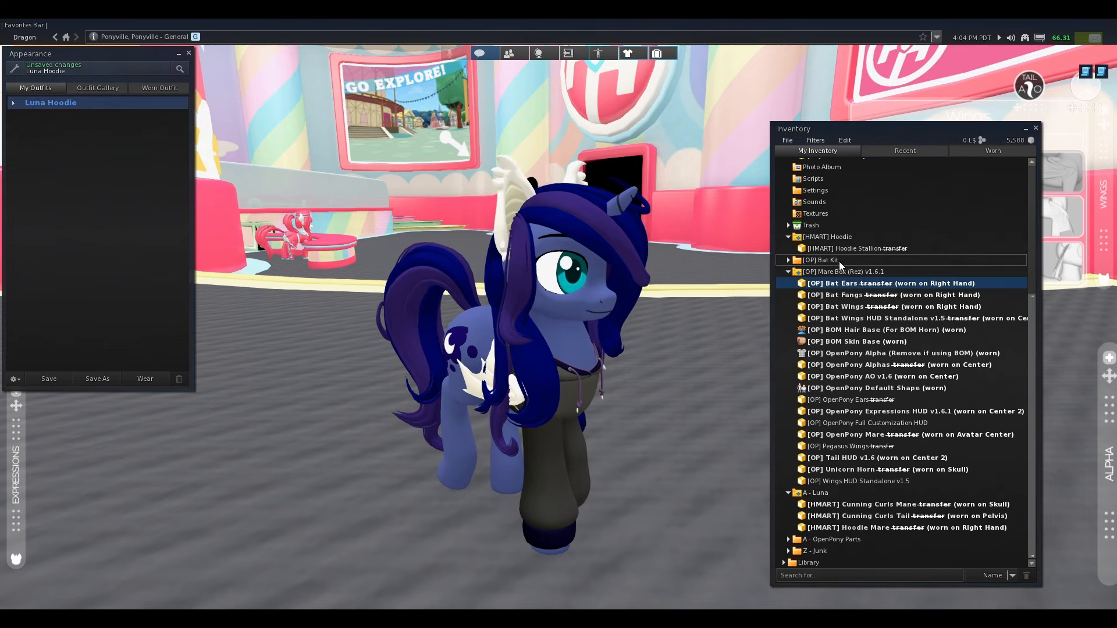
# - Minimise the Inventory and Appearance floaters and expand the WINGS pose HUD
pyautogui.click(835, 259)
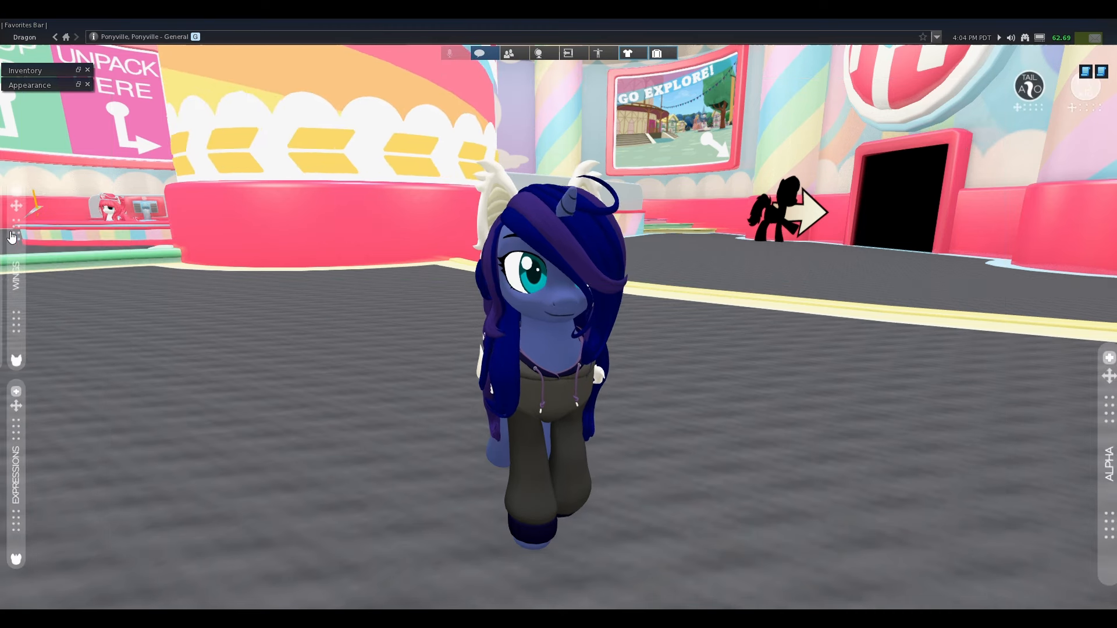
pyautogui.click(14, 278)
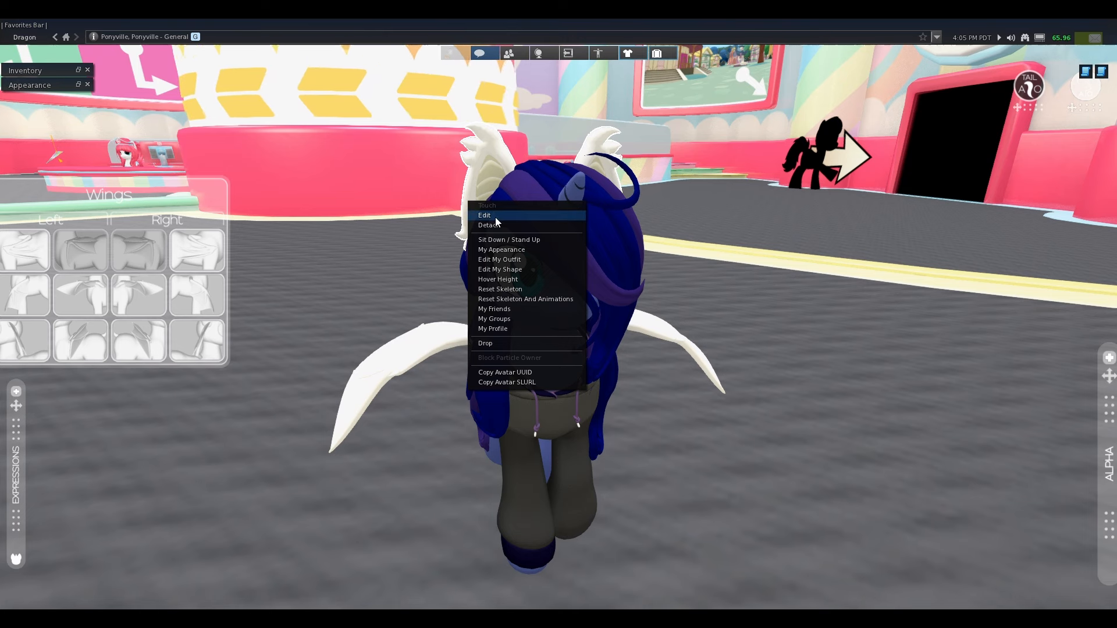
# - Edit the worn bat wings and tint them from blue to a dark, muted purple
pyautogui.click(484, 216)
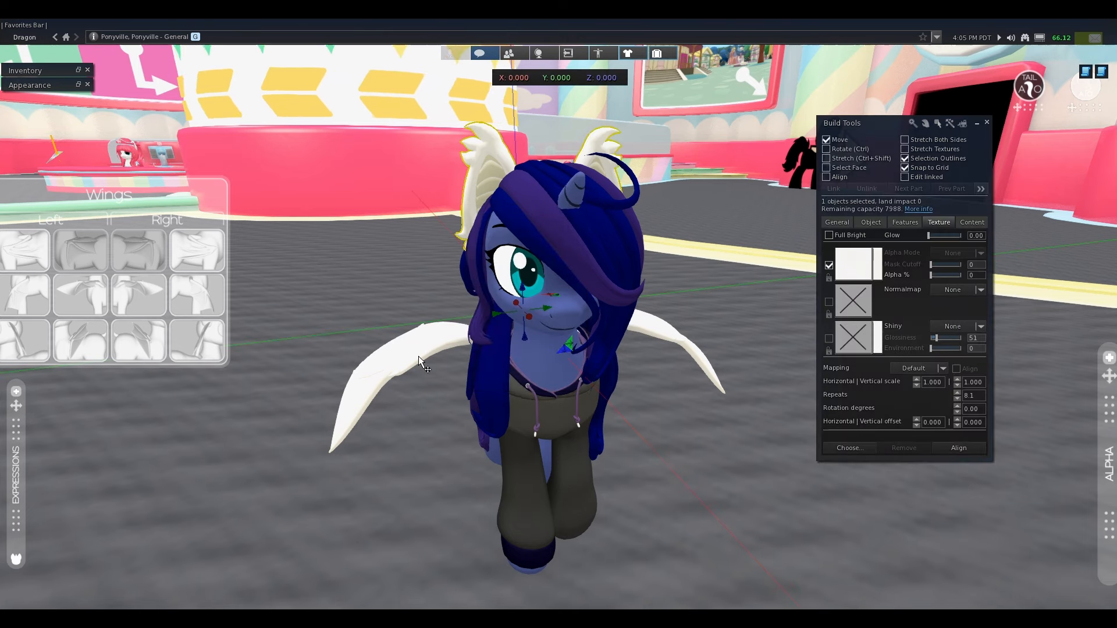
pyautogui.click(852, 264)
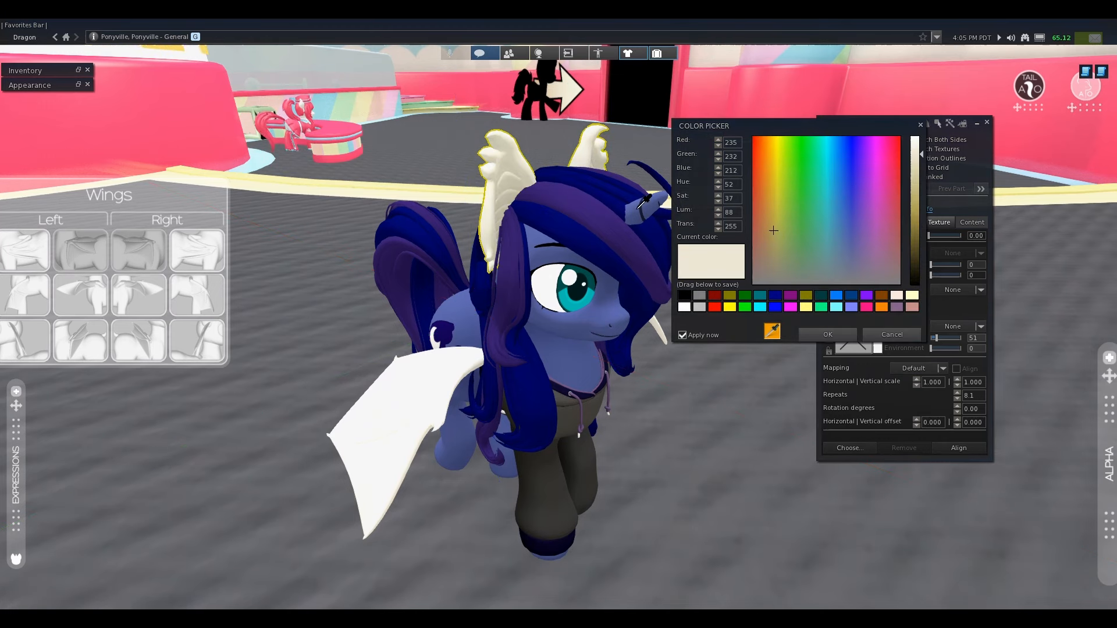
pyautogui.click(761, 148)
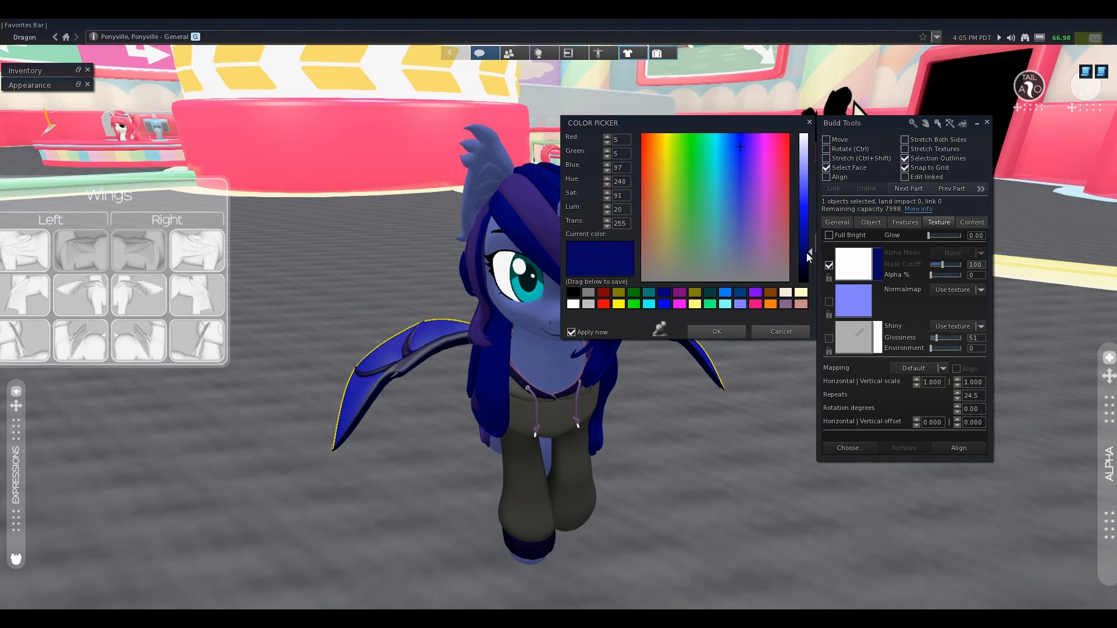
pyautogui.click(743, 227)
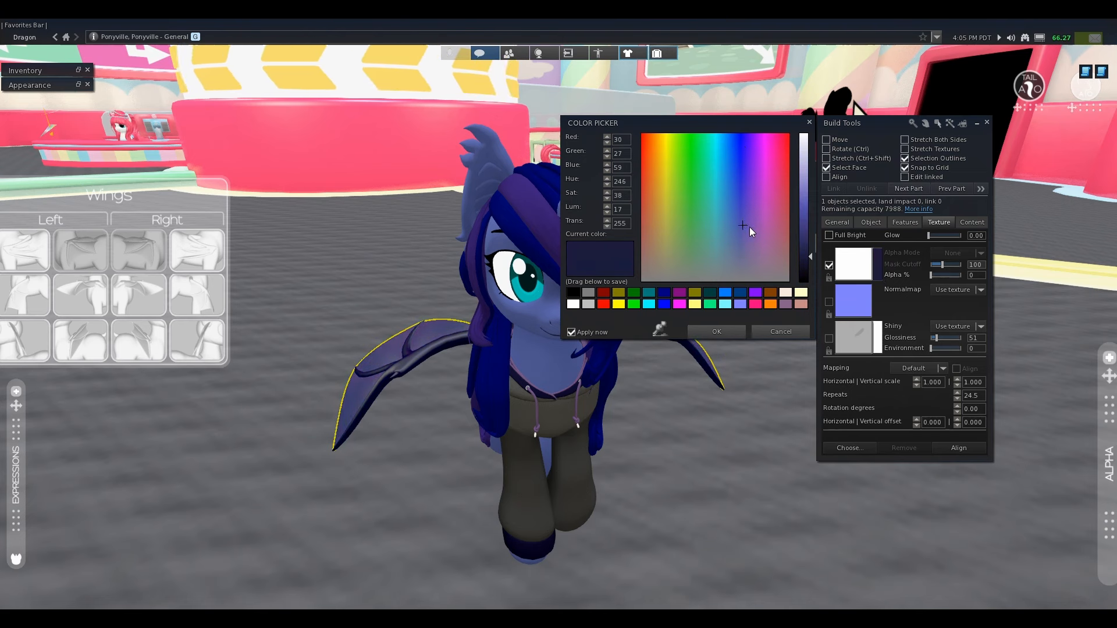
pyautogui.click(756, 229)
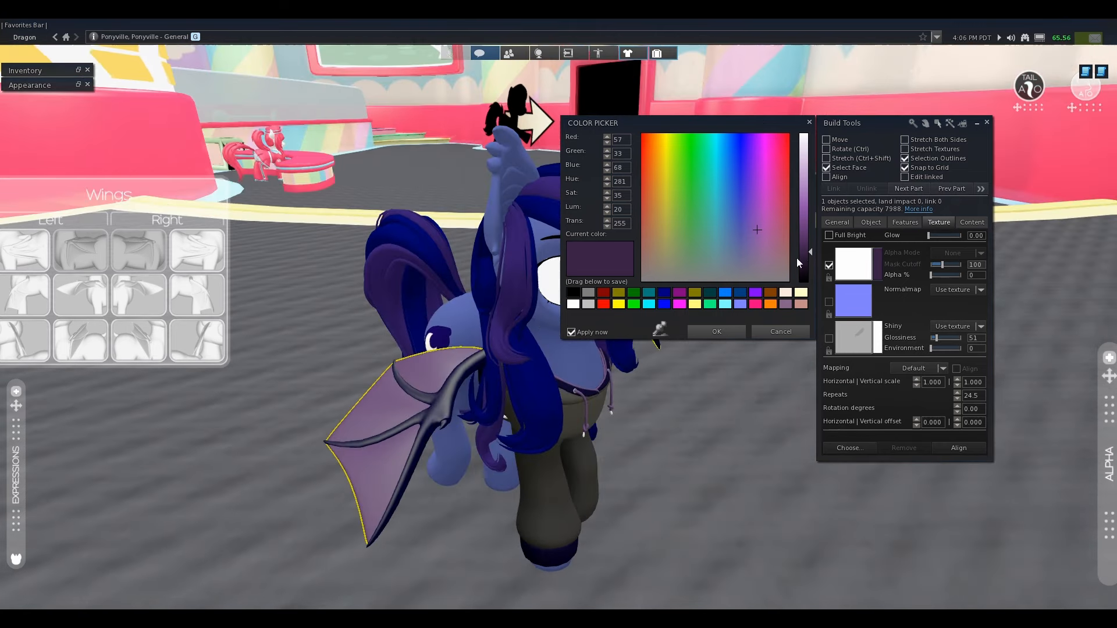
pyautogui.click(716, 332)
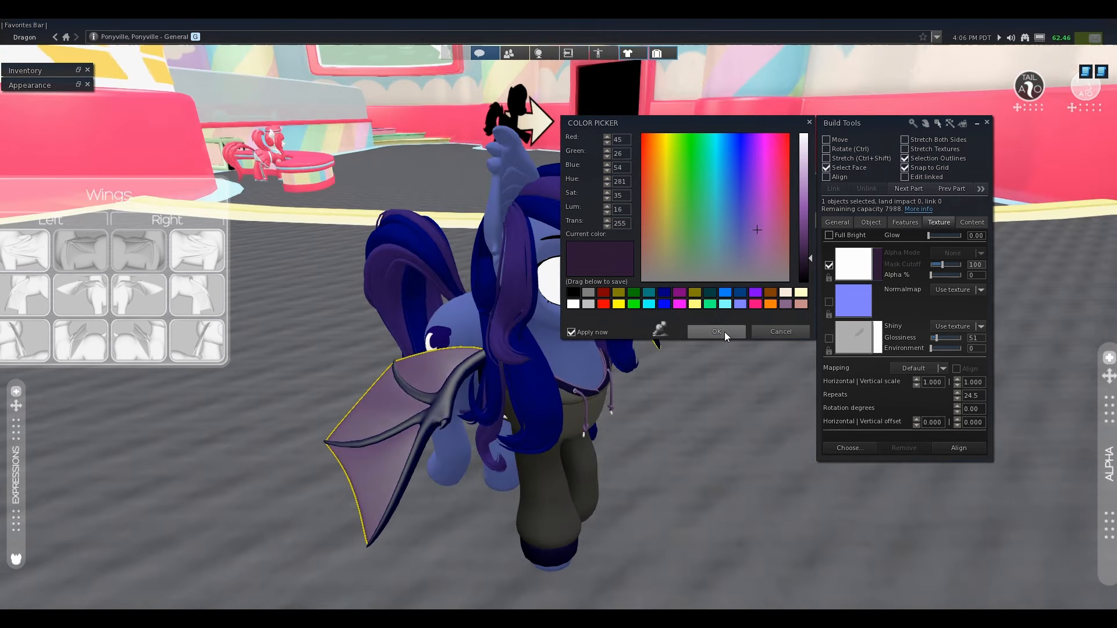
pyautogui.click(716, 332)
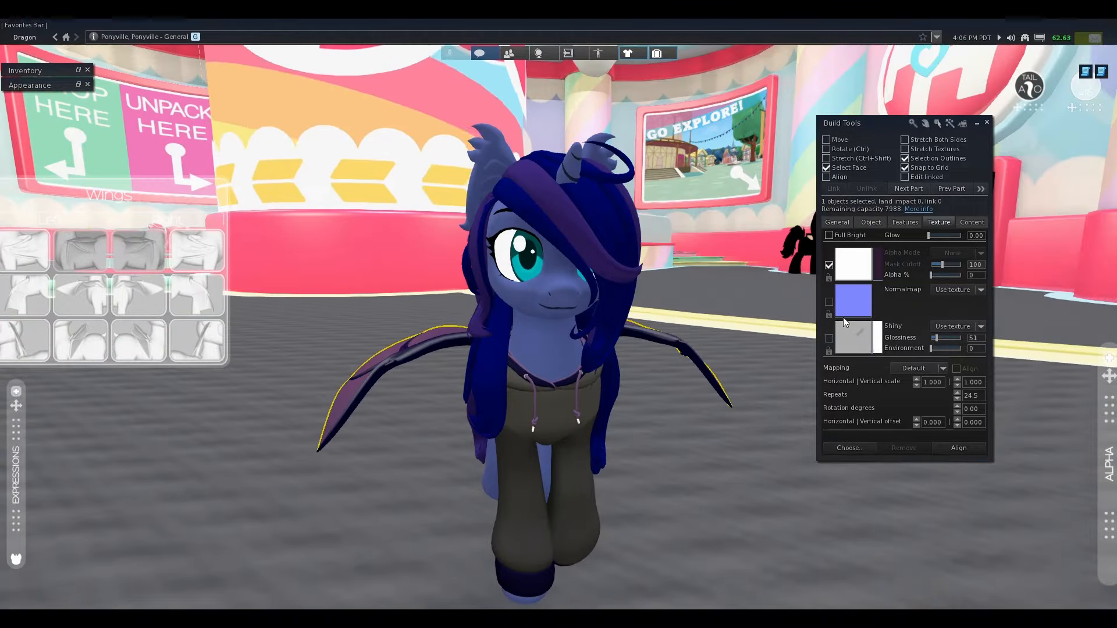
# - Inspect an avatar attachment in Build Tools and close the editing tools
pyautogui.click(985, 122)
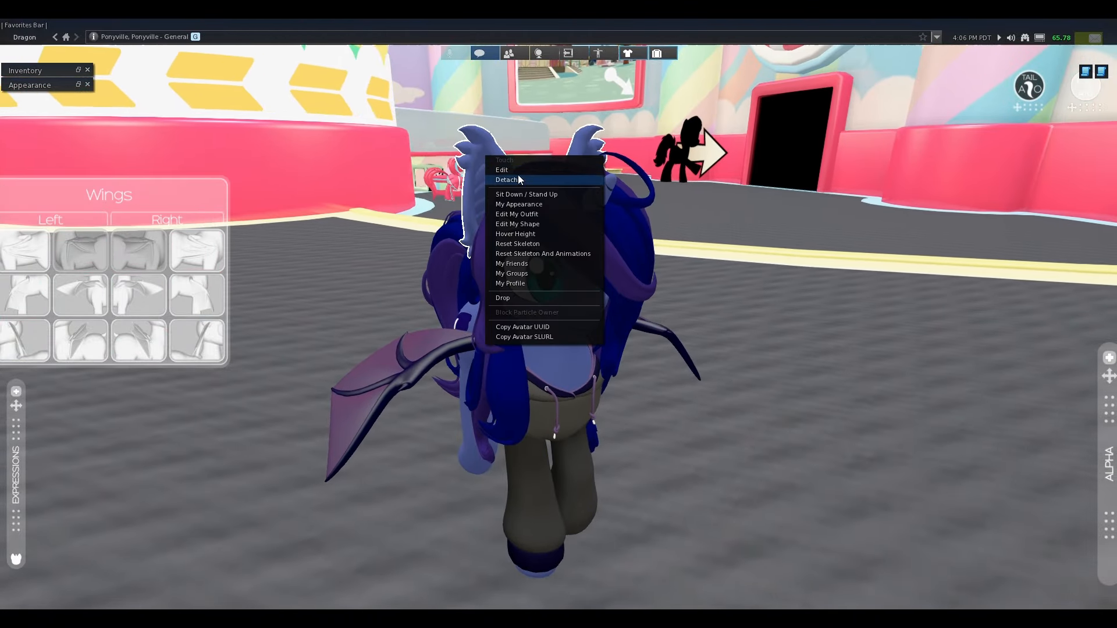
pyautogui.click(501, 170)
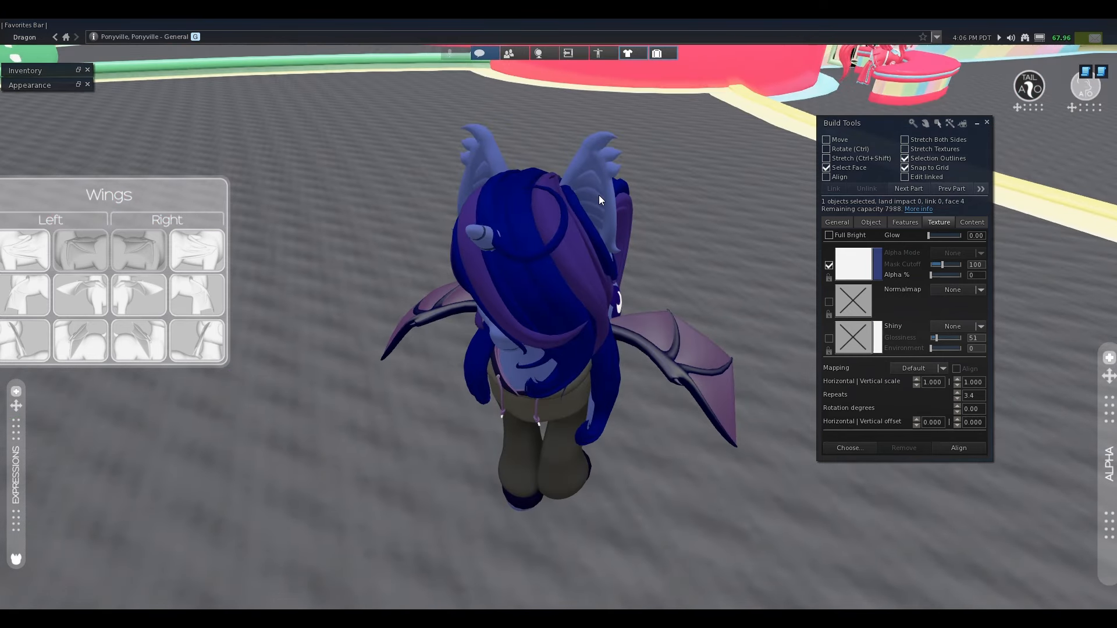
pyautogui.click(852, 264)
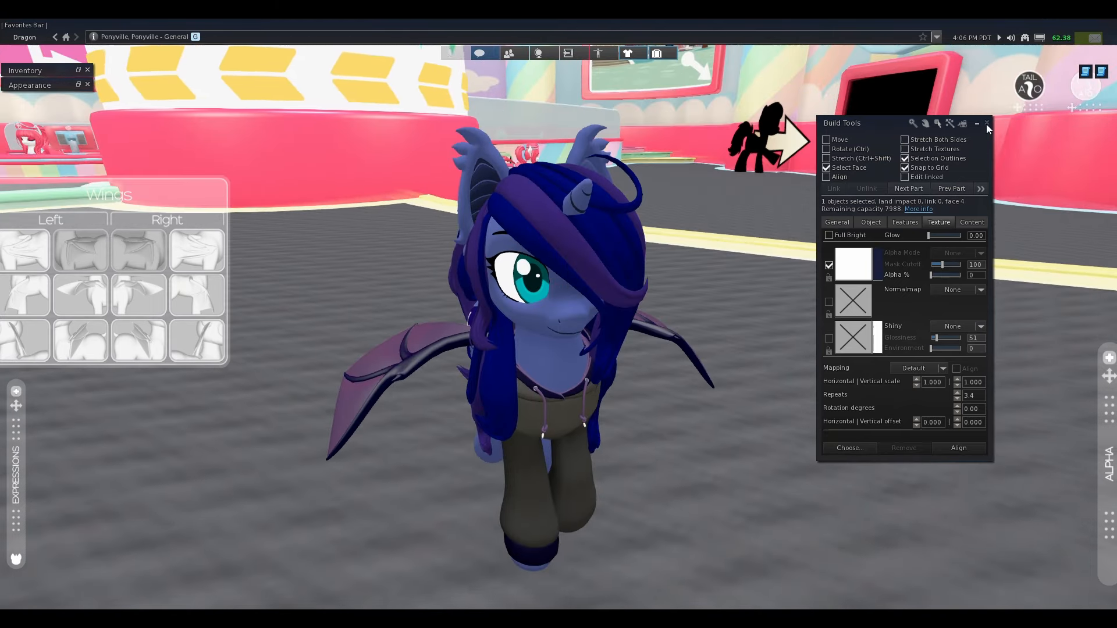
pyautogui.click(987, 123)
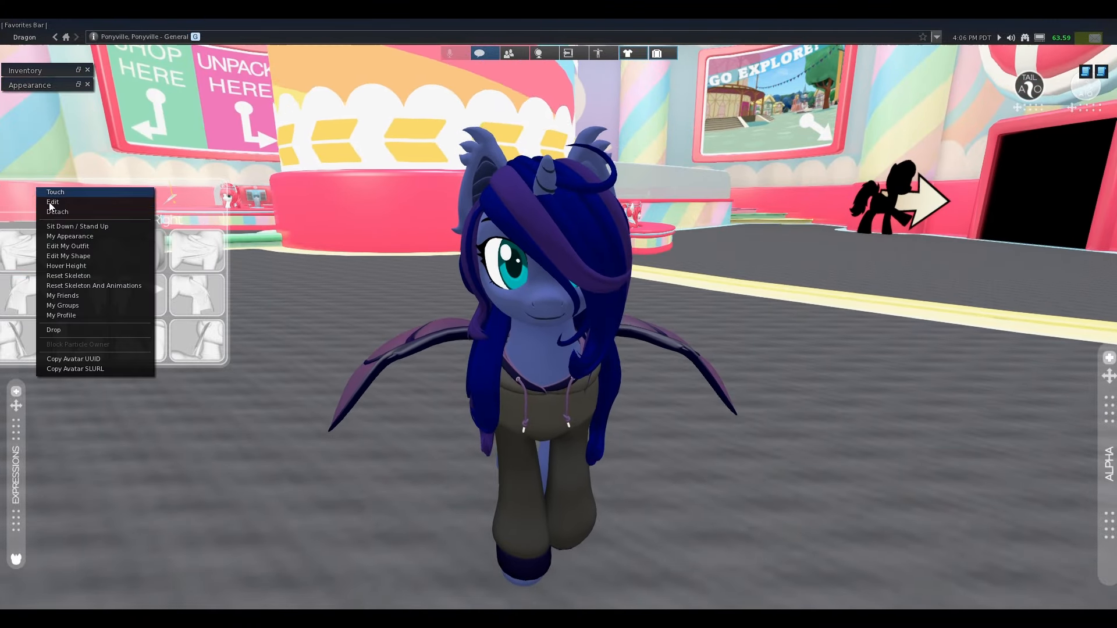
# - Edit the Wings HUD attachment to tuck it away, then close Build Tools
pyautogui.click(52, 201)
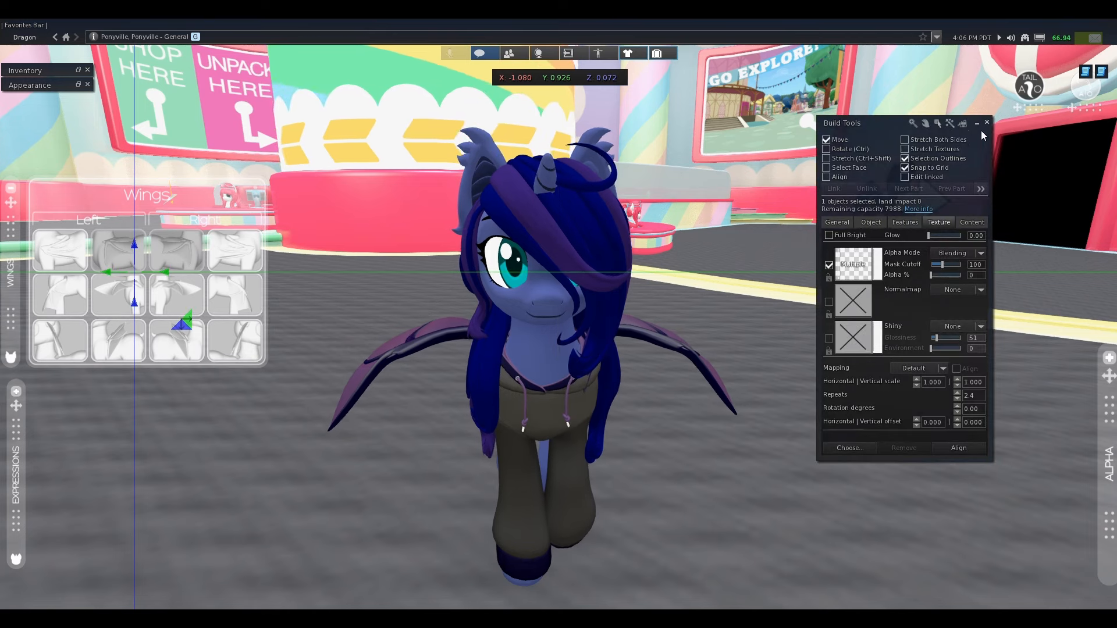
pyautogui.click(988, 122)
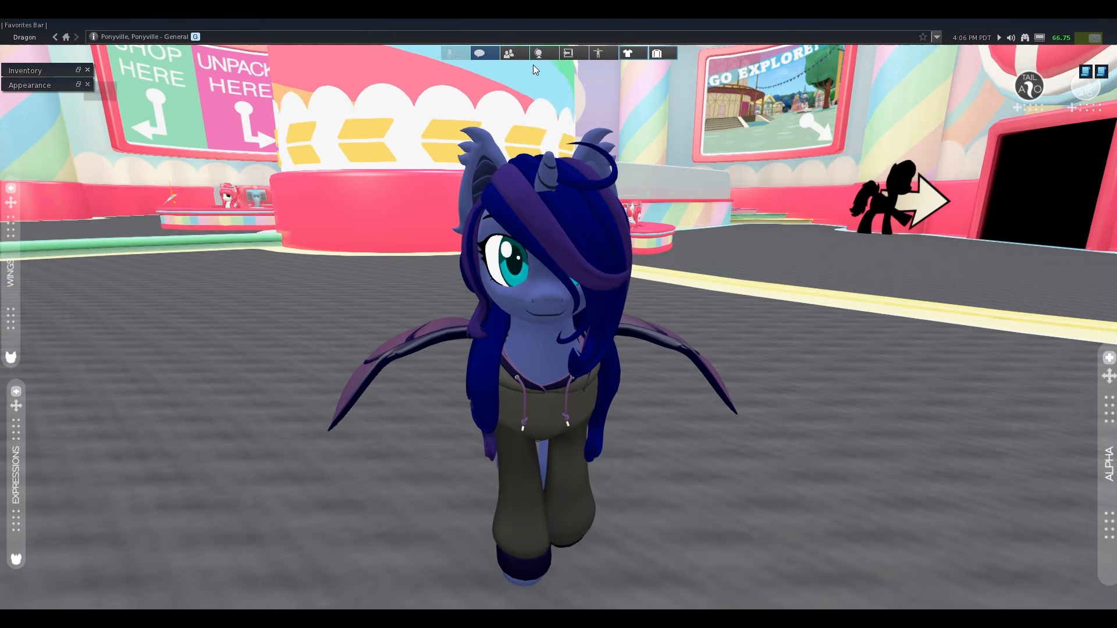
# - Save the current look as a new outfit named 'Luna Bat Hoodie'
pyautogui.click(30, 85)
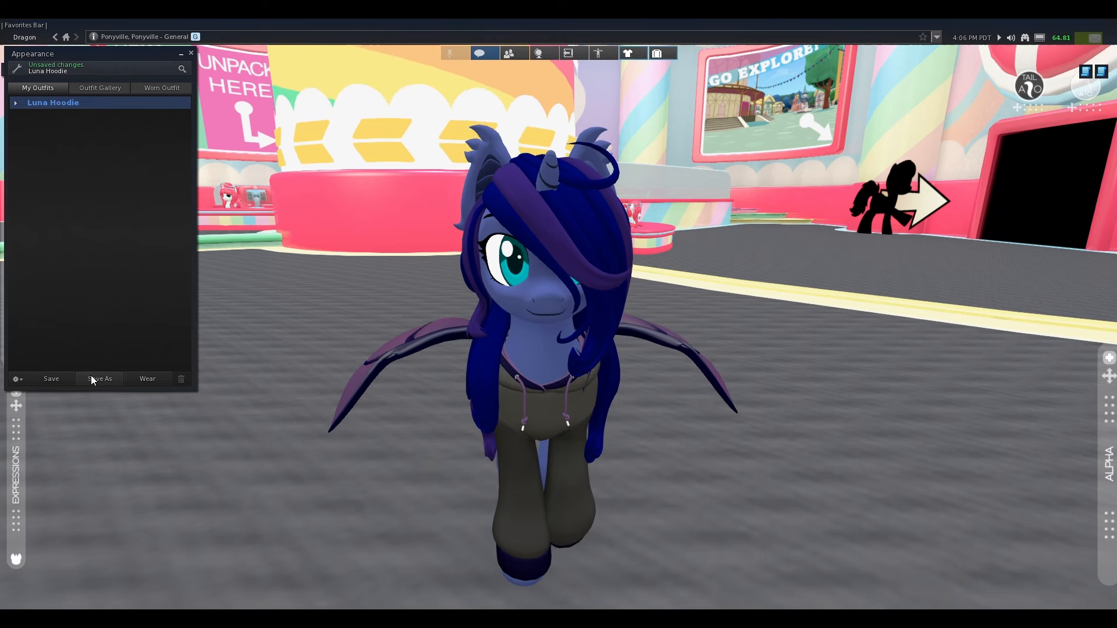
pyautogui.click(99, 378)
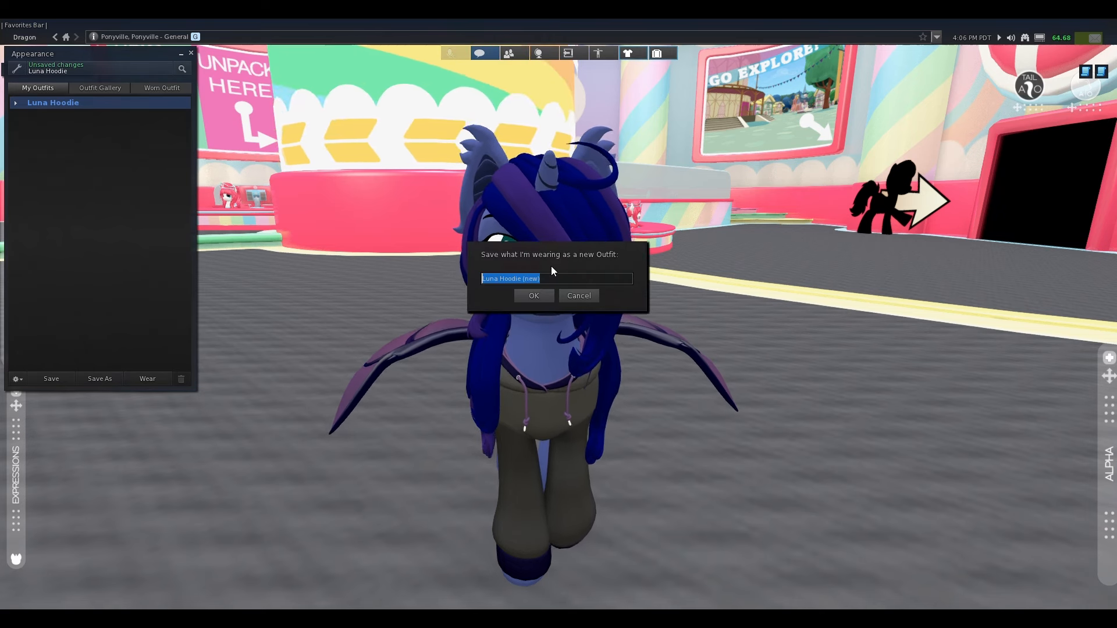
pyautogui.write('Luna Bat Hood')
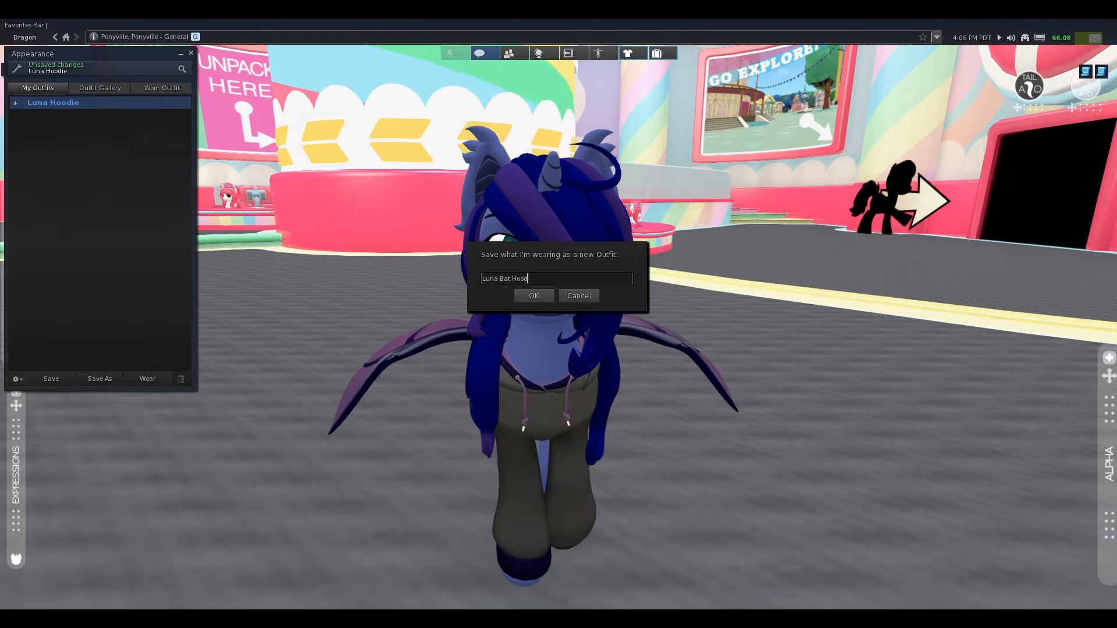
pyautogui.click(534, 295)
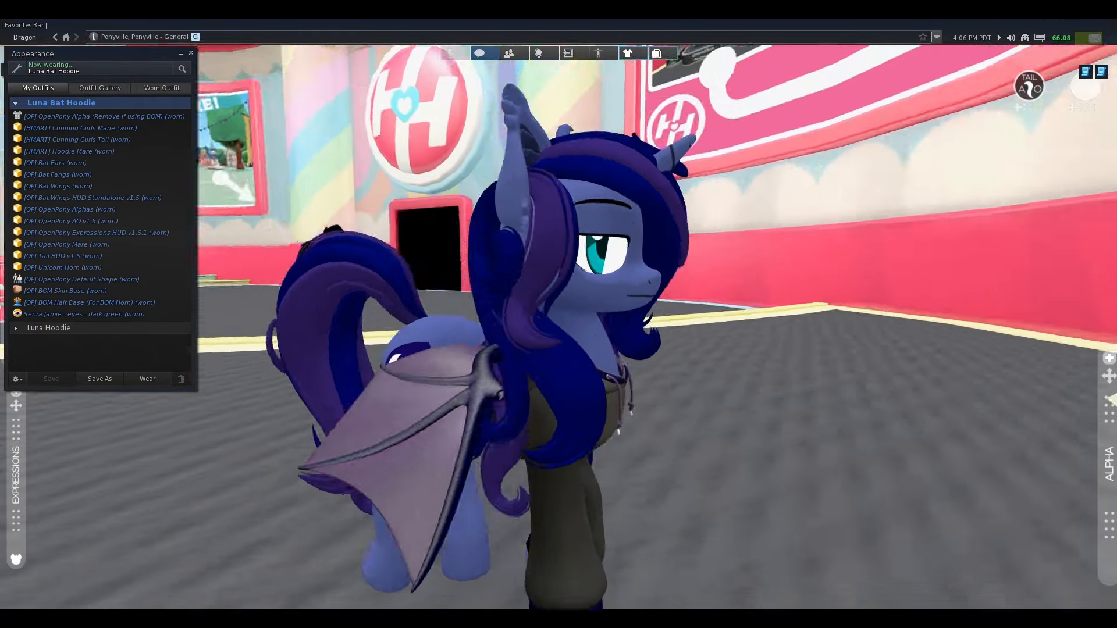
# - Tidy the outfit list by collapsing the Luna Hoodie and Luna Bat Hoodie entries
pyautogui.click(49, 328)
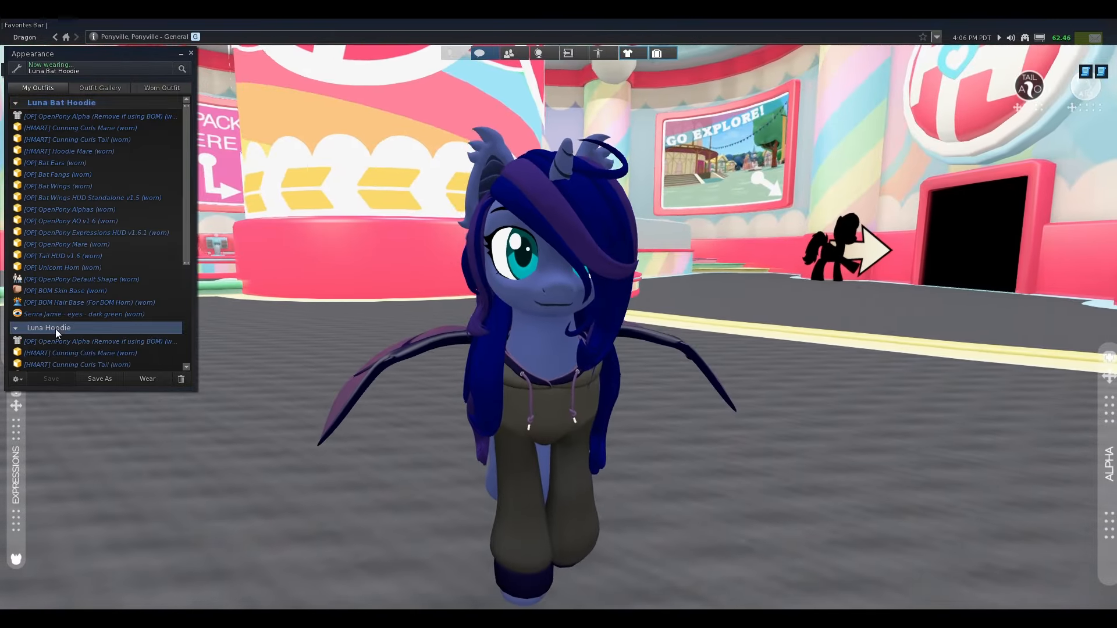
pyautogui.click(14, 103)
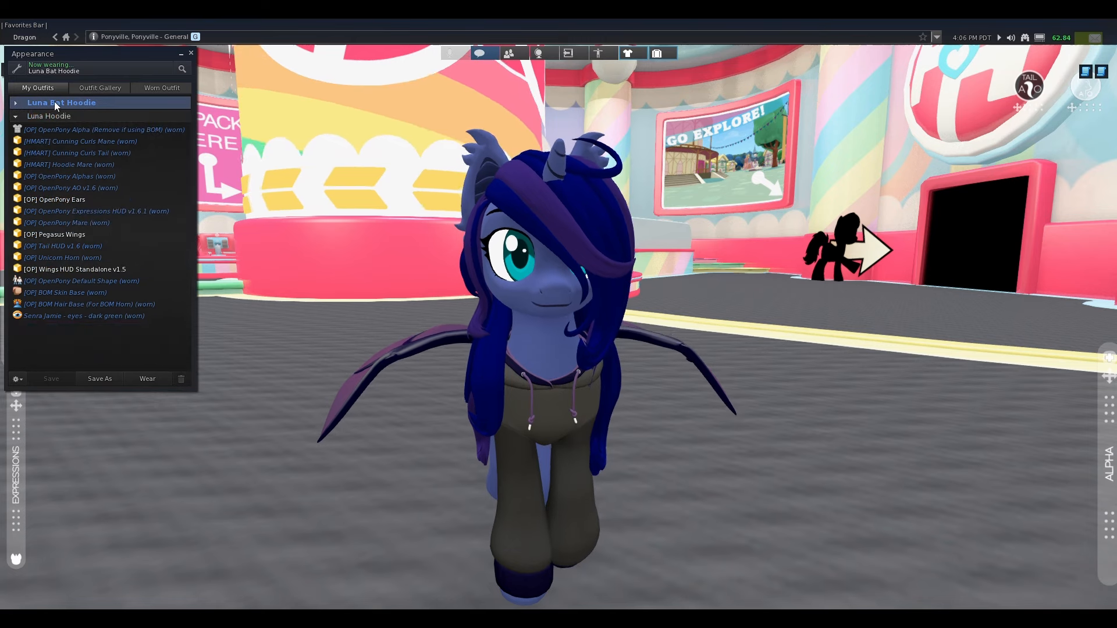
pyautogui.click(15, 103)
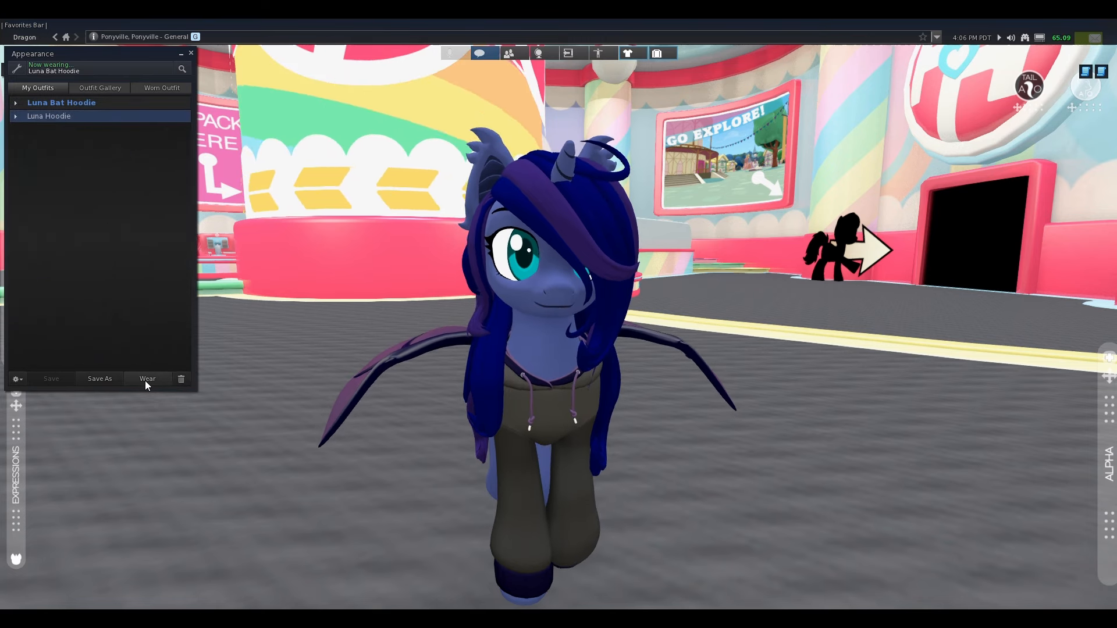
pyautogui.click(148, 378)
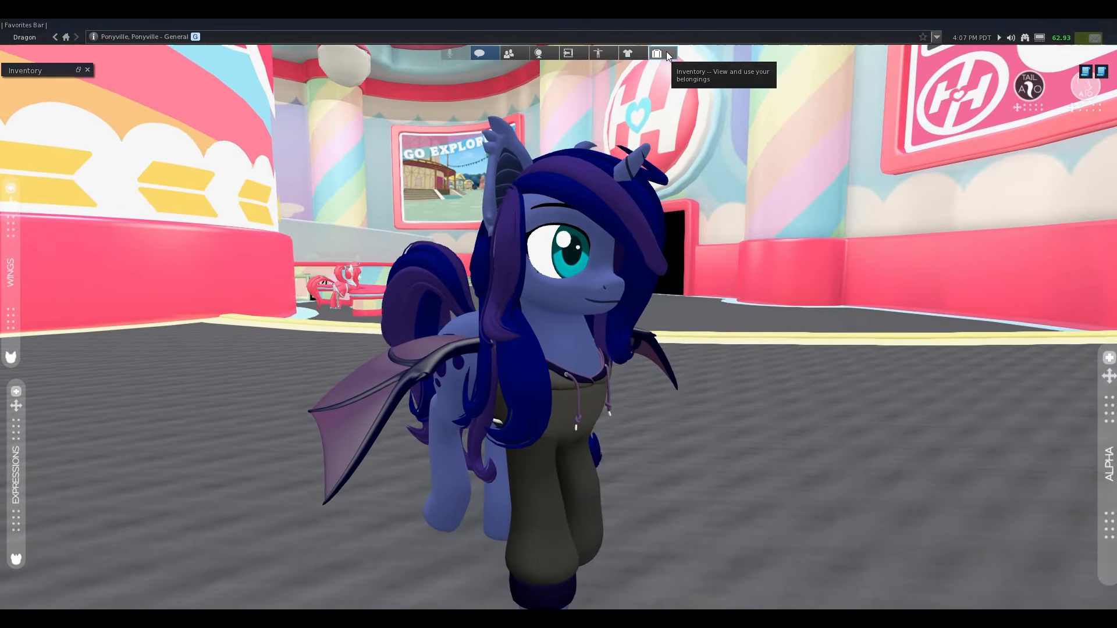
# - Open the inventory and collapse the long [OP] Mare Box folder
pyautogui.click(656, 52)
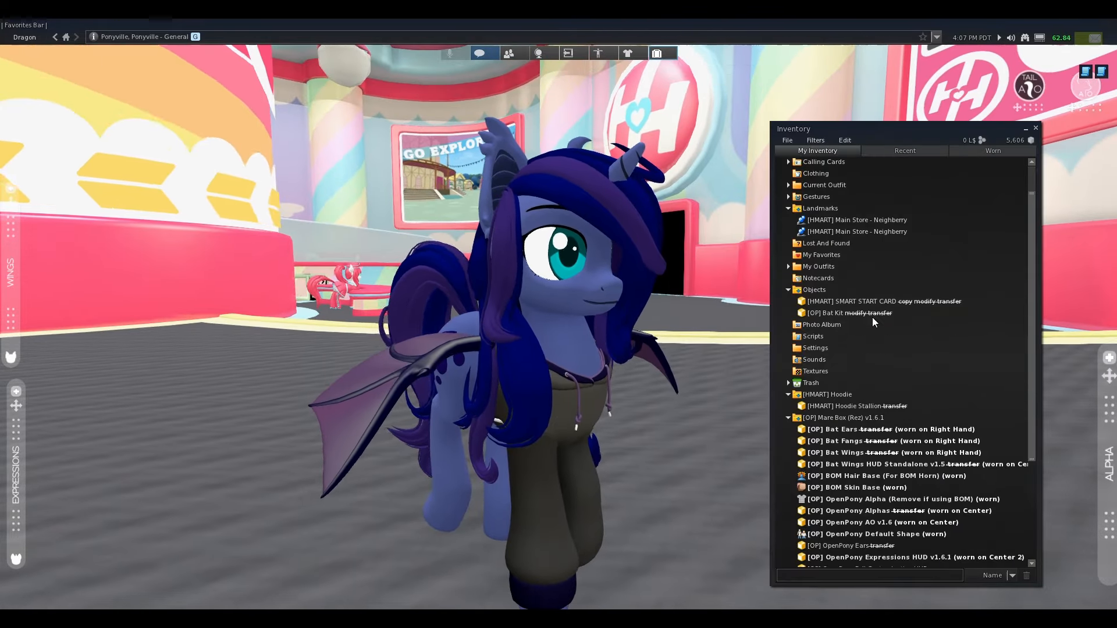
pyautogui.scroll(-3)
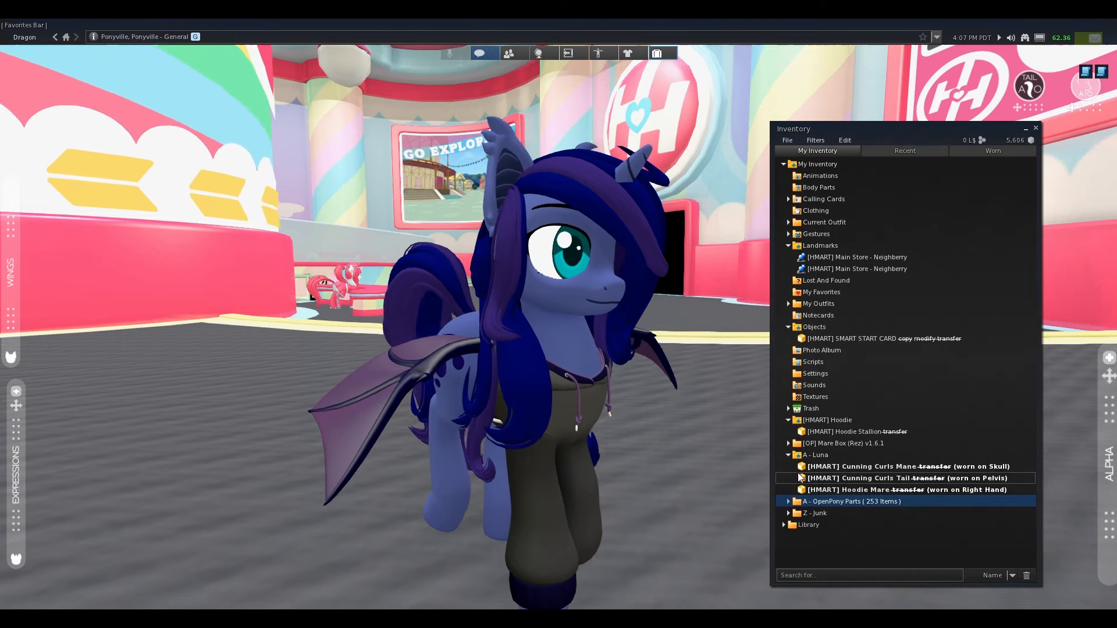
pyautogui.click(840, 443)
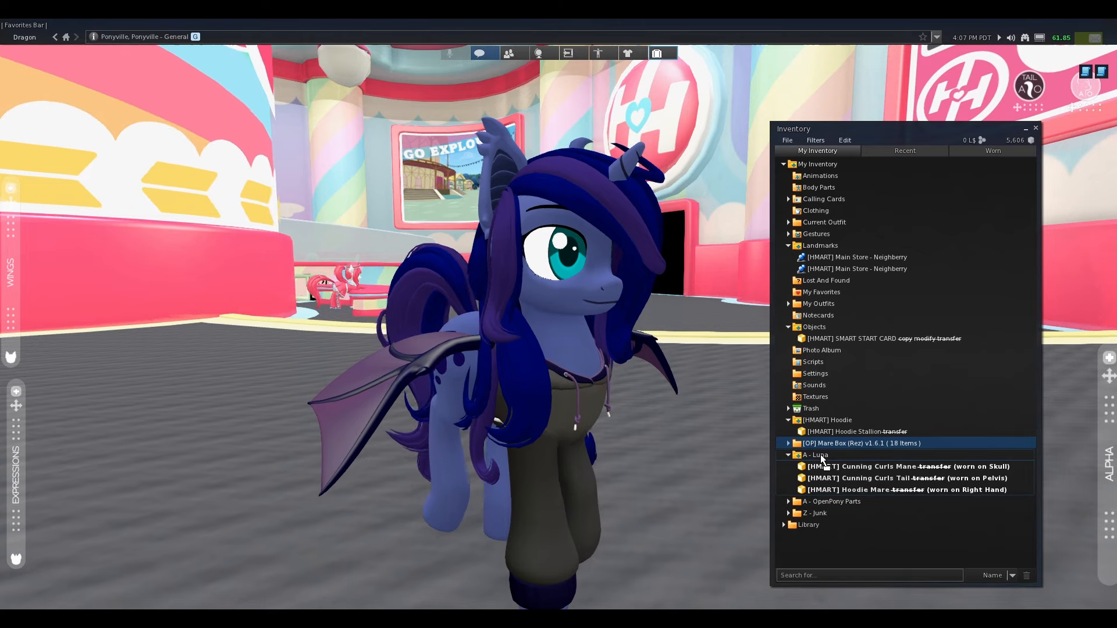
pyautogui.click(788, 443)
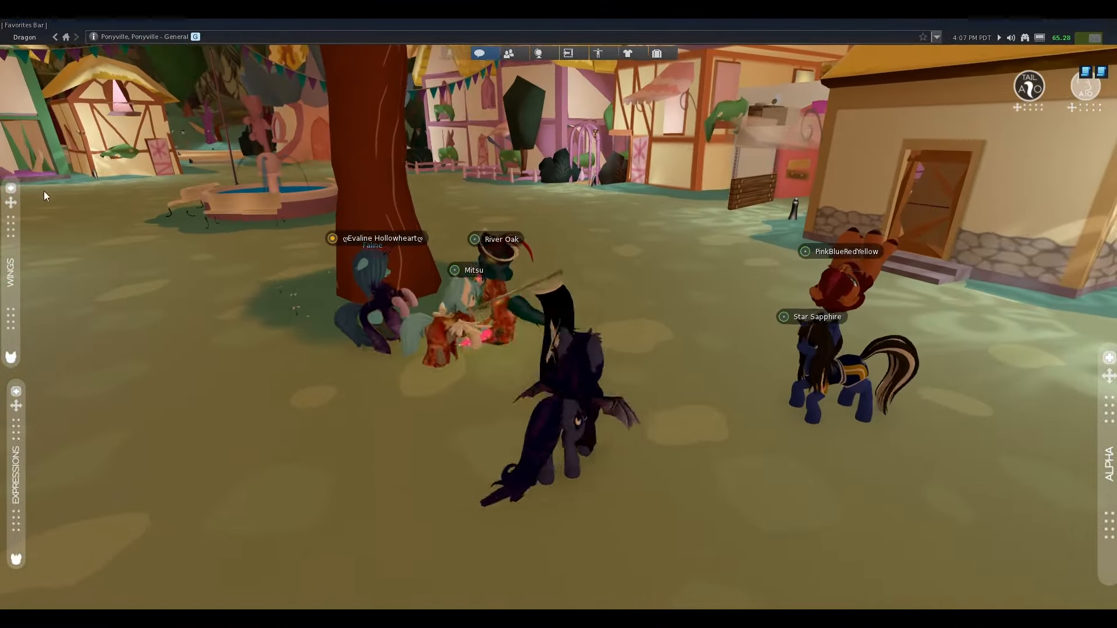
pyautogui.click(10, 271)
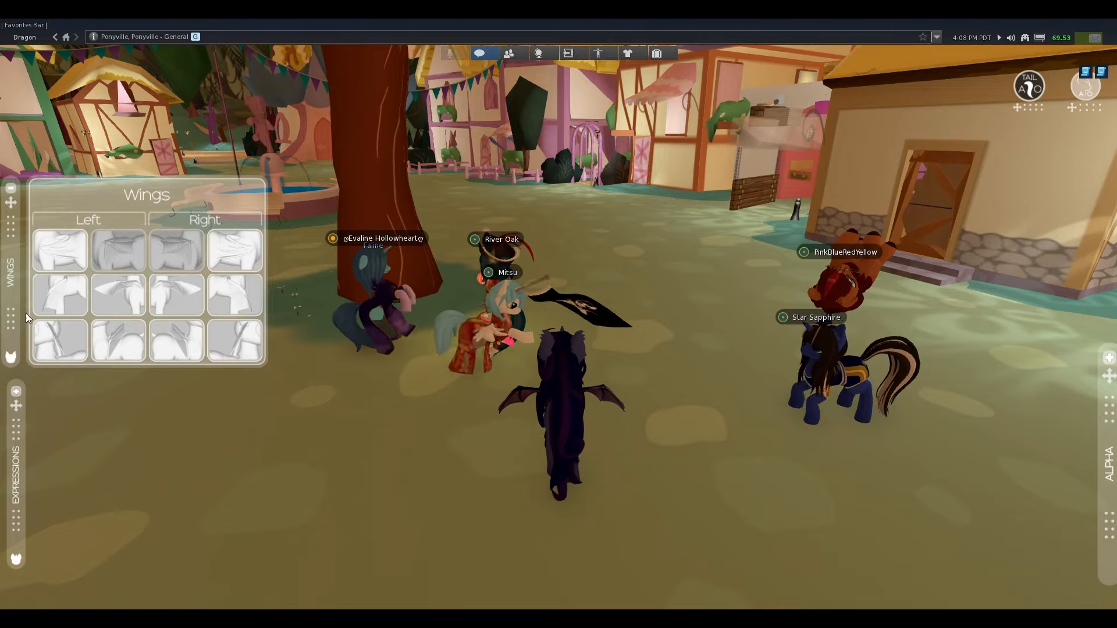
pyautogui.click(10, 463)
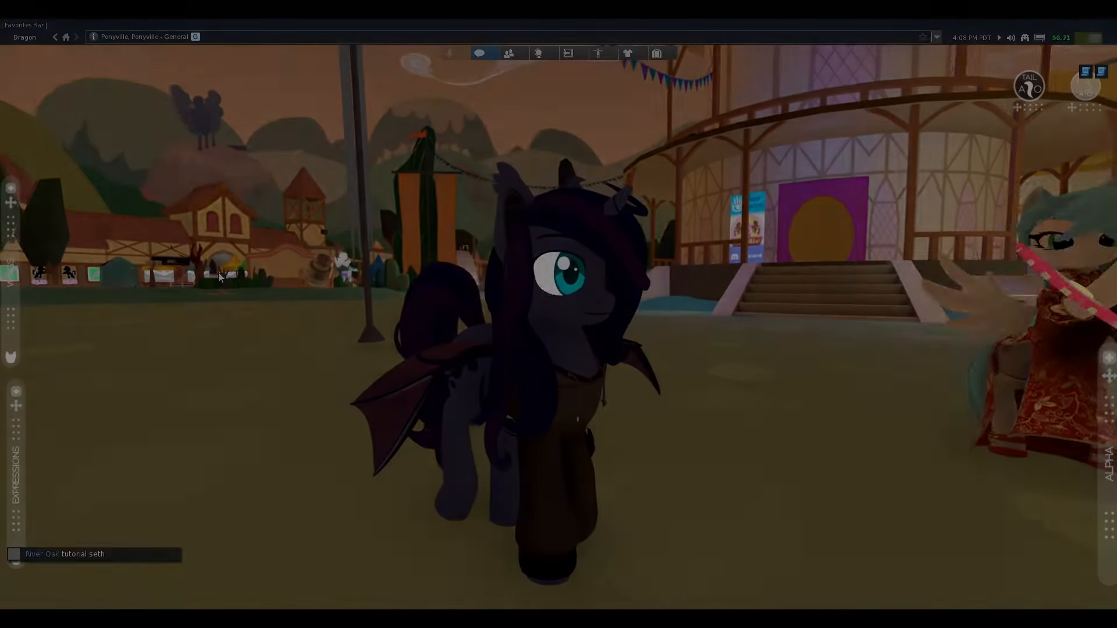
pyautogui.click(510, 54)
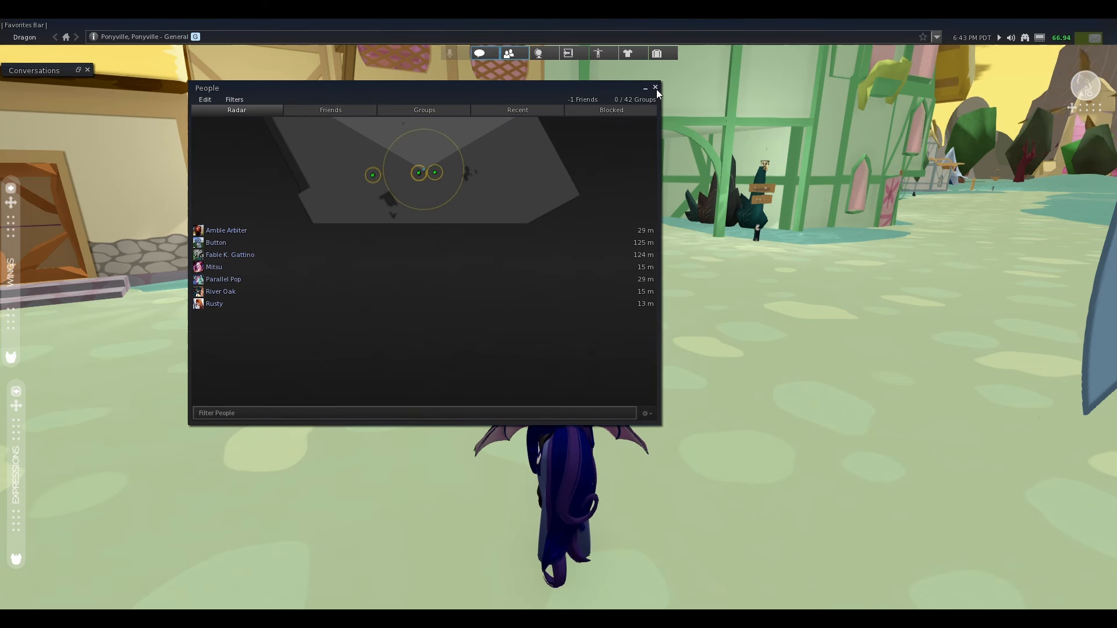
# - Close the nearby-people radar before heading to the Neighberry Bun Tail vendor
pyautogui.click(654, 87)
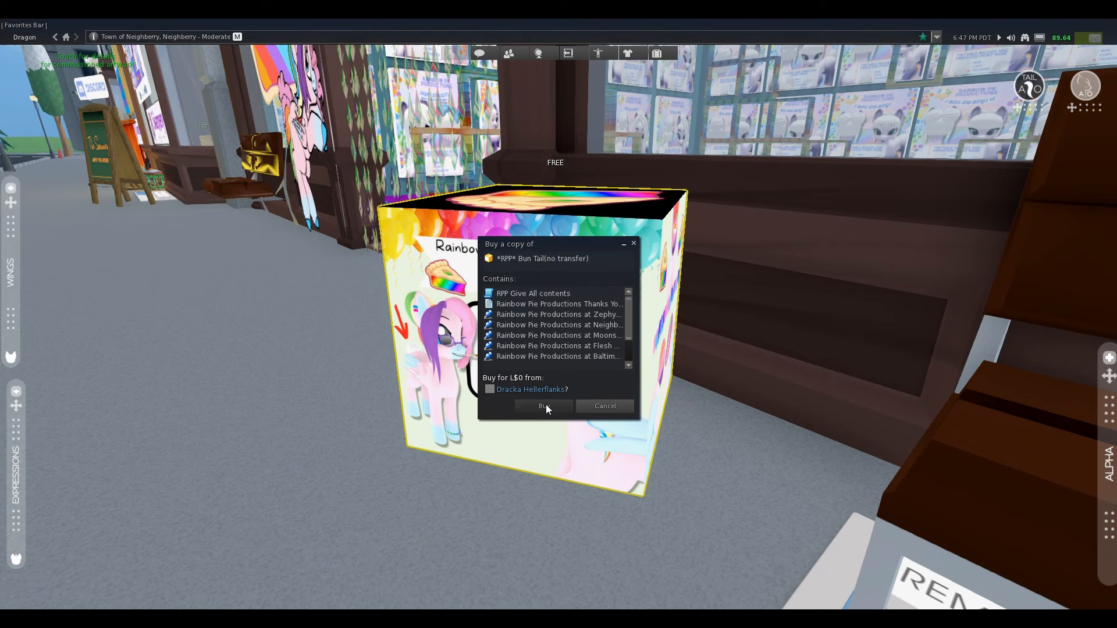
# - Buy the free Bun Tail for L$0 and locate it under Recent items in the inventory
pyautogui.click(543, 406)
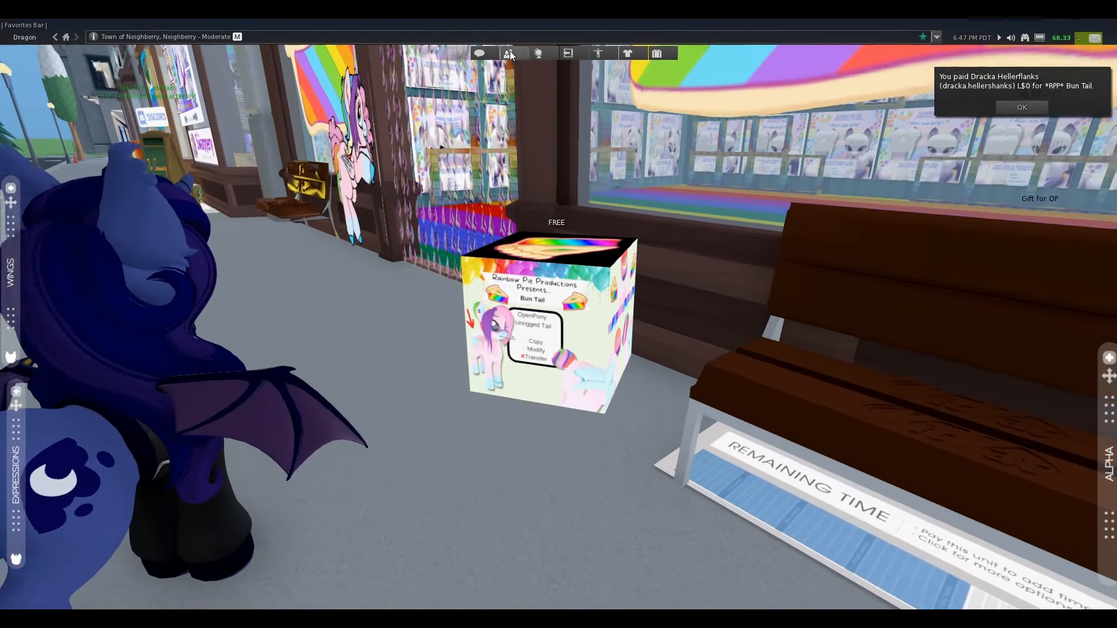
pyautogui.click(656, 53)
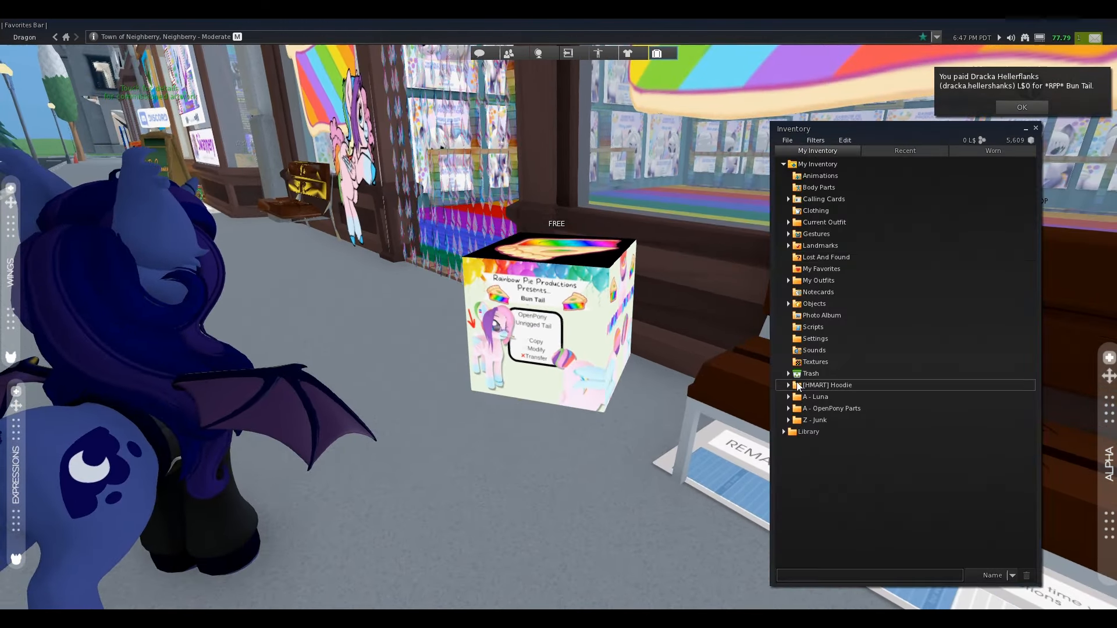
pyautogui.click(788, 304)
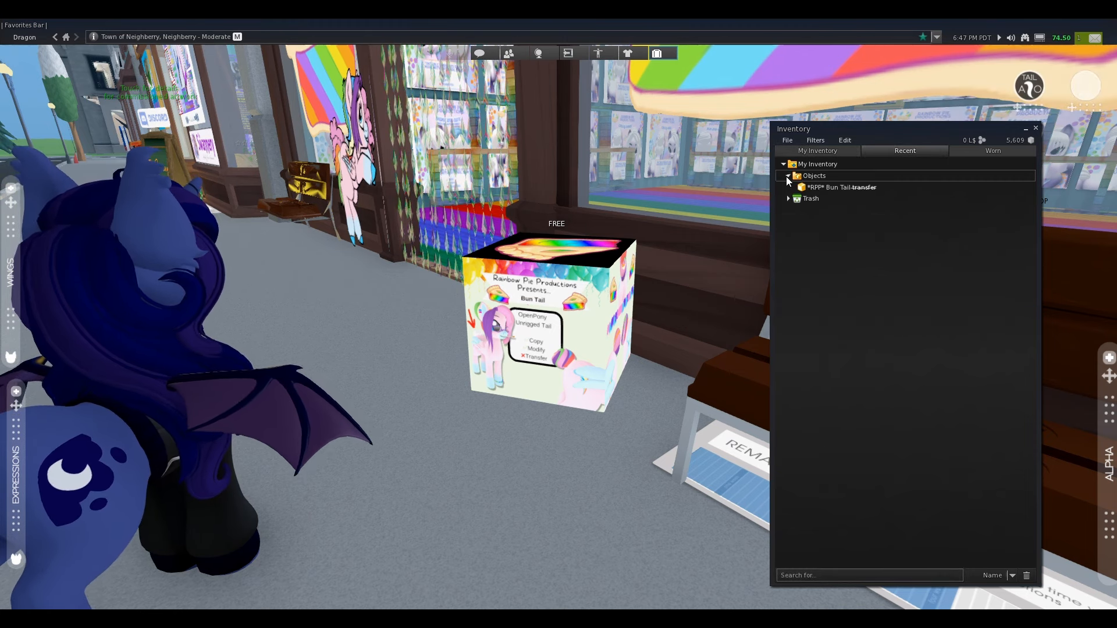
pyautogui.click(787, 176)
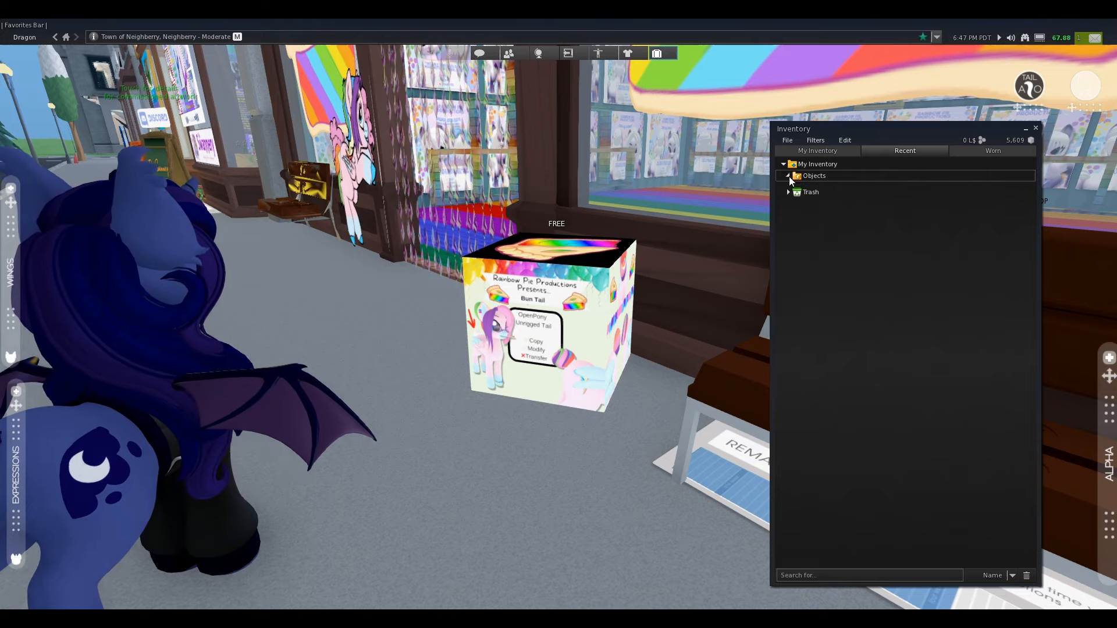